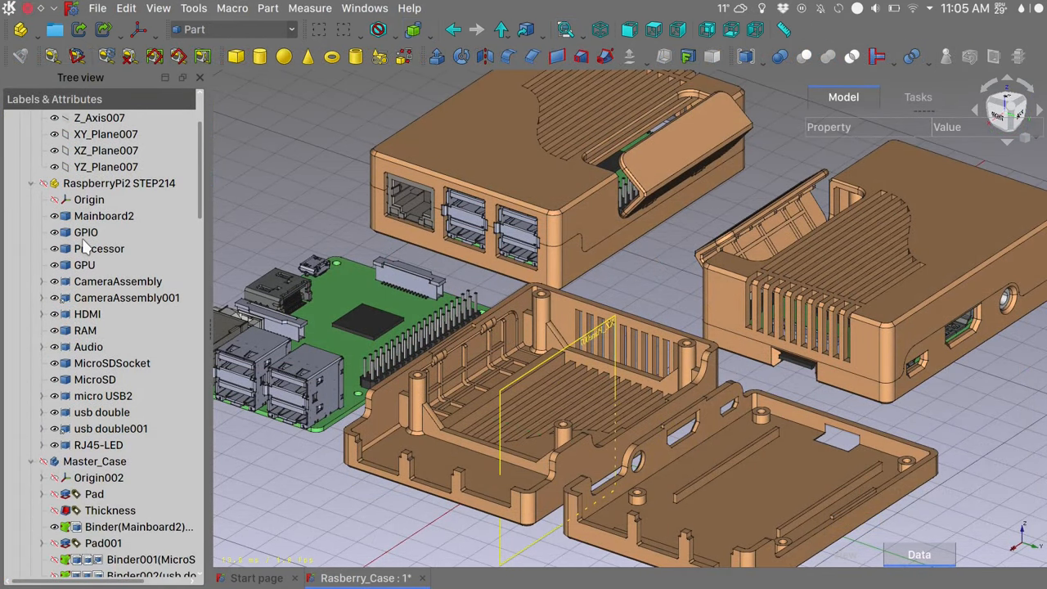
Step: Reach the Assembly node in the tree and let the tree view overlay the 3D view
scroll("down", 3)
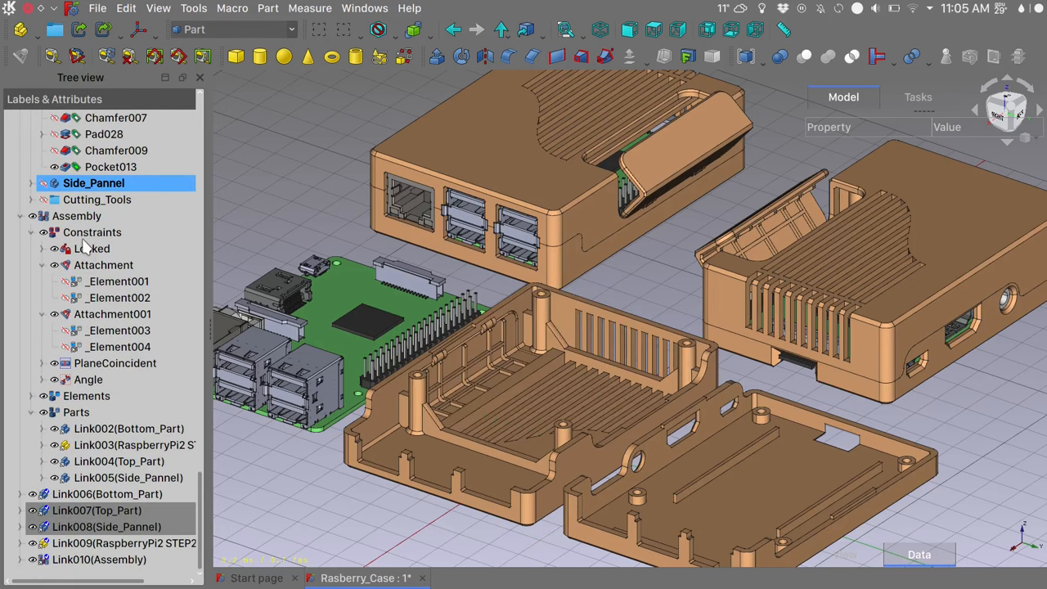
mouse_move(655, 285)
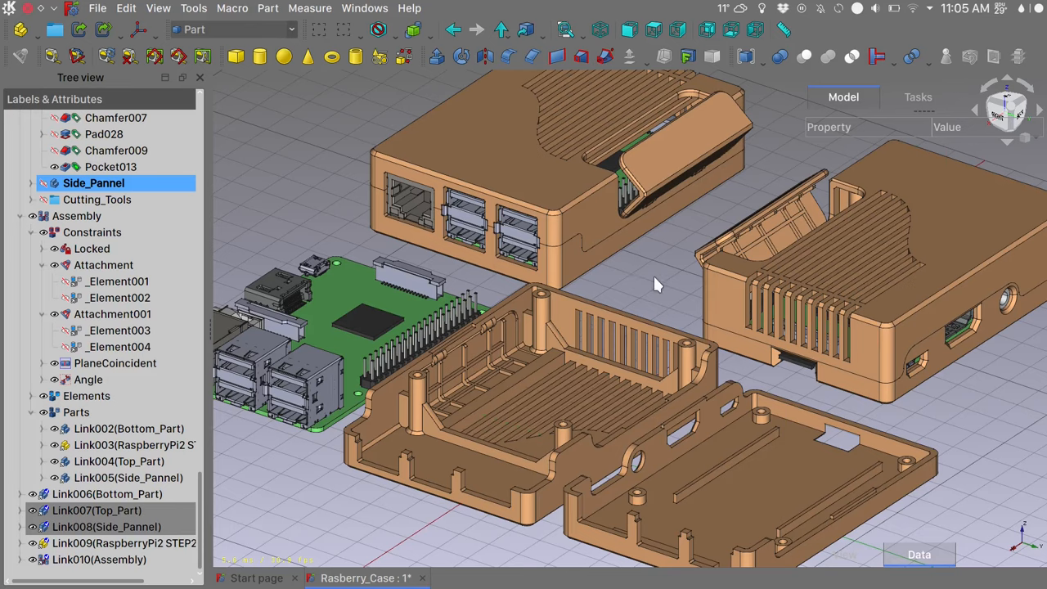
right_click(630, 282)
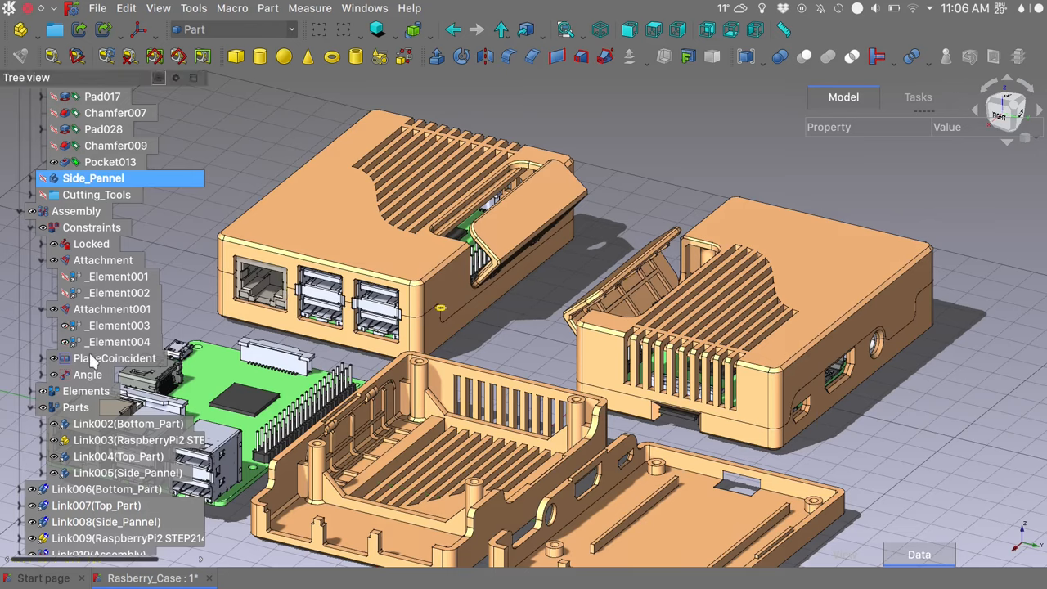
Step: Edit the Angle constraint, trying 30, 16, 30 and 45 degrees so the side panel swings open
left_click(85, 374)
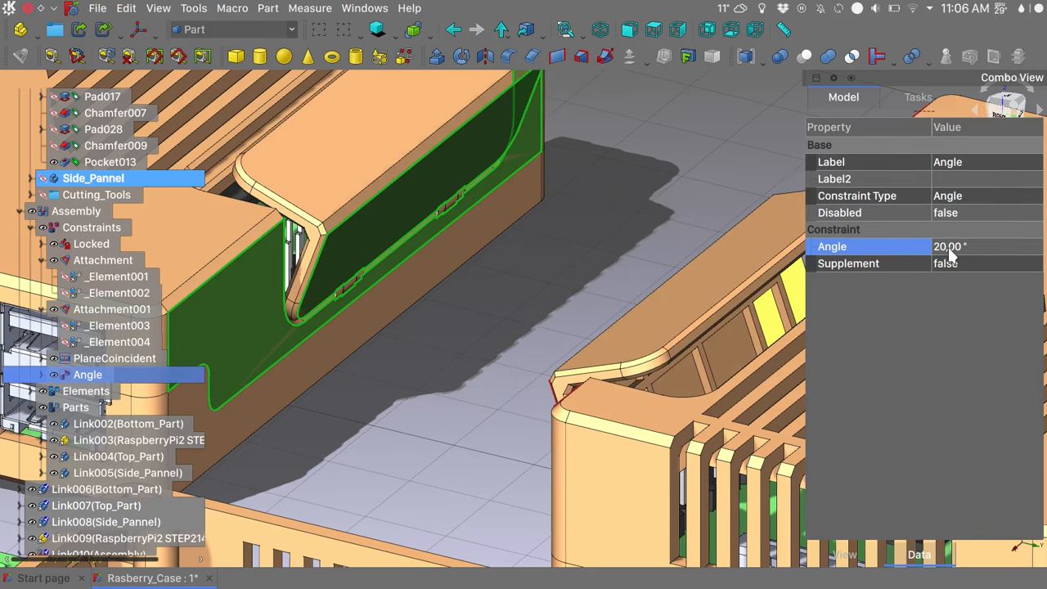
double_click(958, 246)
type("0")
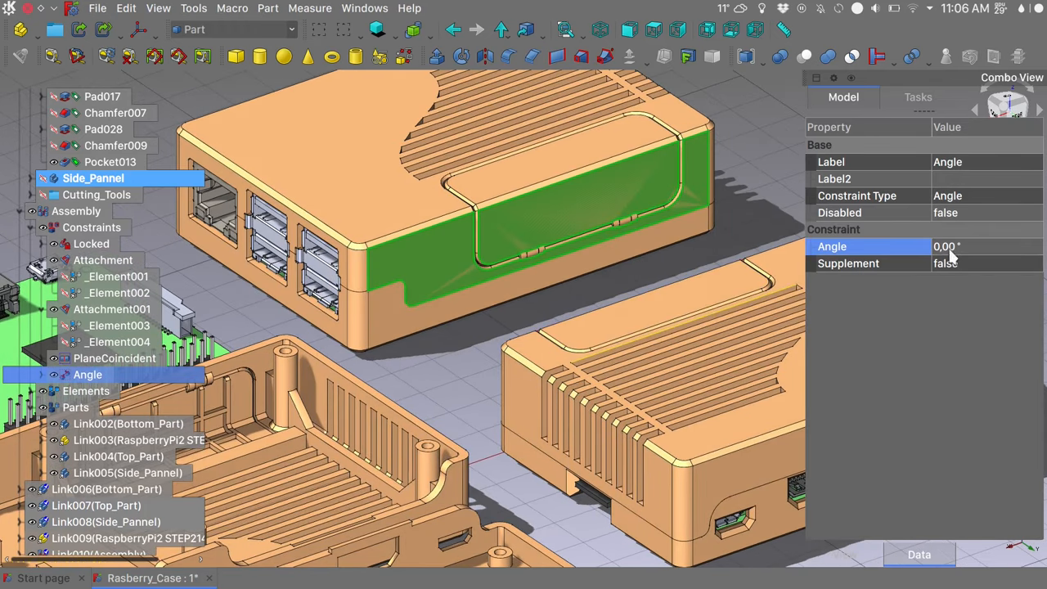
left_click(965, 246)
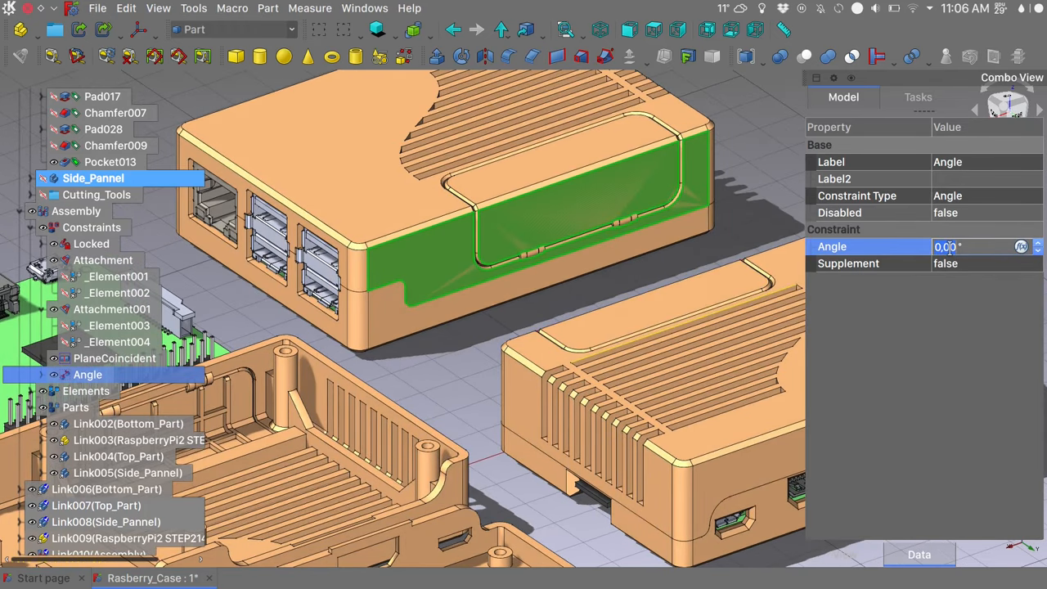
type("30,00")
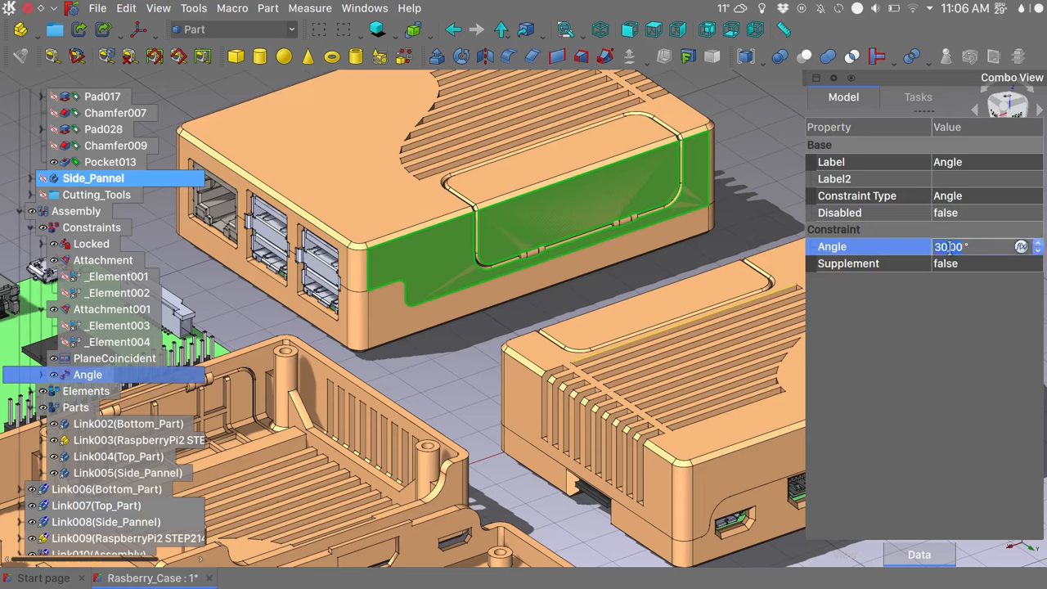
type("16")
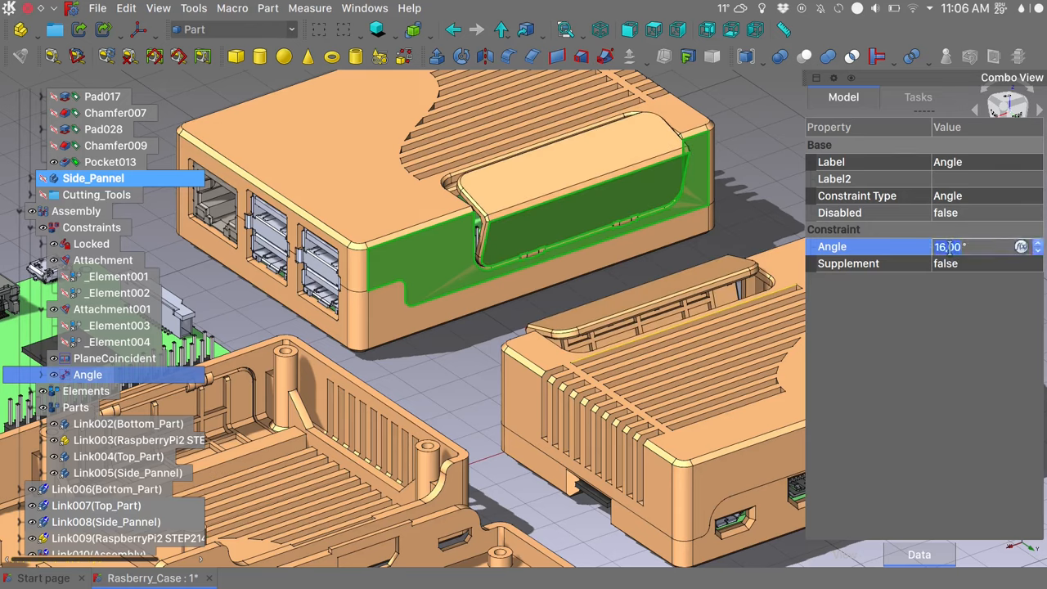
type("30")
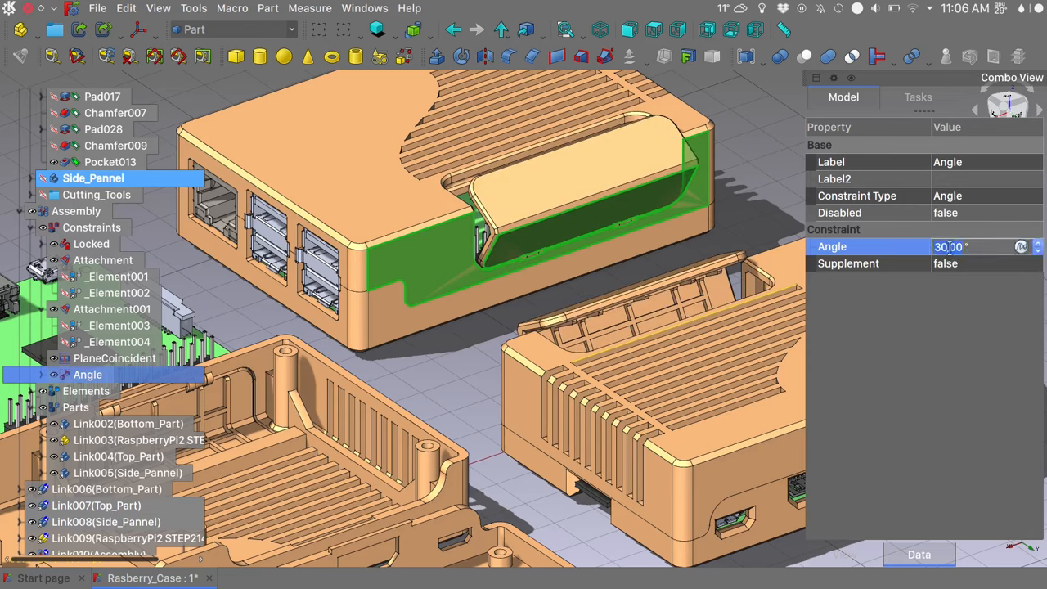
type("45.00")
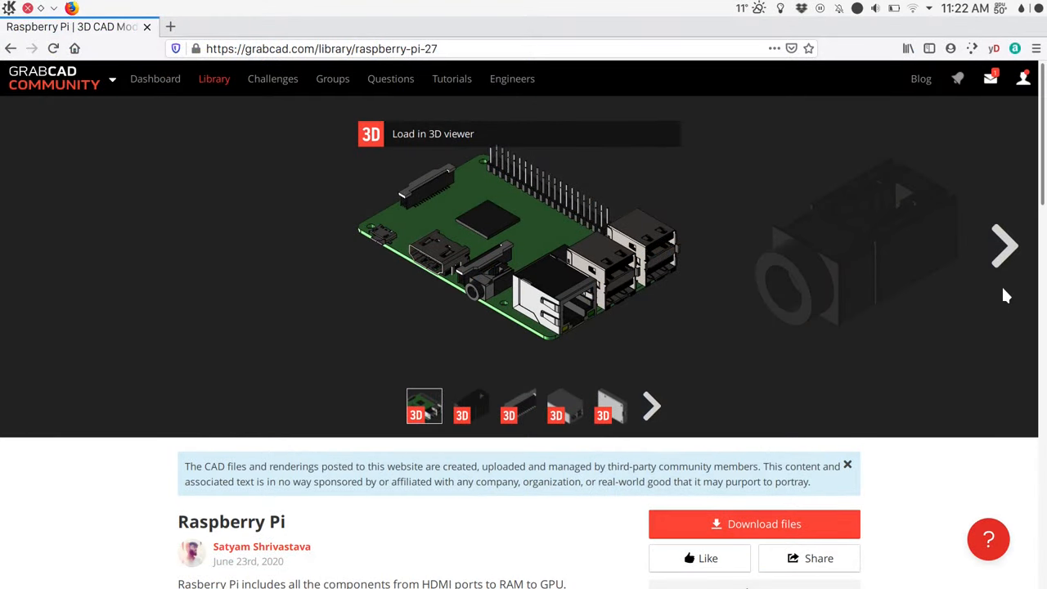
scroll("down", 3)
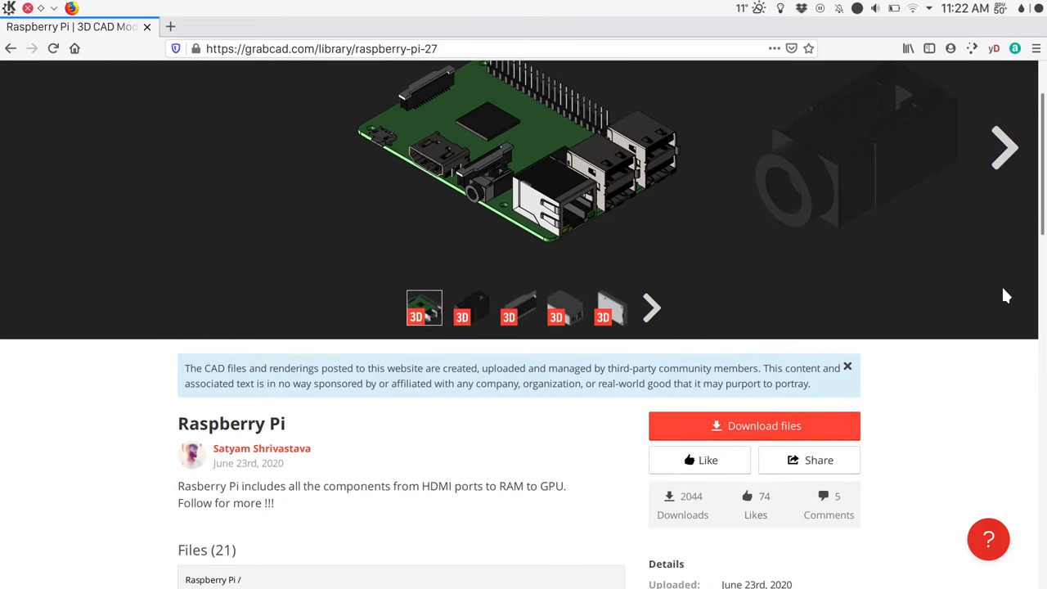
scroll("down", 3)
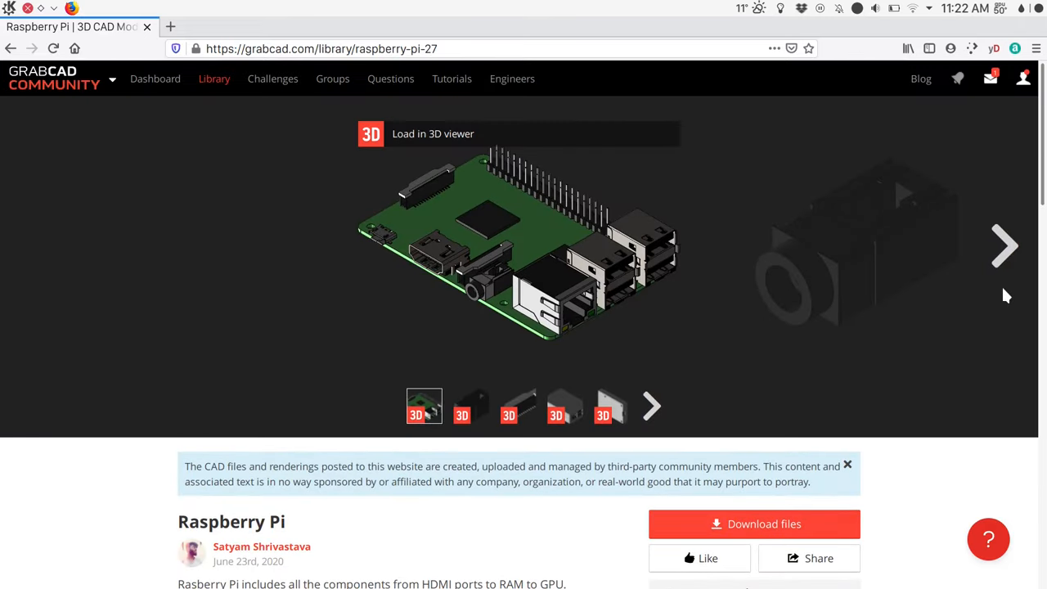
scroll("down", 3)
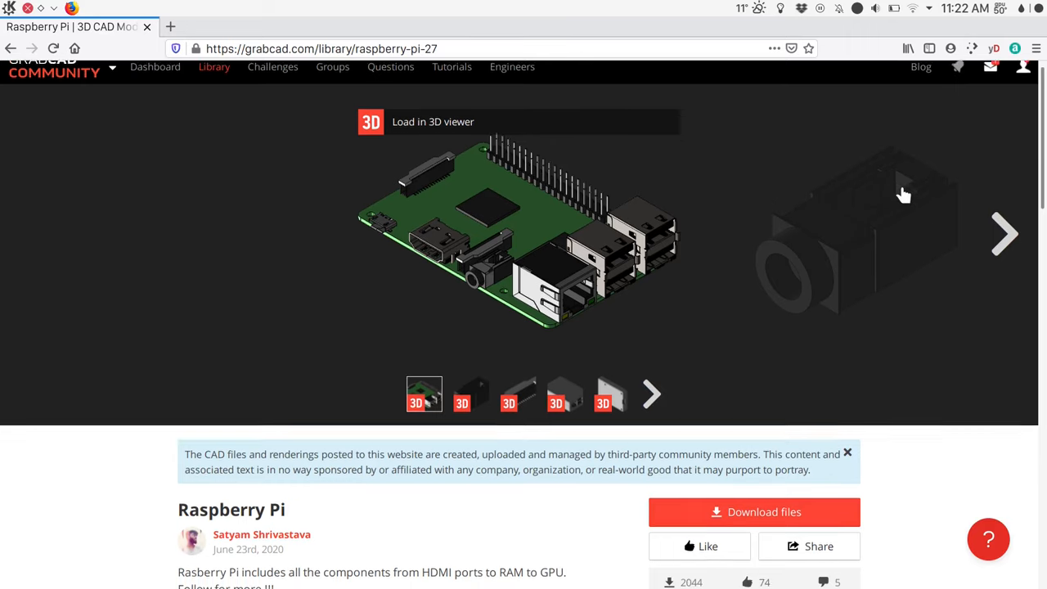
scroll("down", 3)
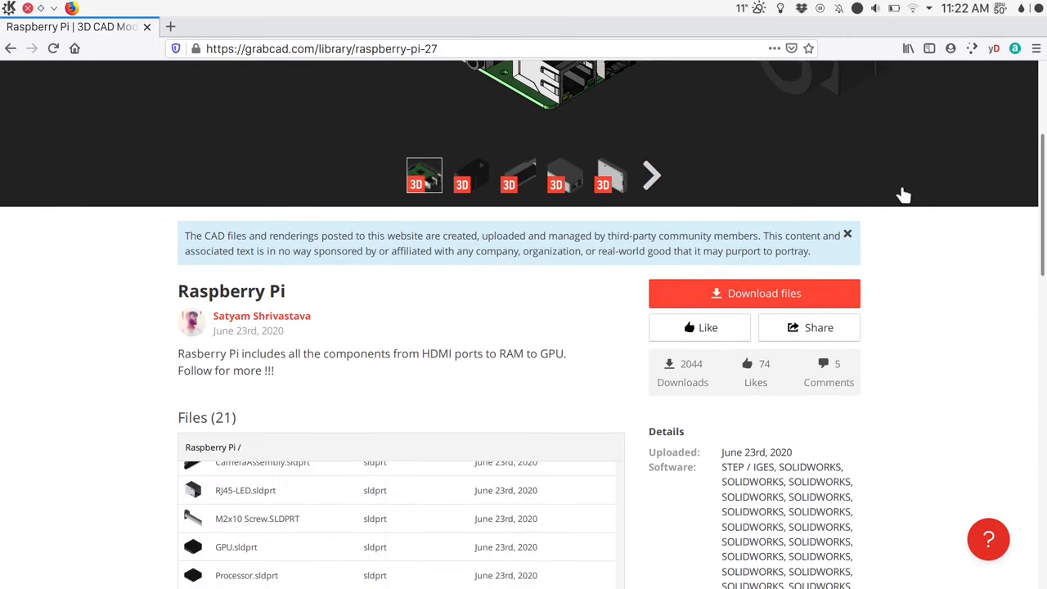
scroll("down", 3)
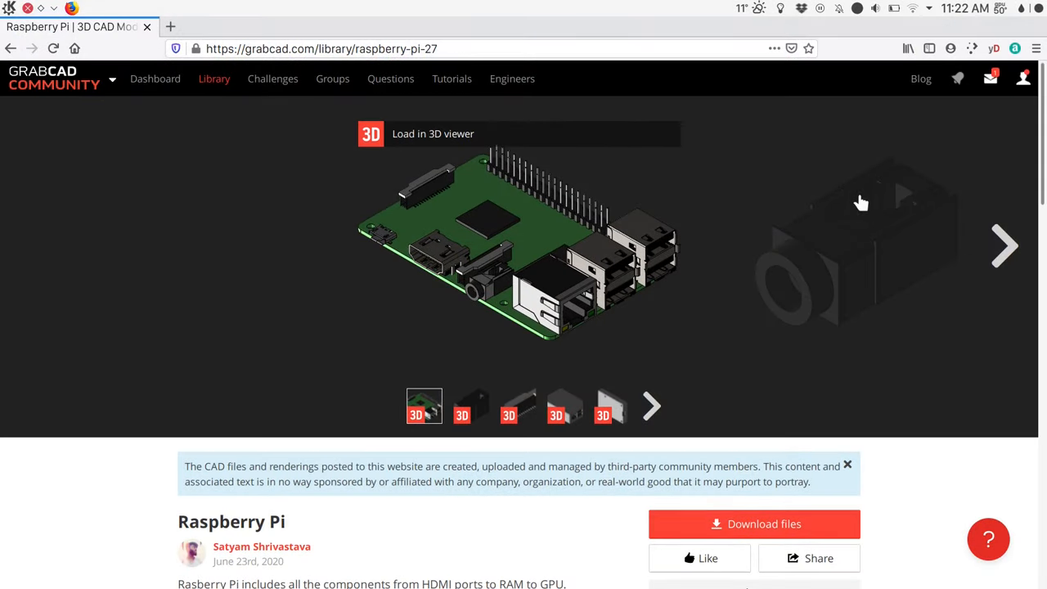
Step: Import the RaspberryPi.STEP model into the document
left_click(94, 8)
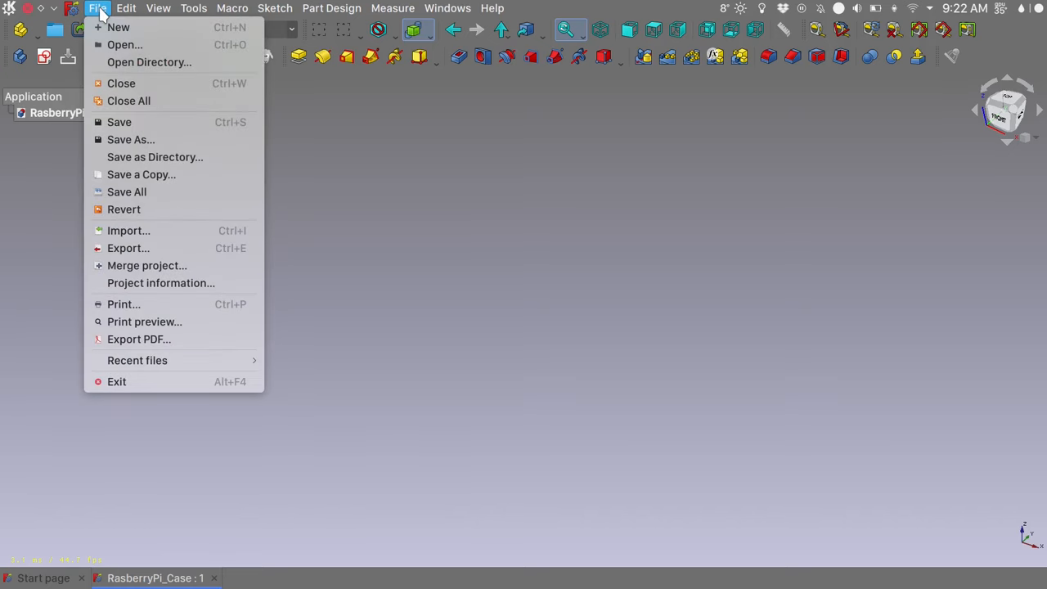
mouse_move(128, 230)
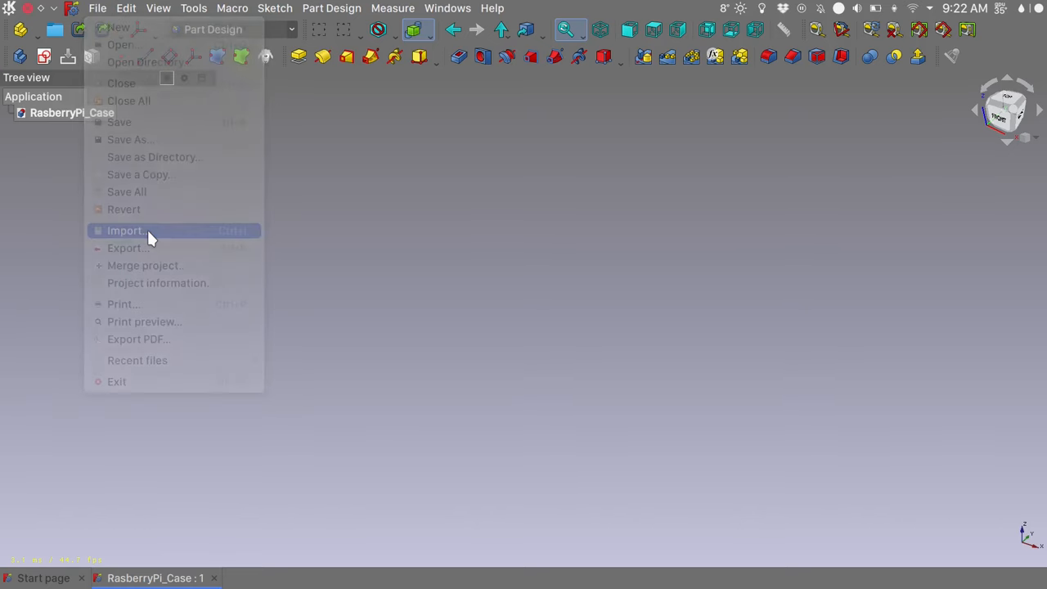
left_click(125, 229)
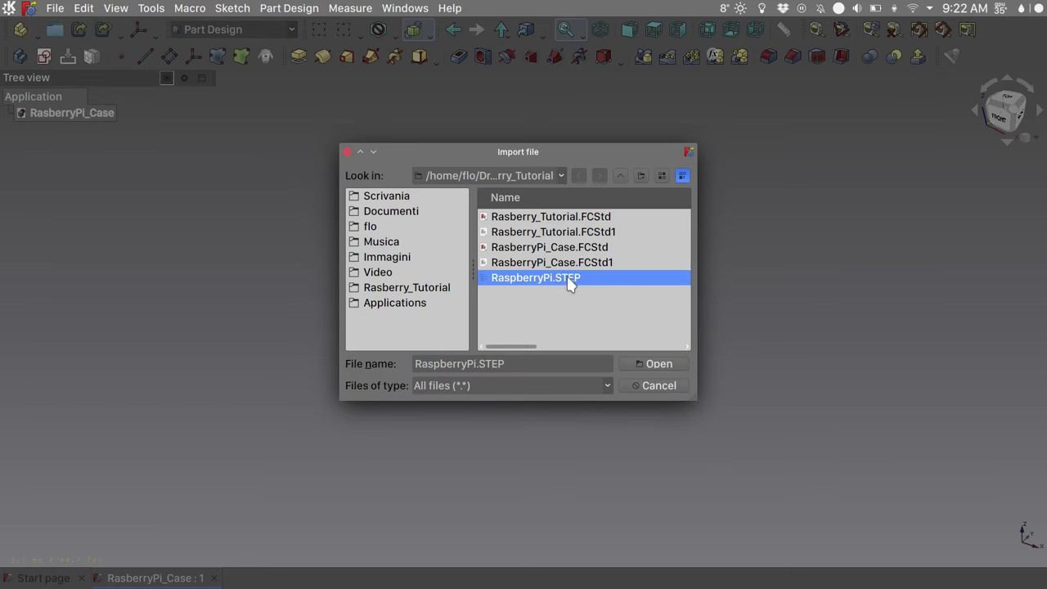
left_click(653, 364)
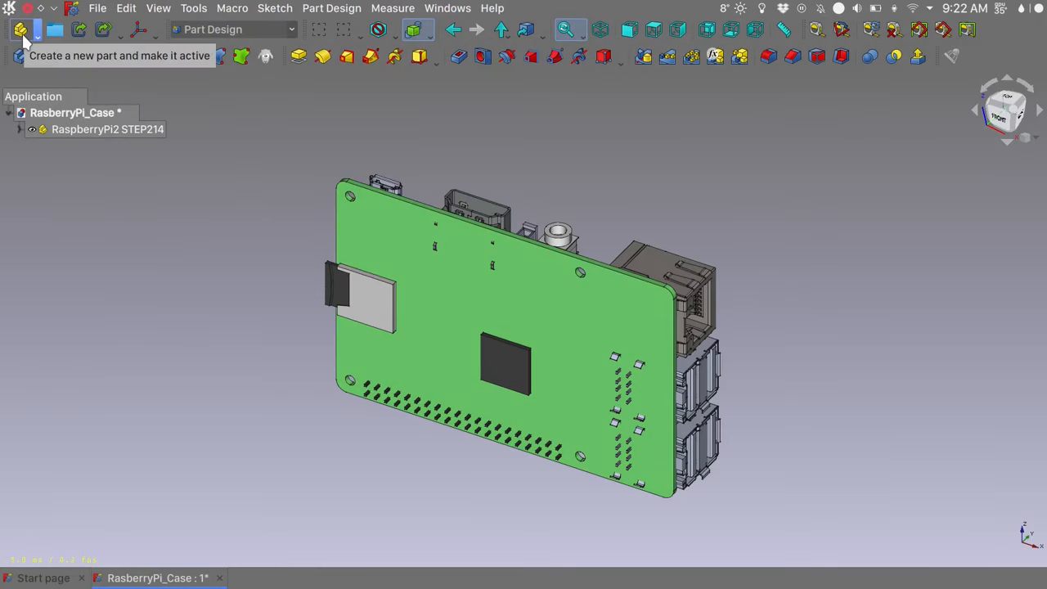
Step: Create a part named RasberryPi_Case and move the imported model inside it
left_click(18, 30)
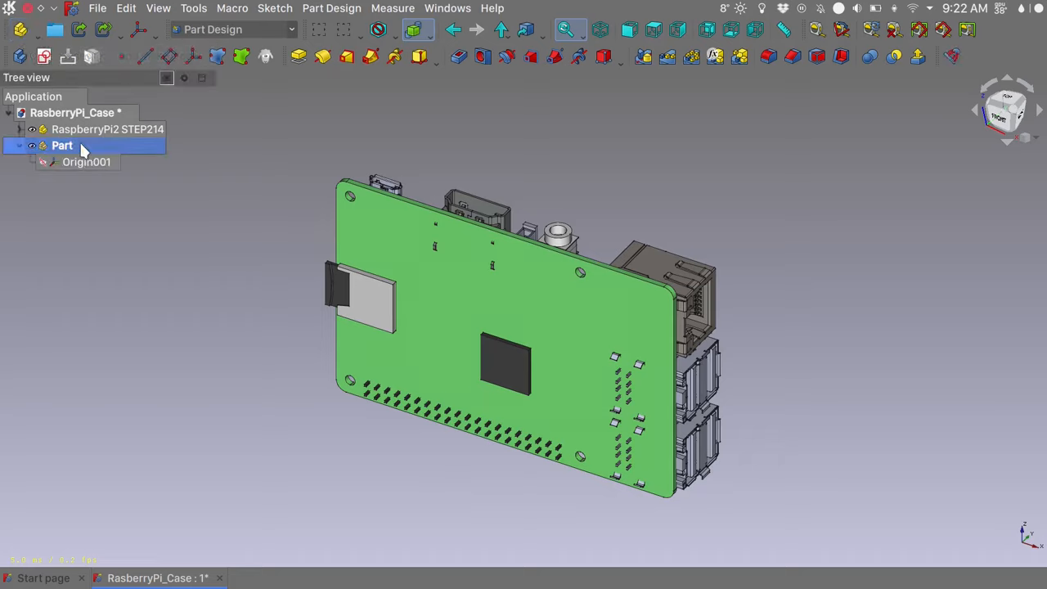
double_click(62, 145)
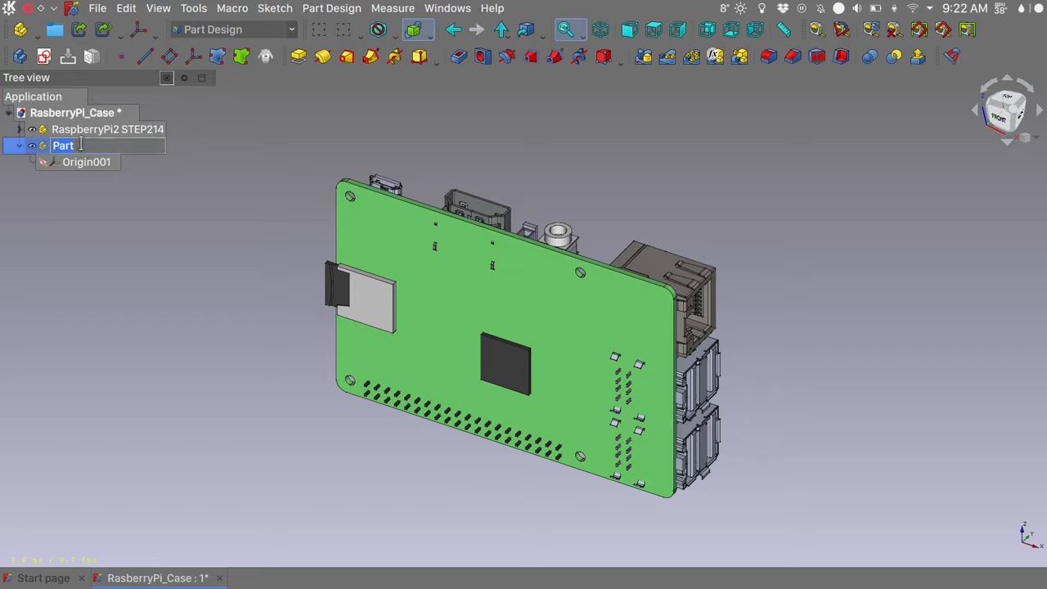
type("RasberryPi_Case")
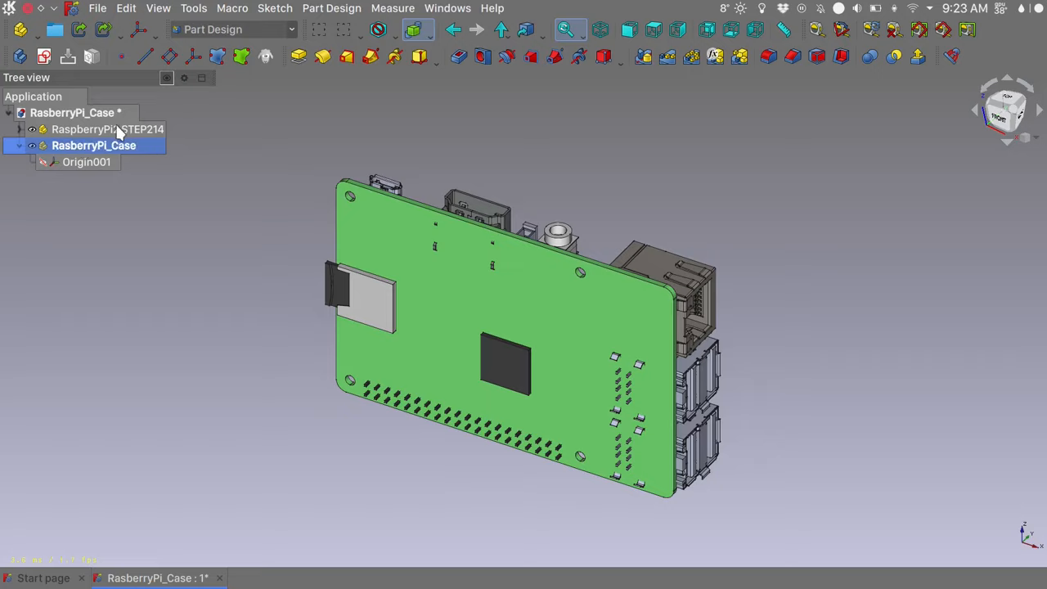
left_click(107, 129)
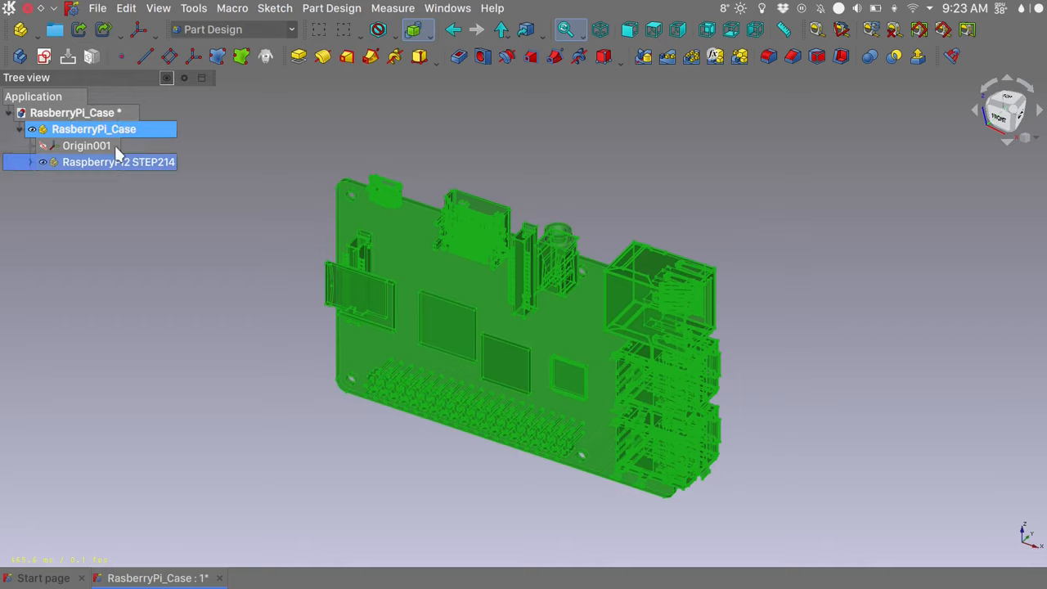
mouse_move(541, 155)
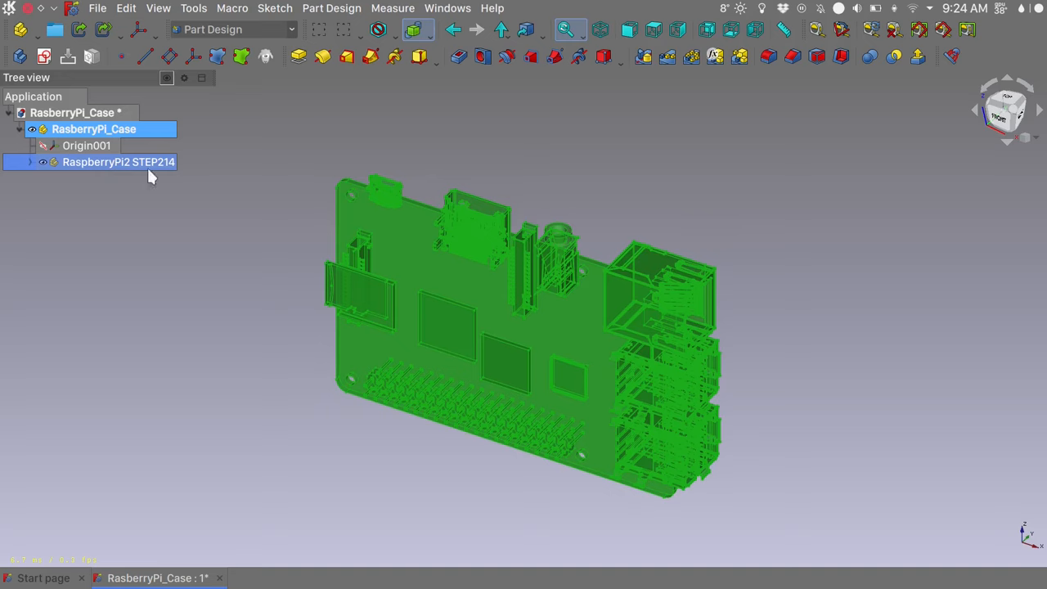
Step: Start repositioning the Raspberry Pi model and keep the side panel from auto-hiding
right_click(118, 161)
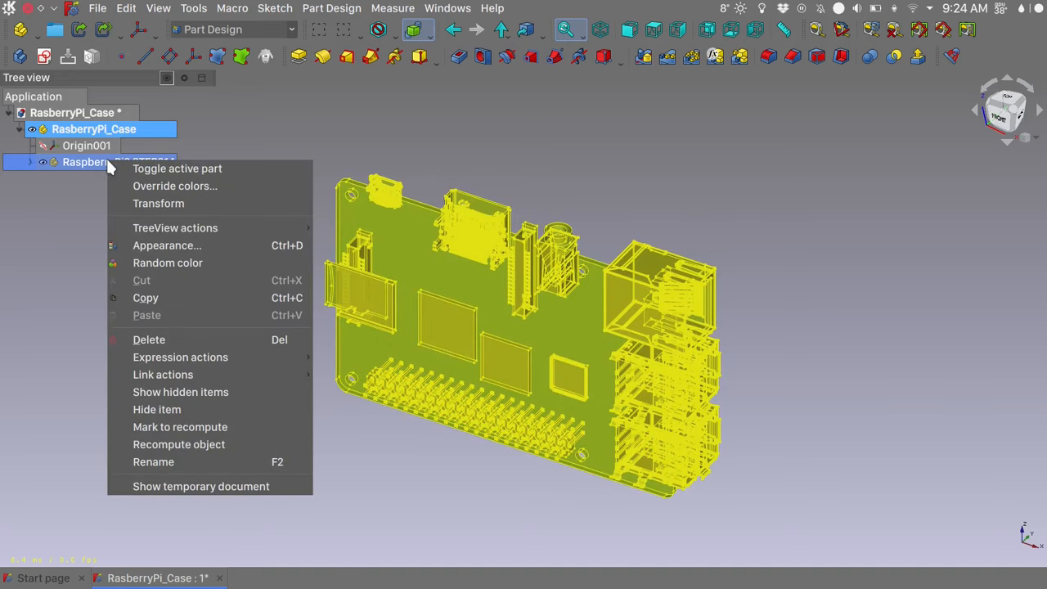
mouse_move(158, 204)
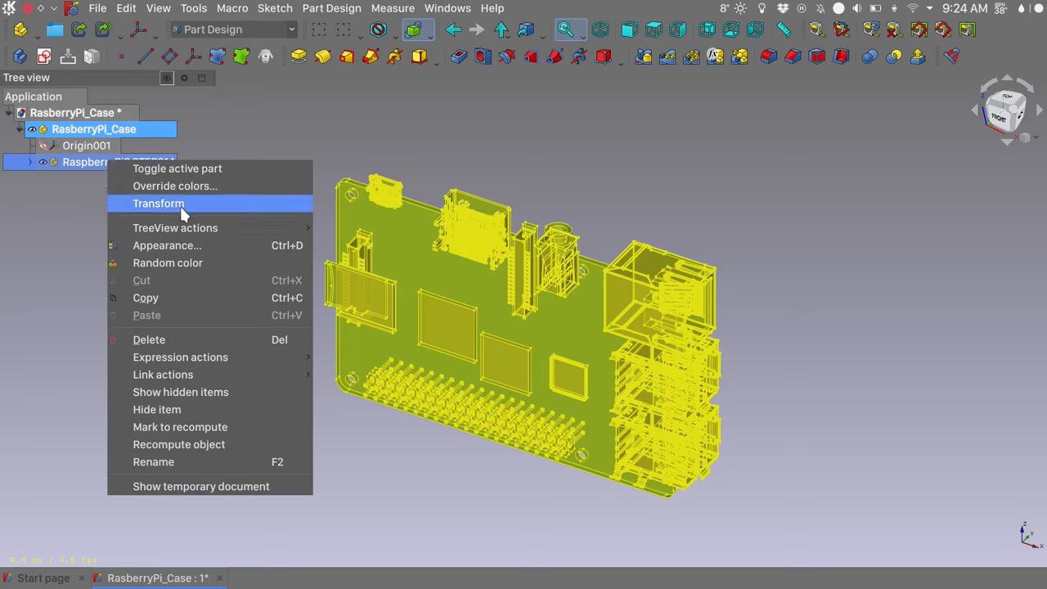
left_click(158, 203)
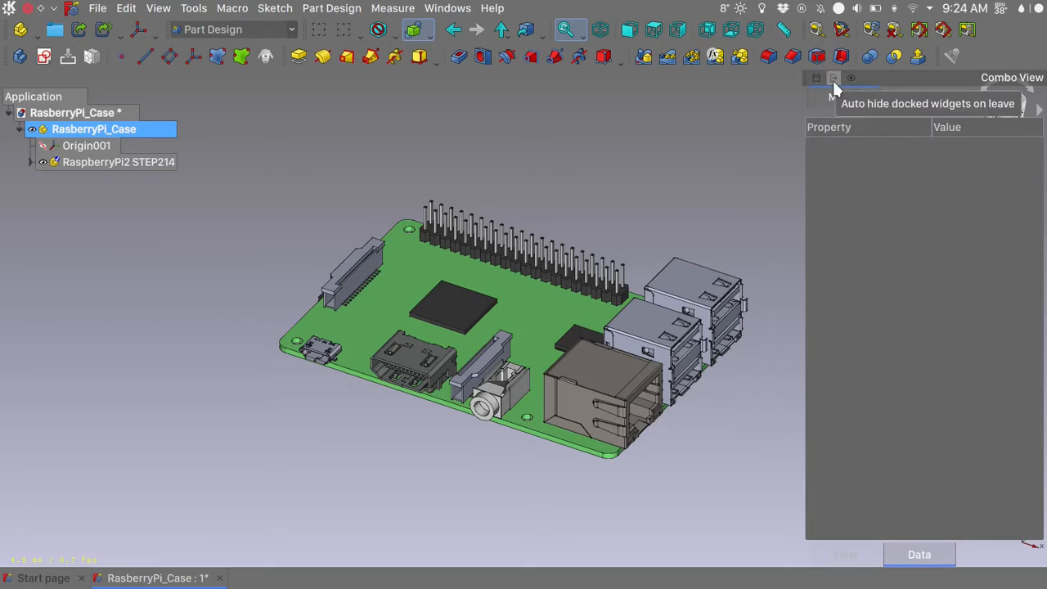
left_click(834, 77)
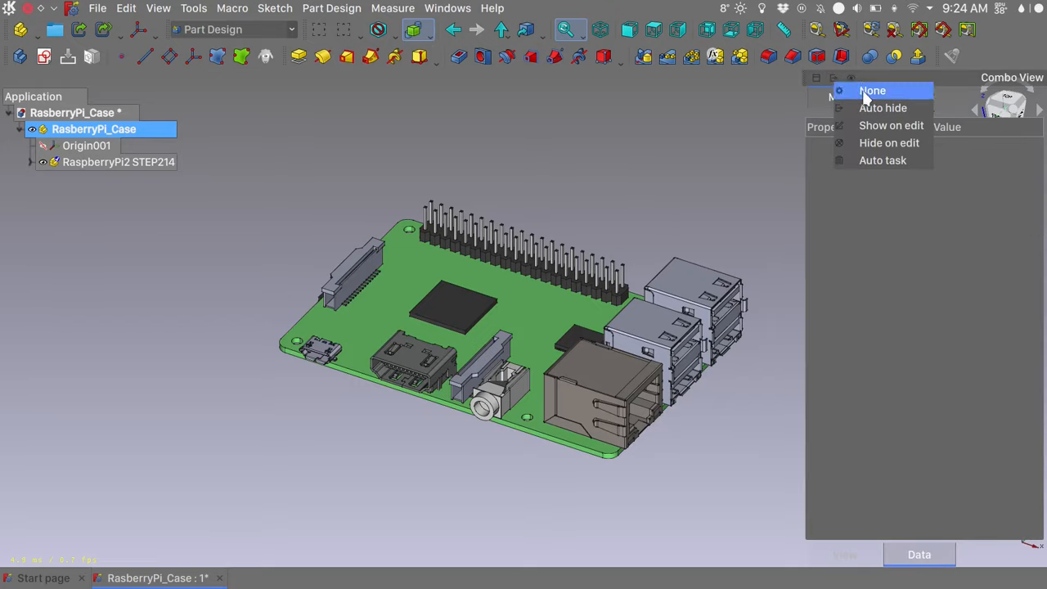
left_click(875, 90)
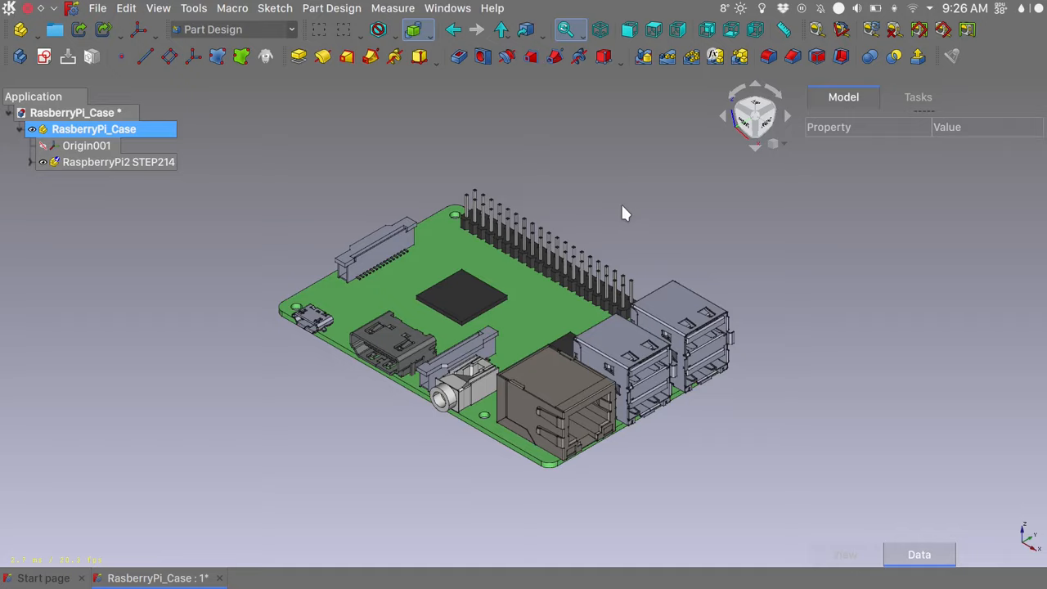
left_click(158, 9)
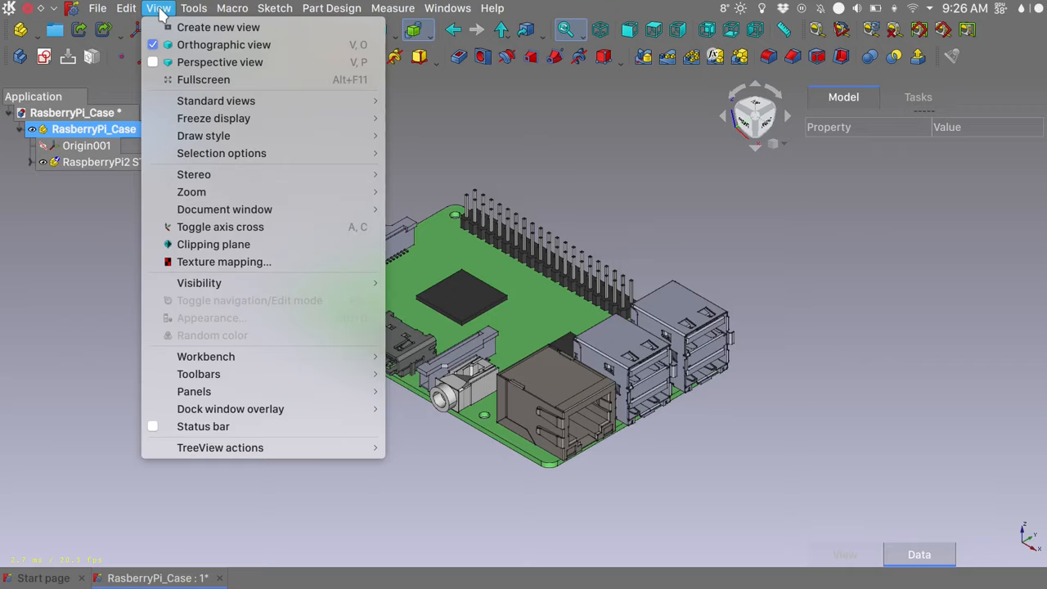
mouse_move(220, 226)
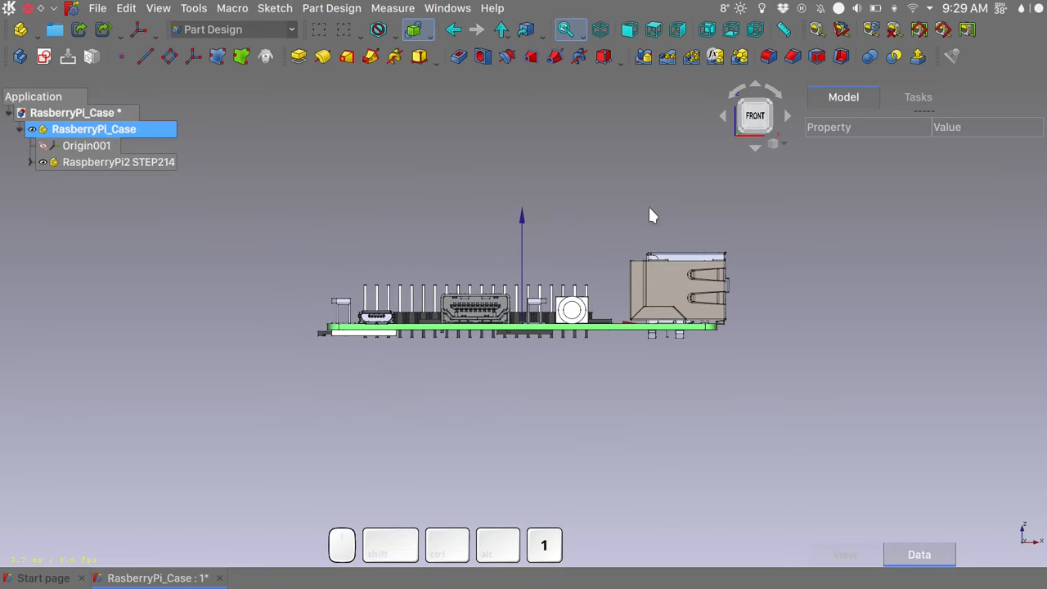
Step: Set the imported model's placement z position to 6 mm
left_click(119, 162)
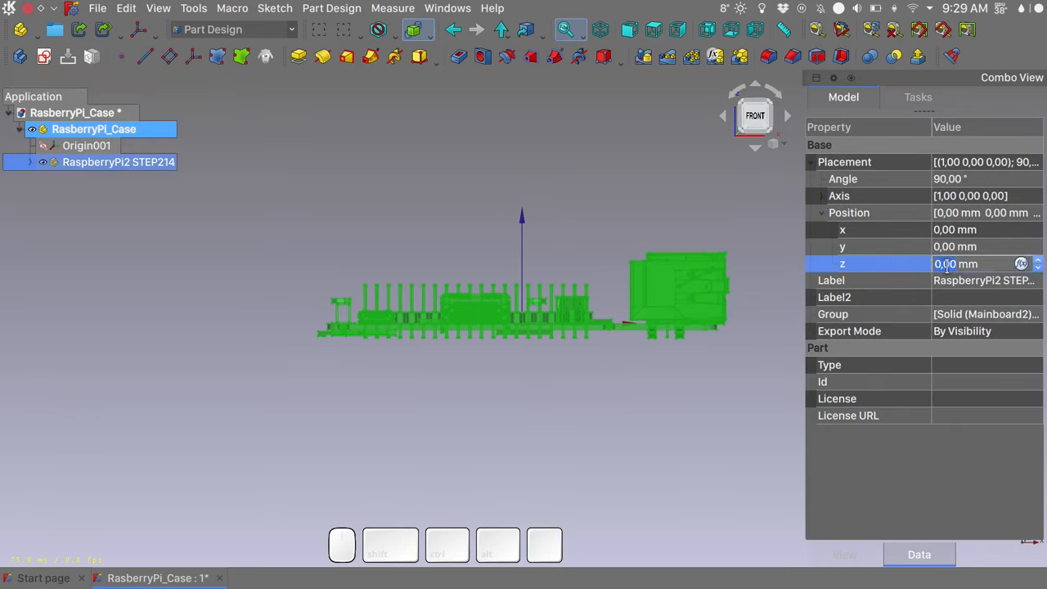
type("6")
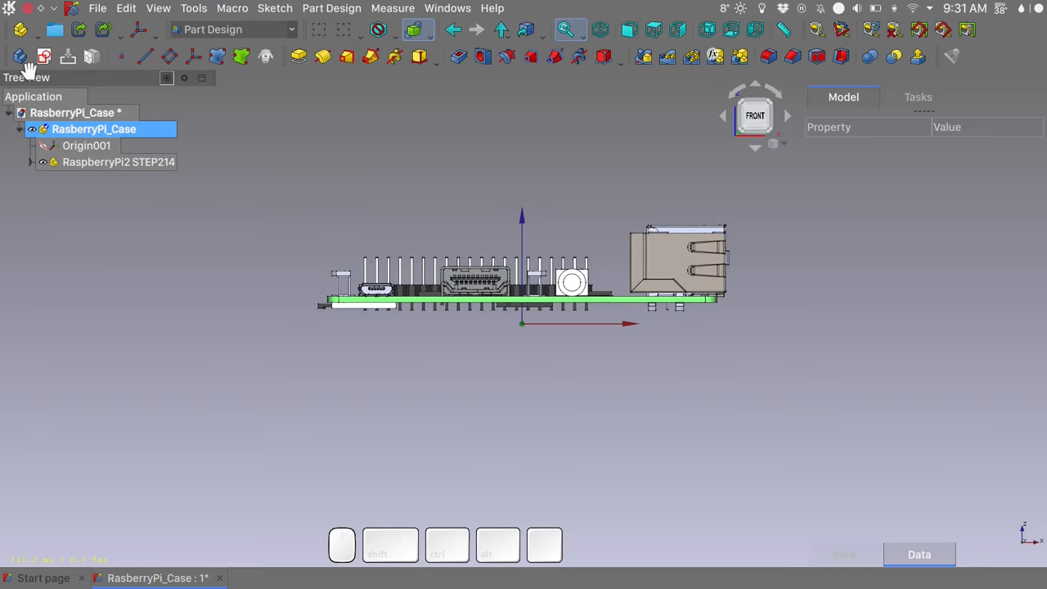
Step: Create a new body named Master_Case
left_click(44, 54)
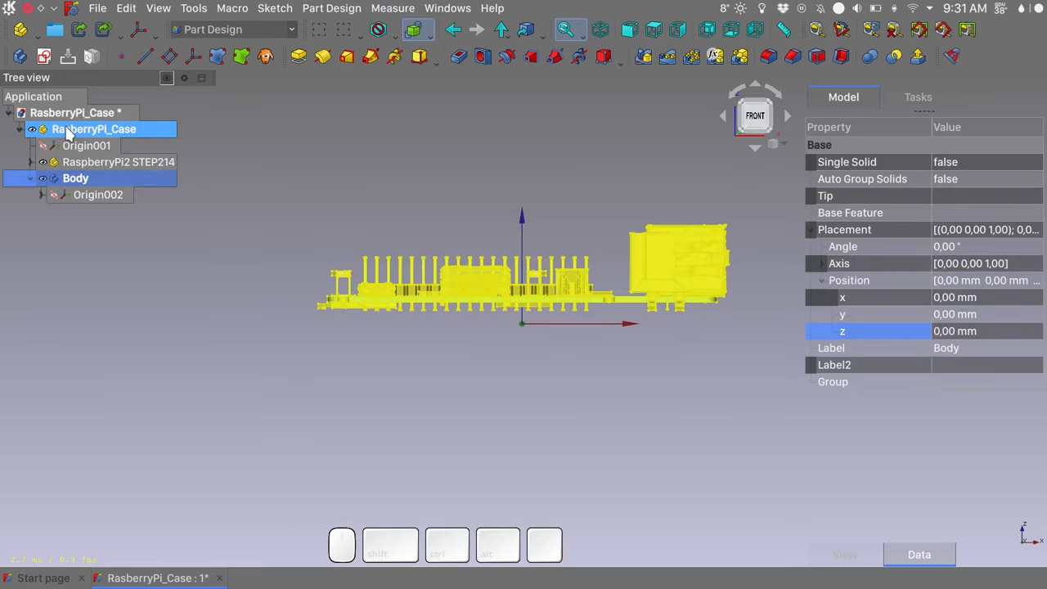
left_click(76, 178)
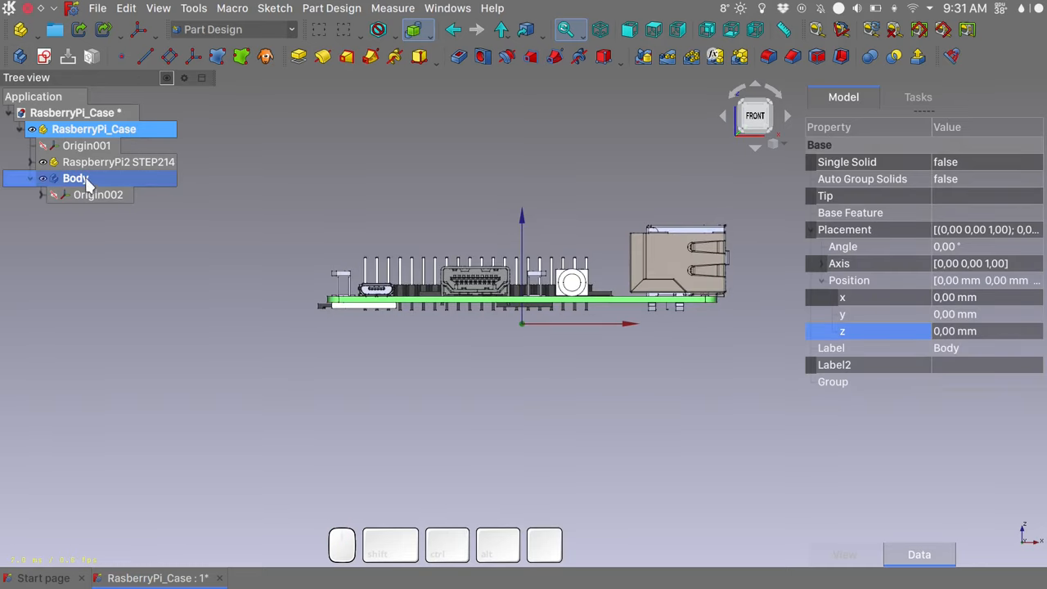
type("Master_Case")
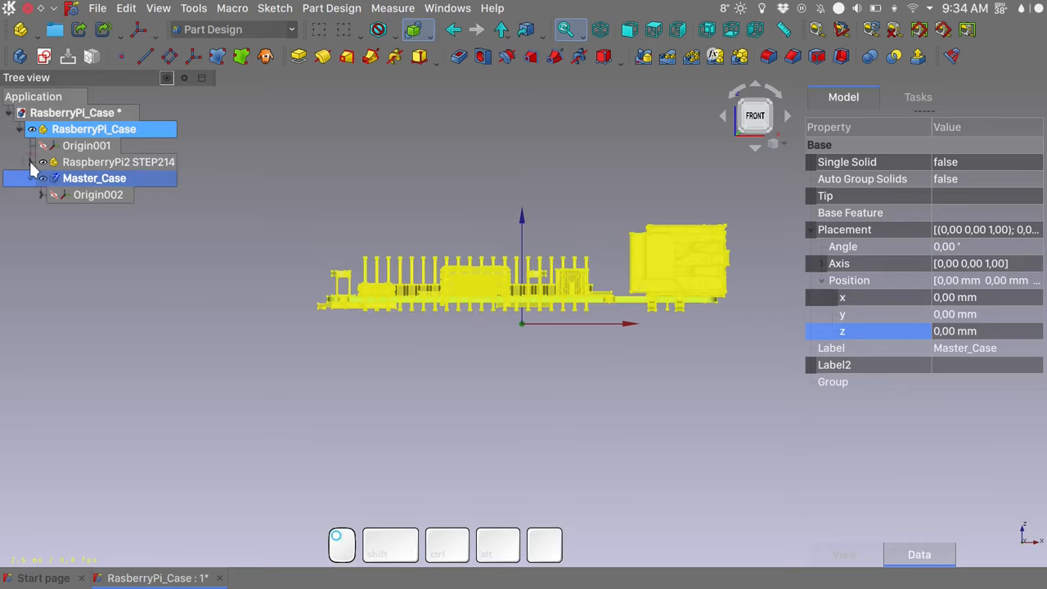
Step: Add a shape binder of the Mainboard2 part to Master_Case and view it isometric
left_click(42, 162)
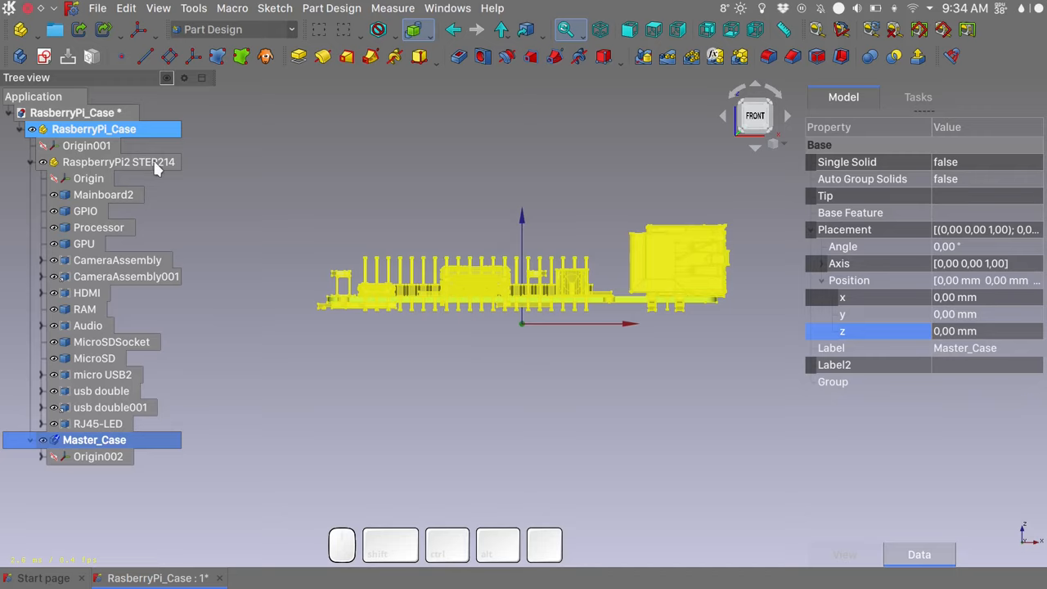
left_click(103, 195)
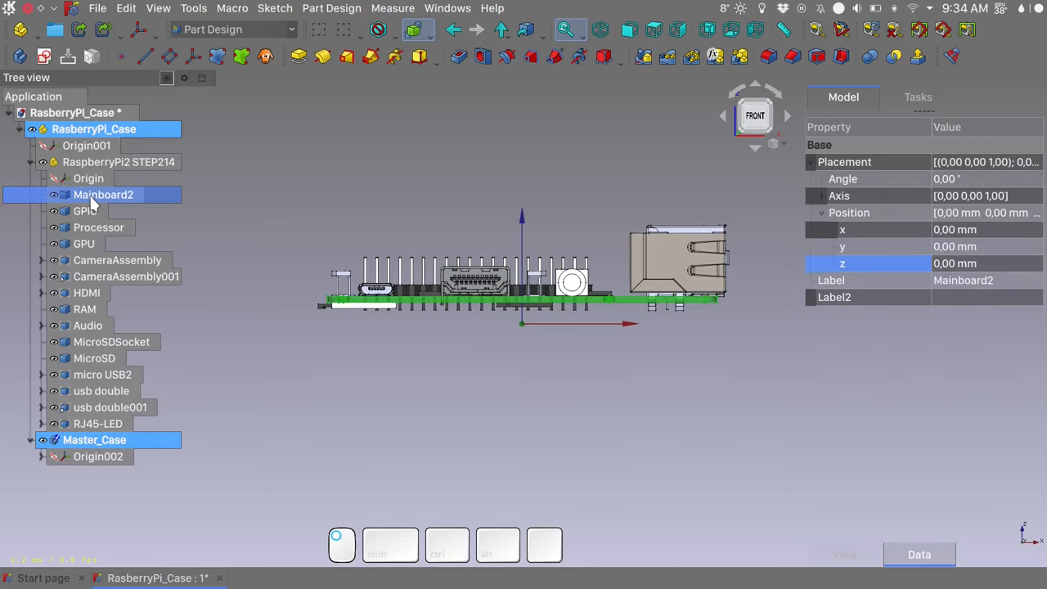
mouse_move(242, 61)
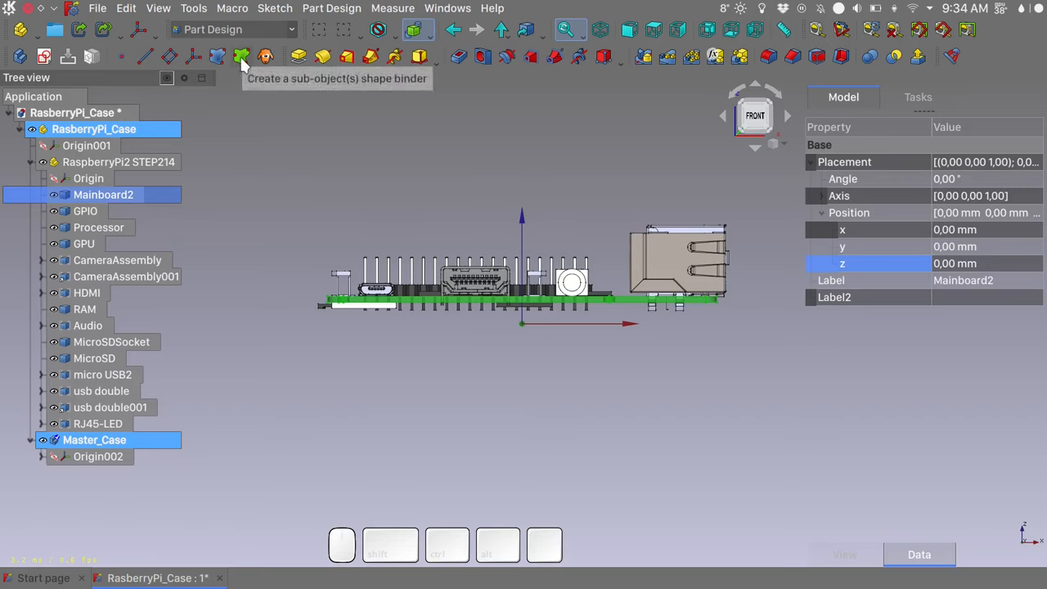
left_click(241, 56)
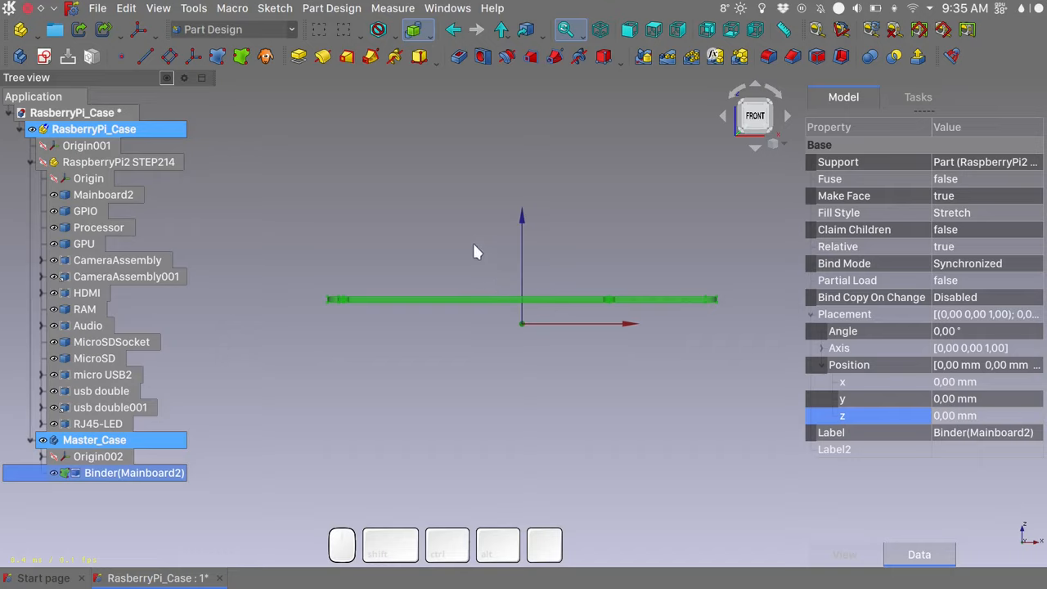
key("0")
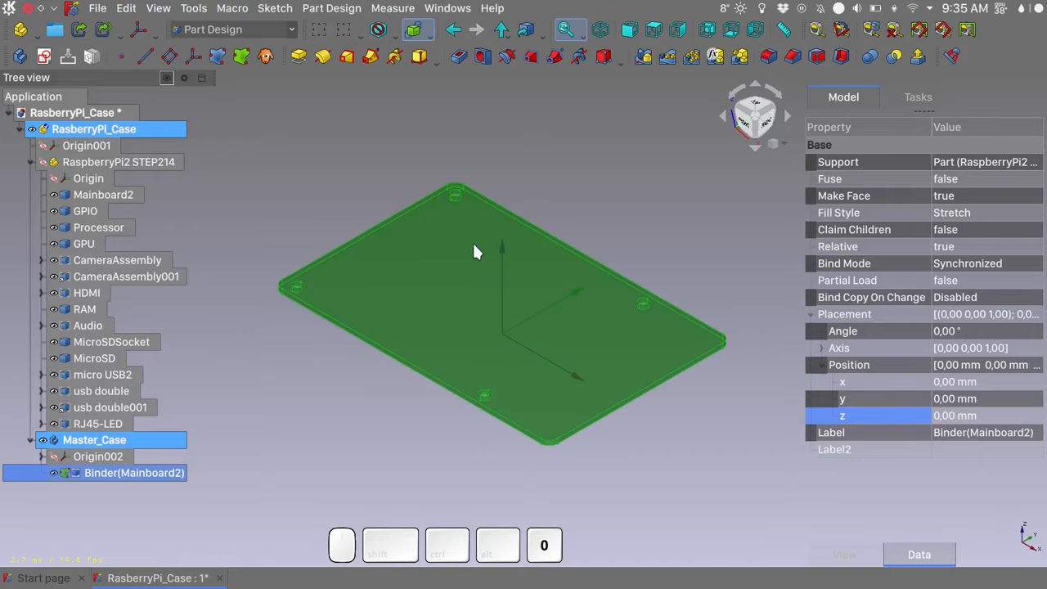
left_click(297, 416)
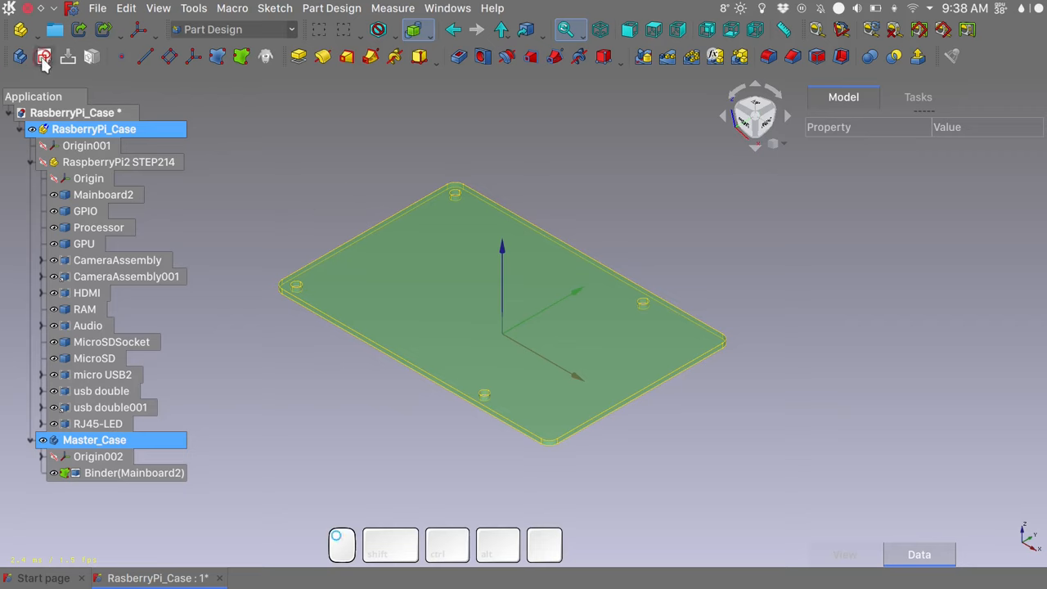
Step: Sketch a rectangle on the XY plane with corners symmetric about the origin
left_click(42, 59)
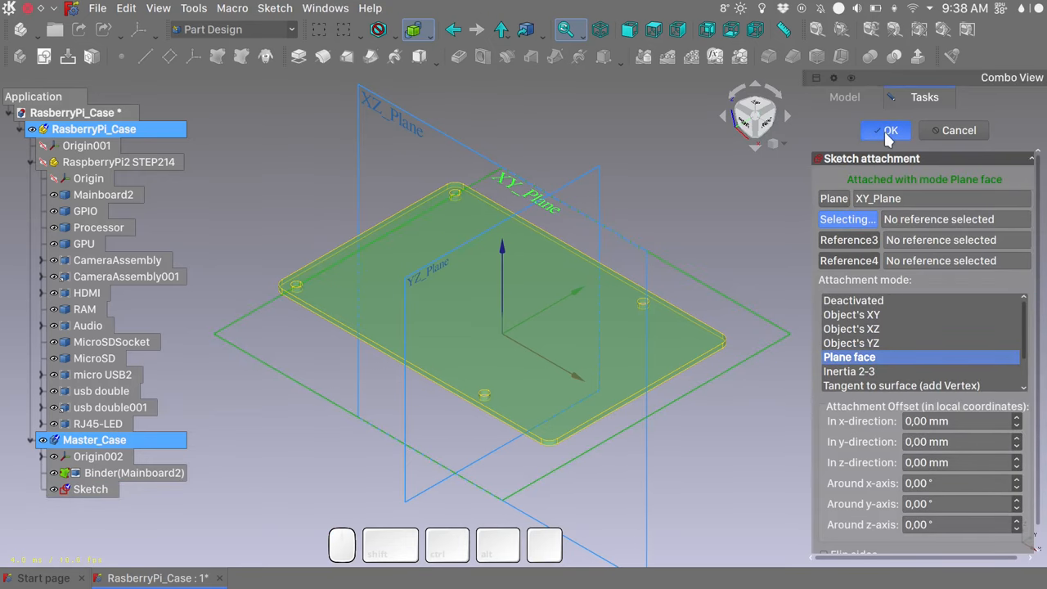
left_click(886, 130)
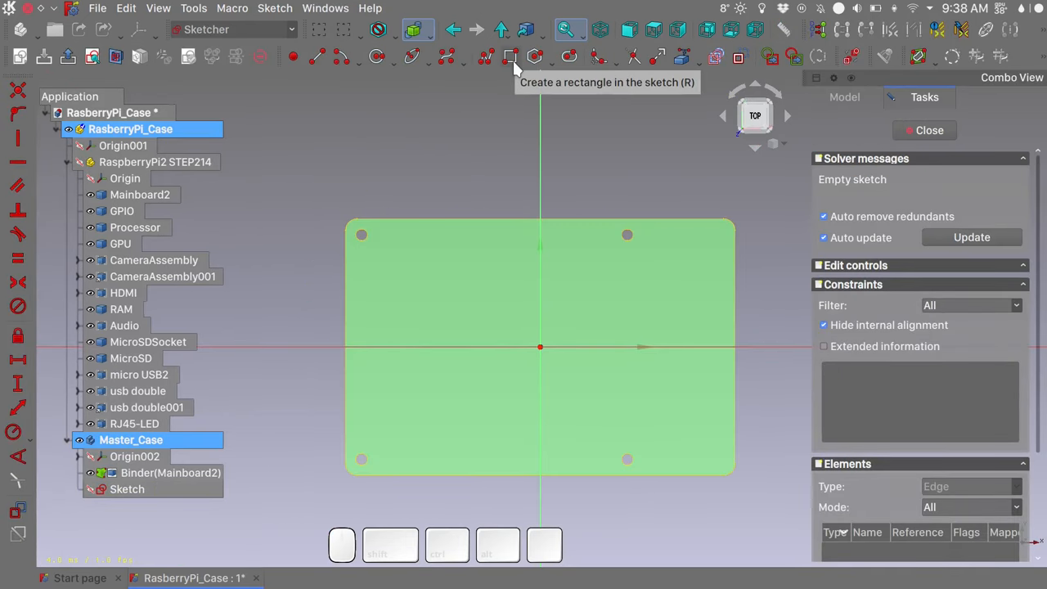
left_click(505, 55)
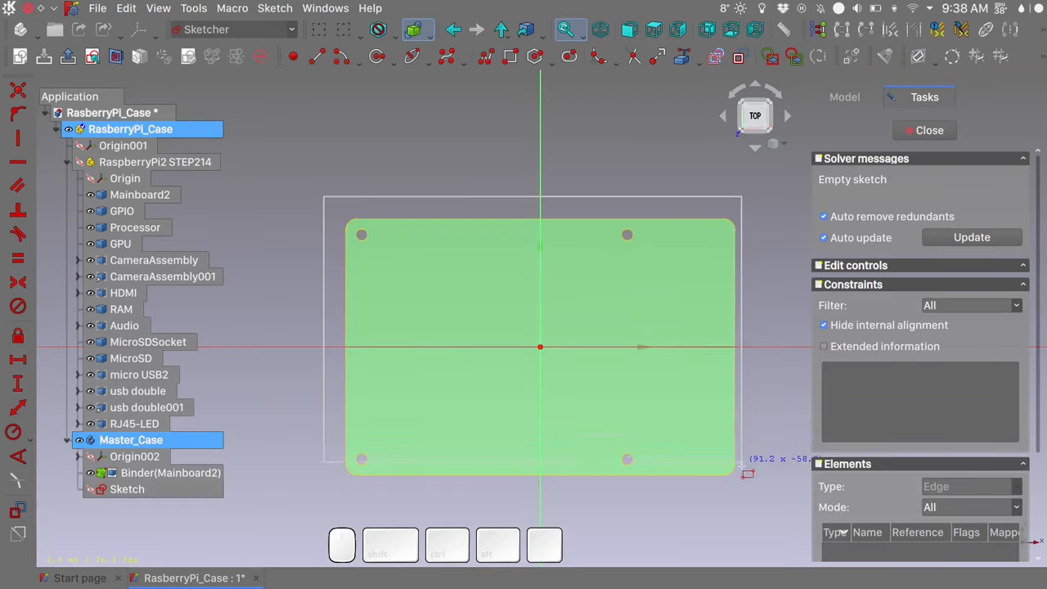
mouse_move(747, 499)
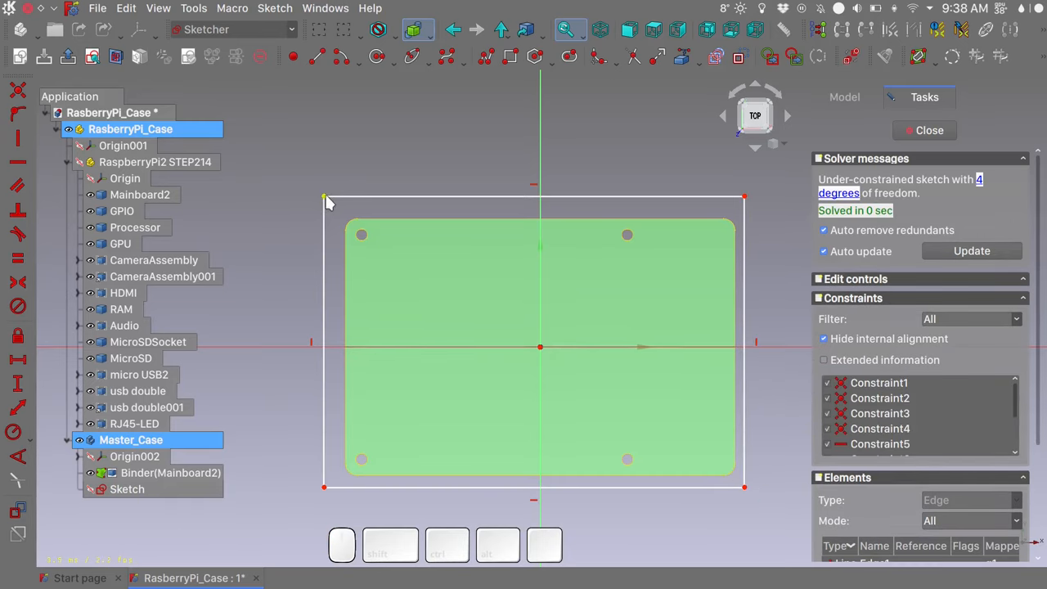
left_click(126, 488)
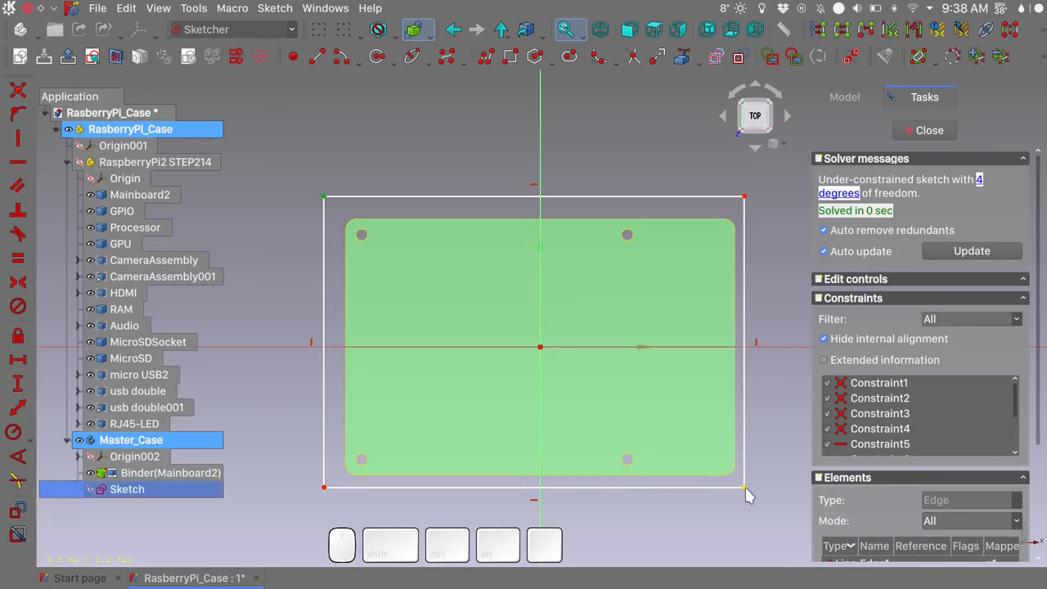
mouse_move(539, 349)
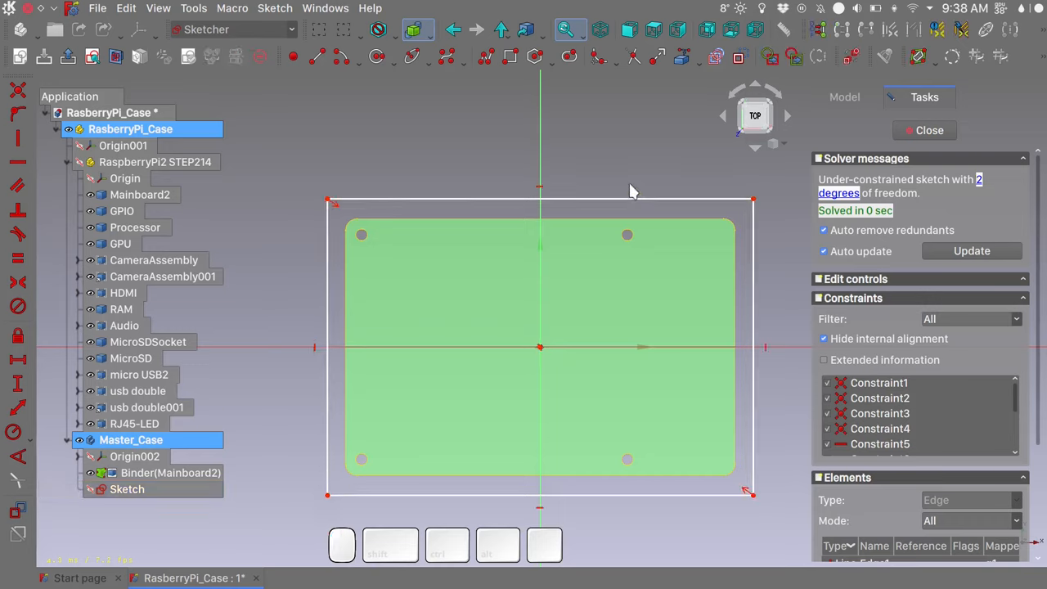
mouse_move(781, 285)
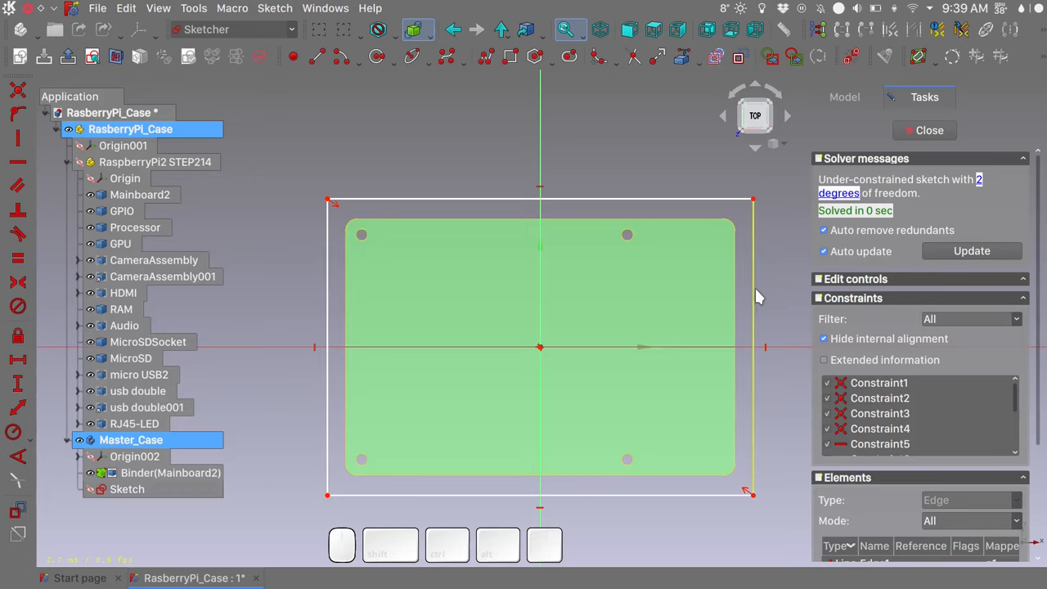
Step: Constrain the rectangle to 64 mm high and 90.5 mm wide
left_click(126, 489)
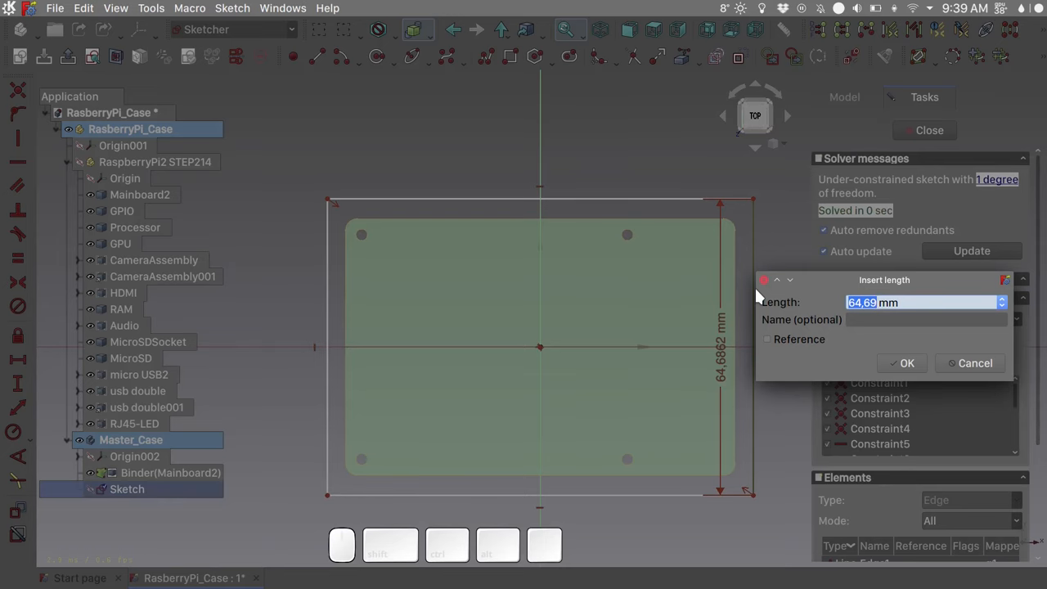
left_click(902, 363)
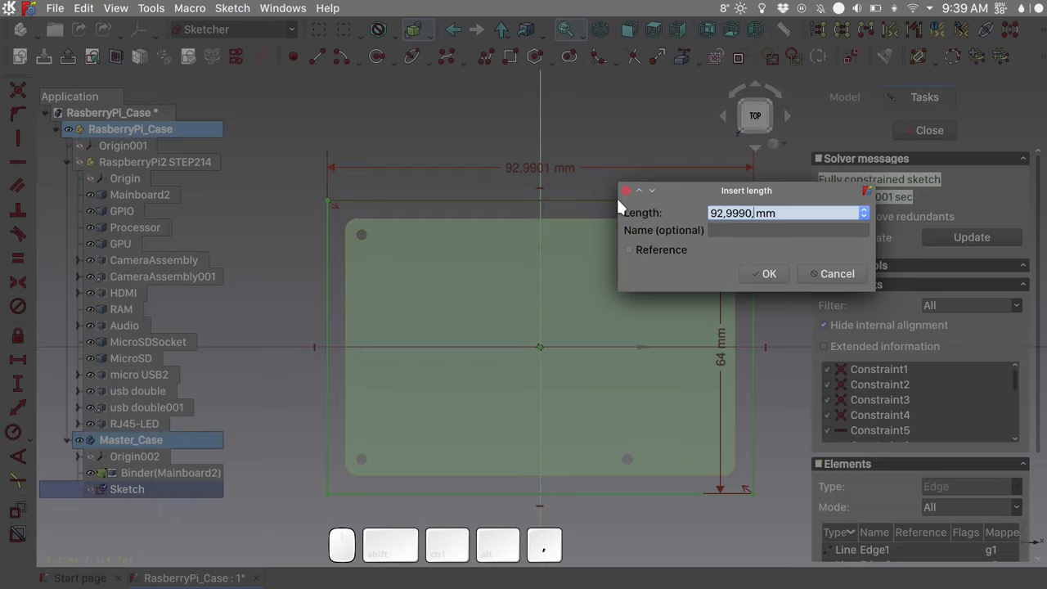
type("90")
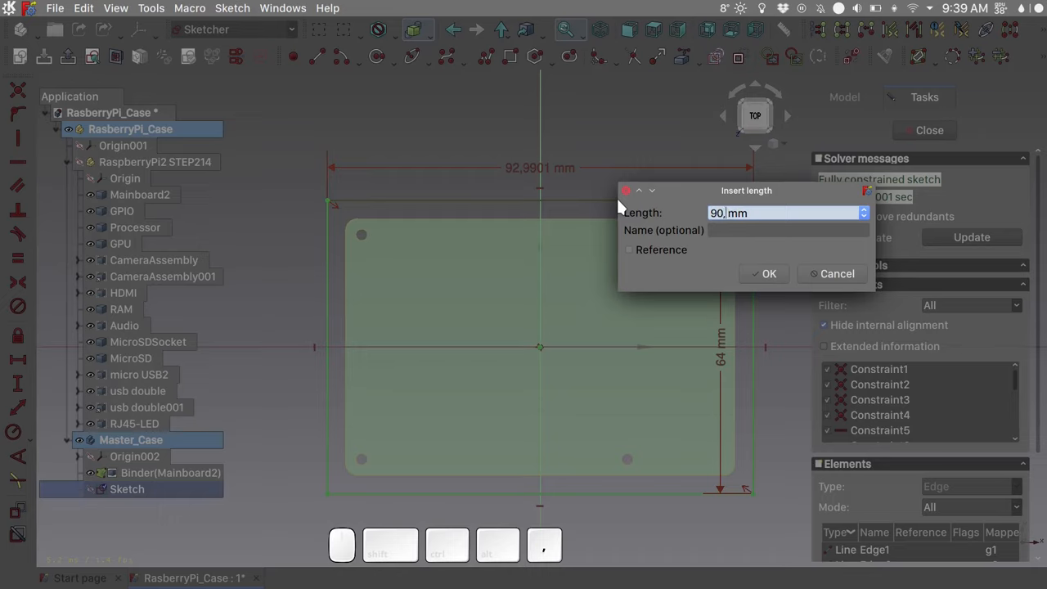
type("5")
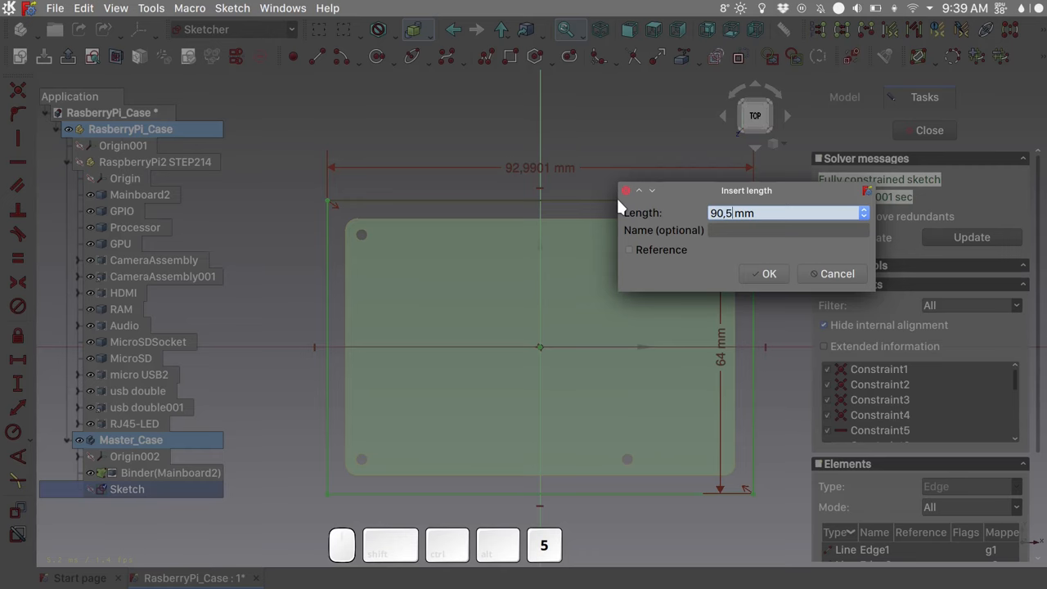
left_click(763, 273)
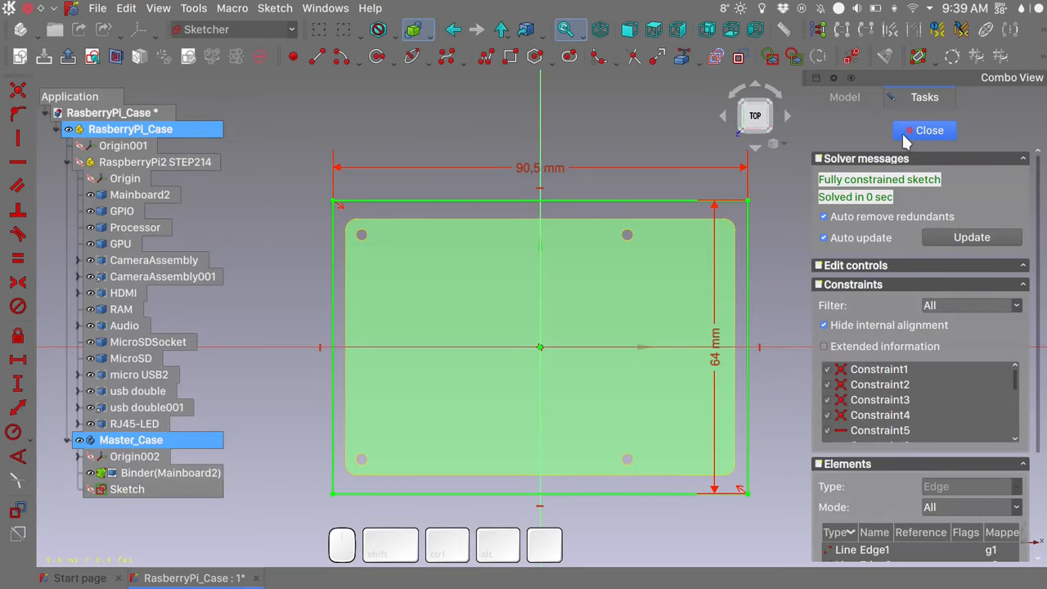
Step: Pad the closed rectangle sketch 25 mm into a solid block
left_click(929, 130)
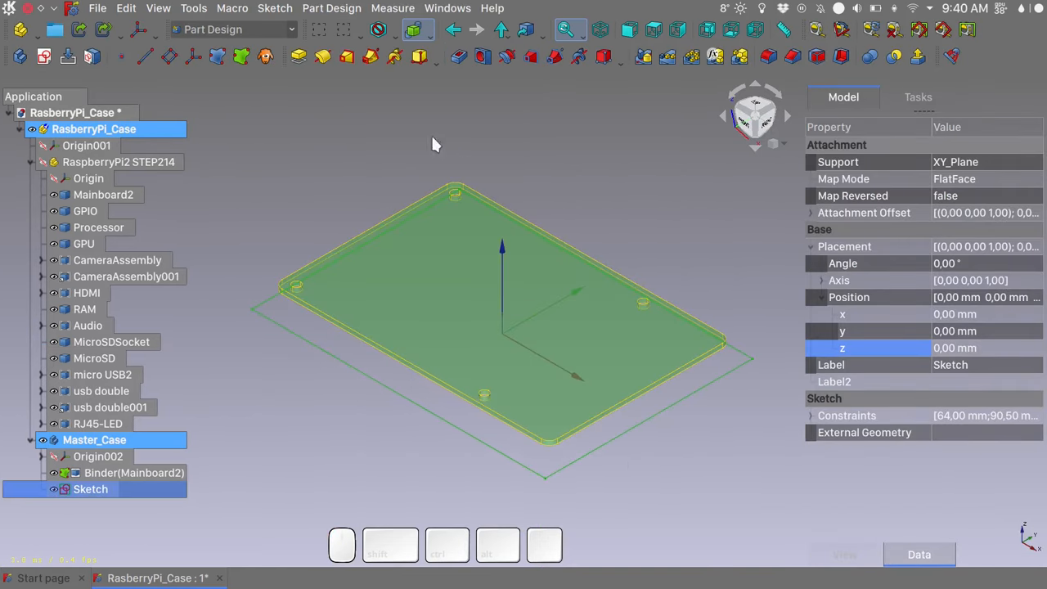
left_click(297, 59)
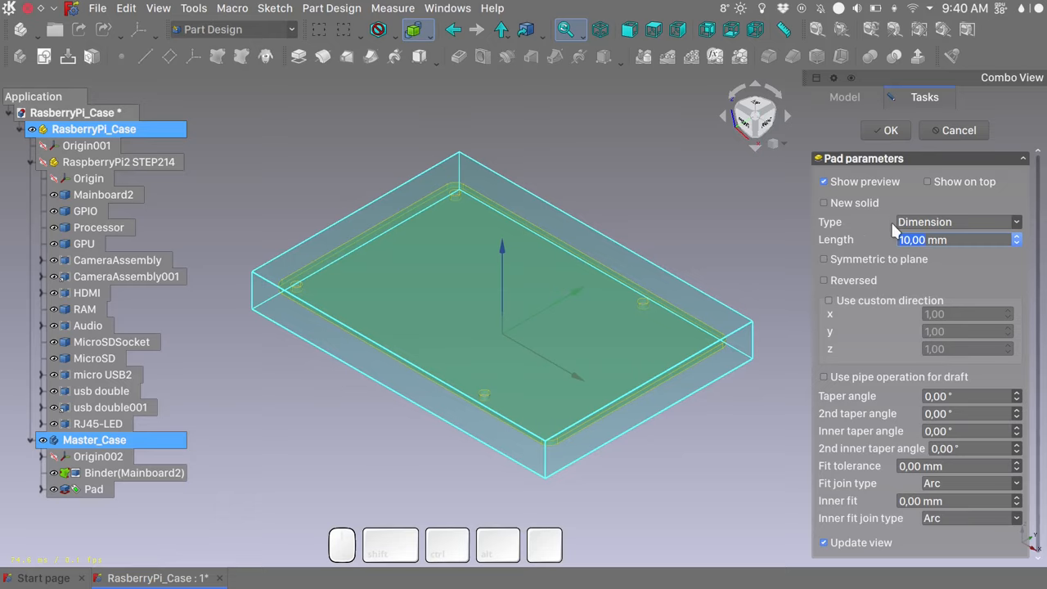
type("25 mm")
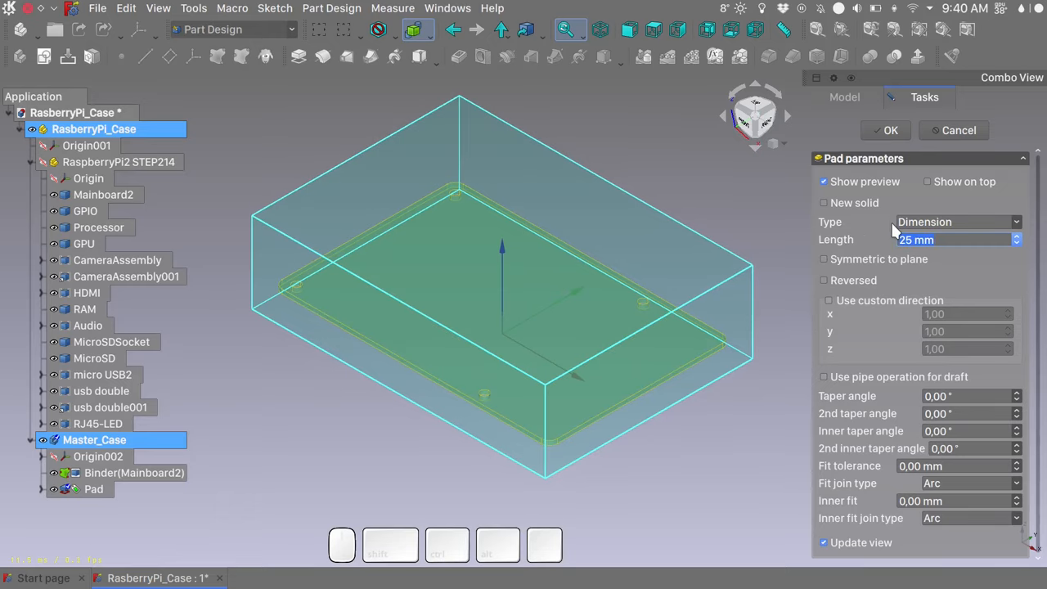
left_click(886, 131)
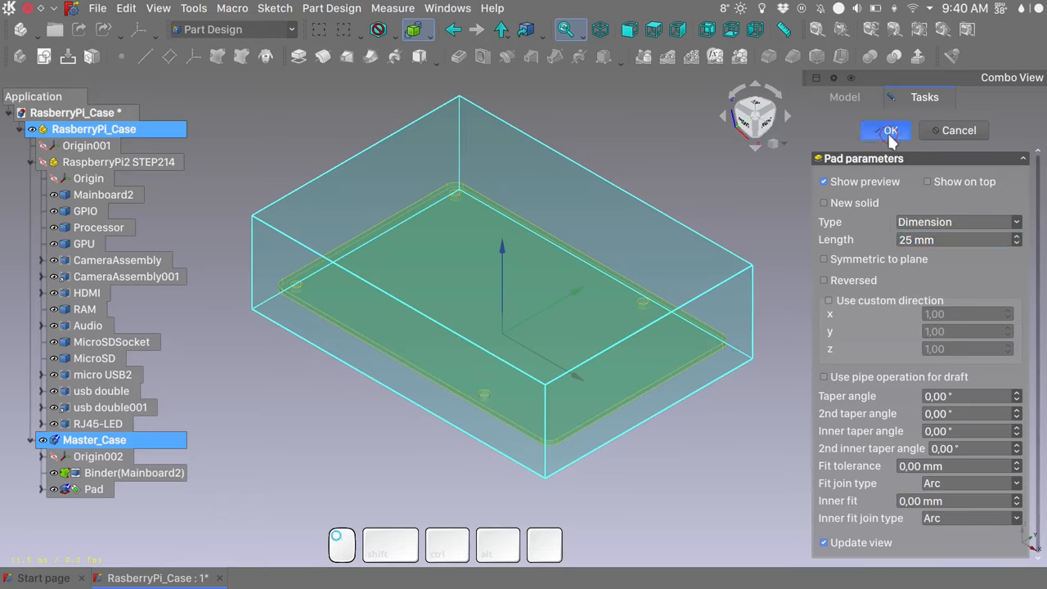
left_click(885, 130)
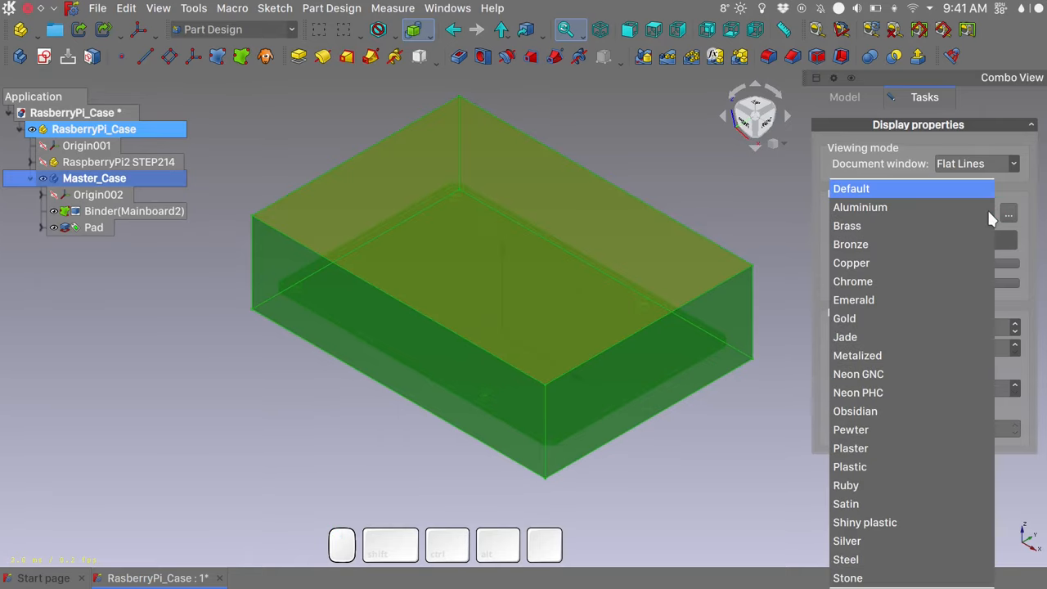
Step: Give Master_Case a plastic material, light orange colour and adjusted transparency, then close display settings
left_click(850, 466)
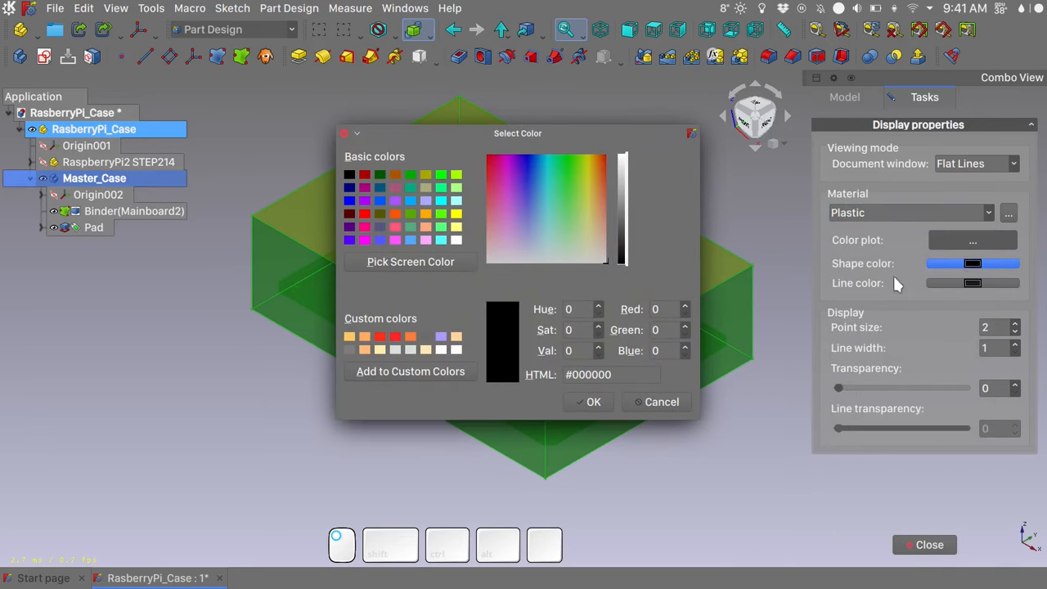
left_click(656, 402)
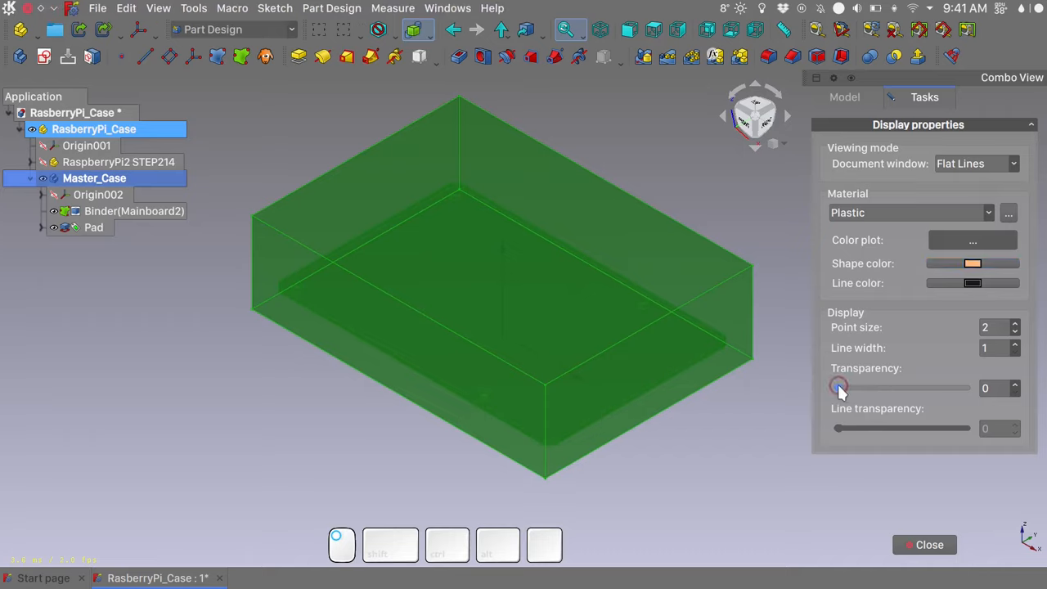
left_click_drag(839, 387, 903, 388)
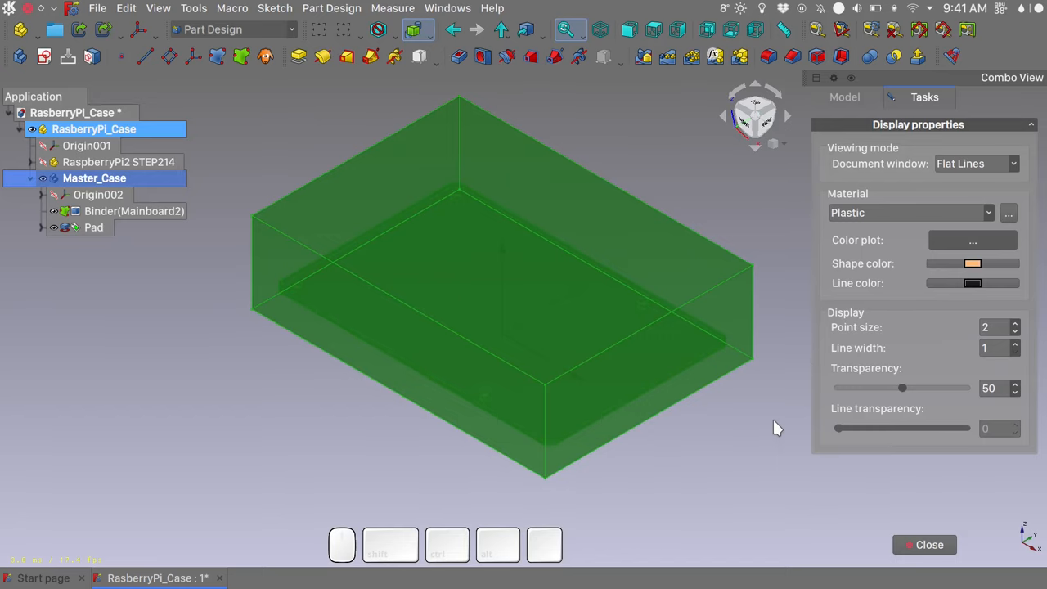
mouse_move(931, 545)
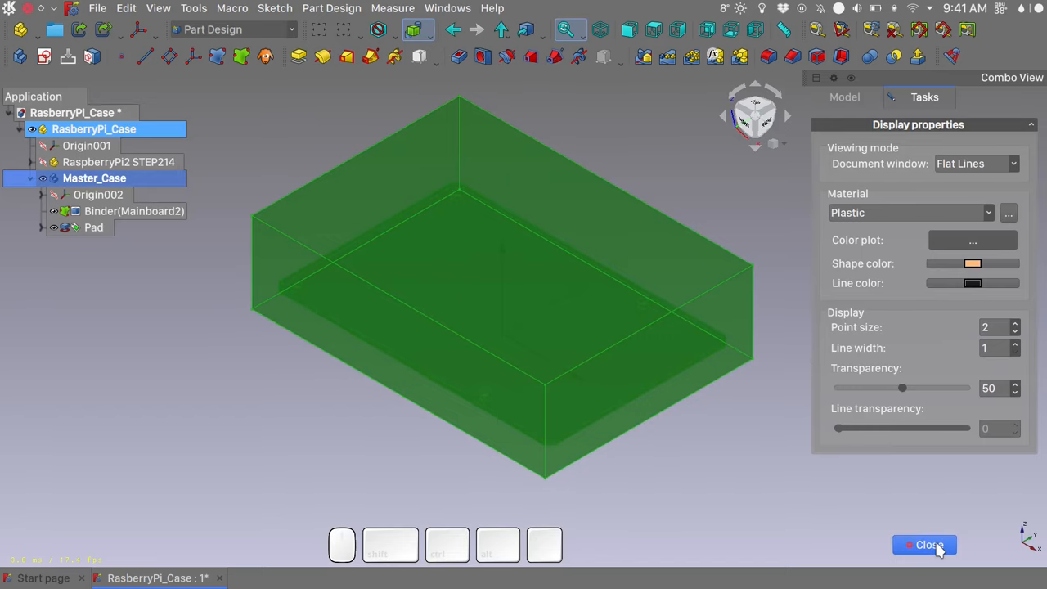
left_click(925, 545)
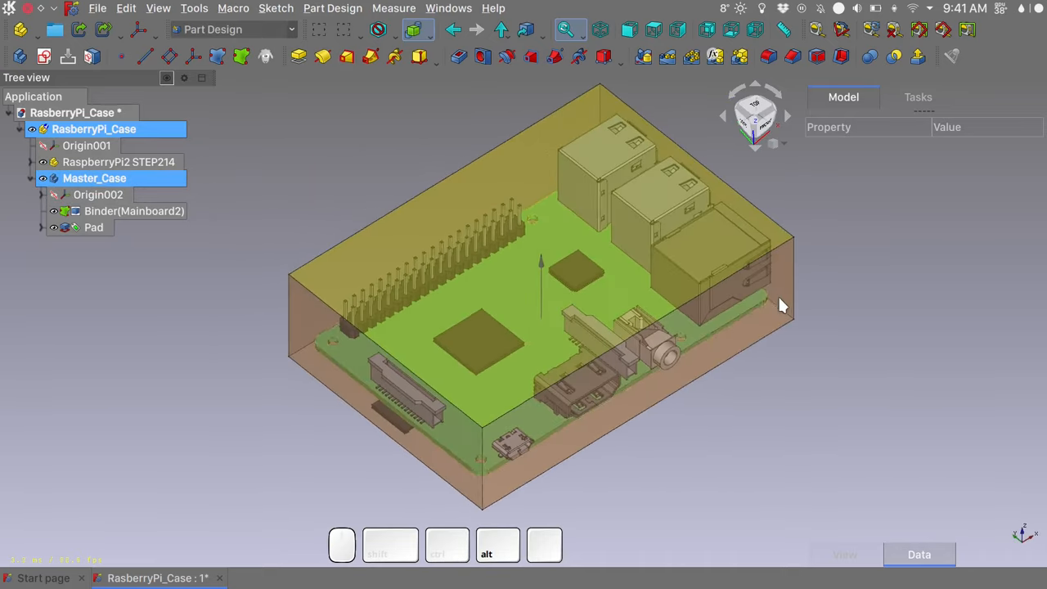
Step: Enable ground shadows with transparent shadow on the document and orbit to inspect them
right_click(493, 314)
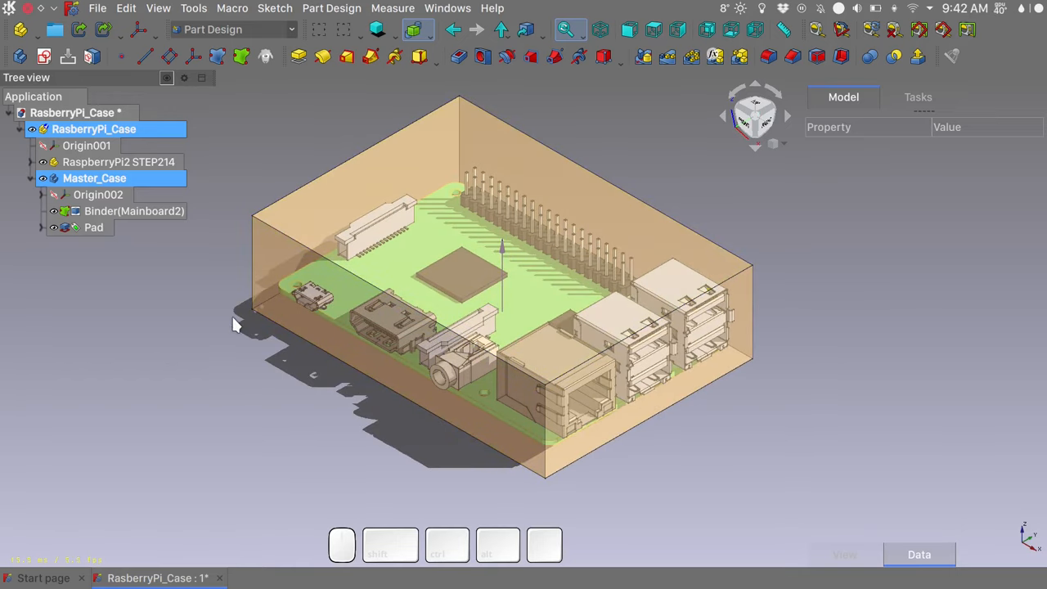
mouse_move(304, 126)
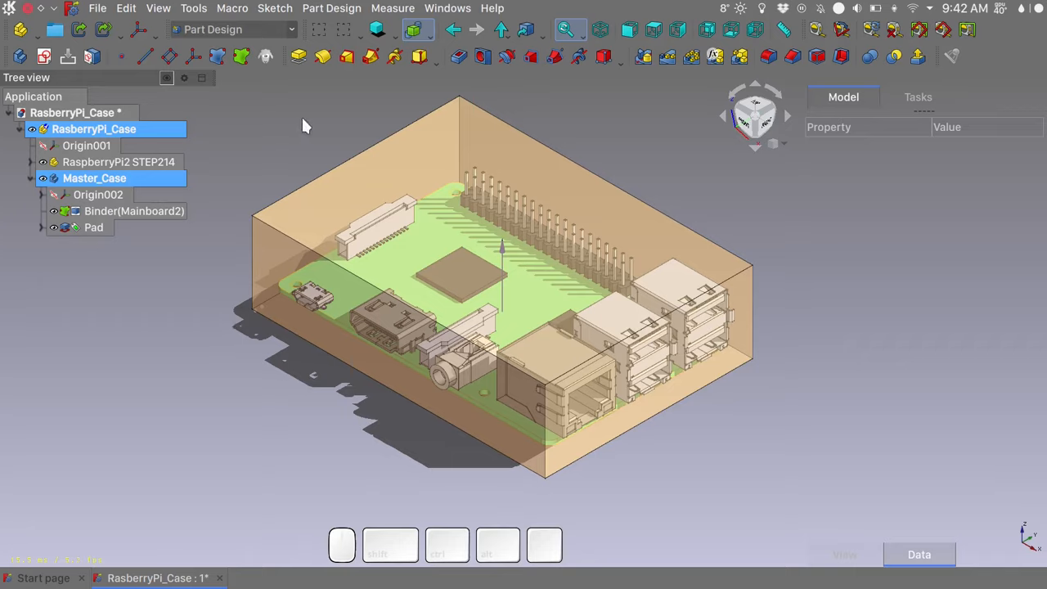
mouse_move(98, 120)
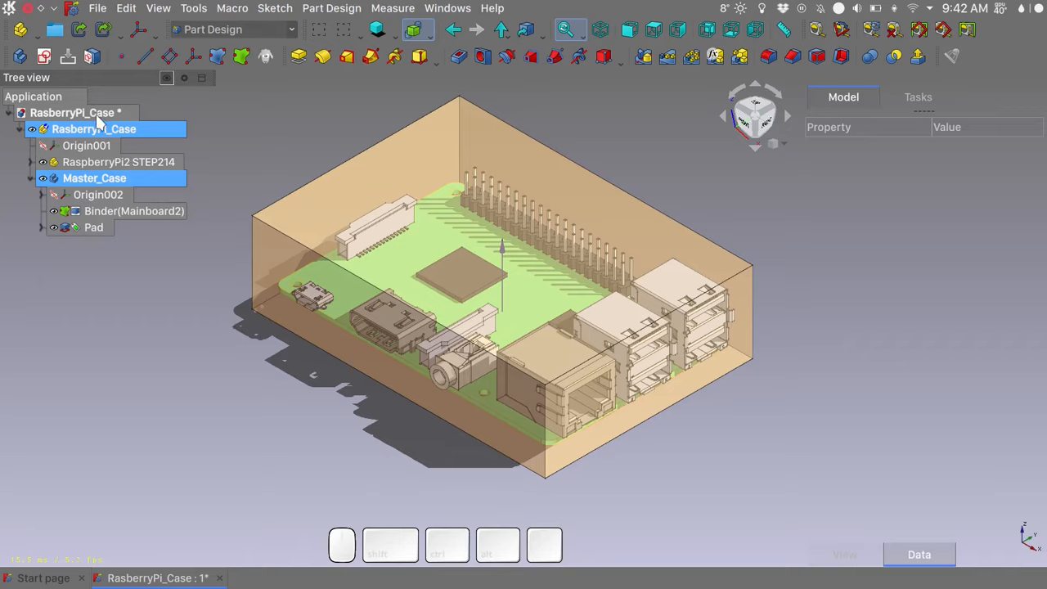
left_click(74, 112)
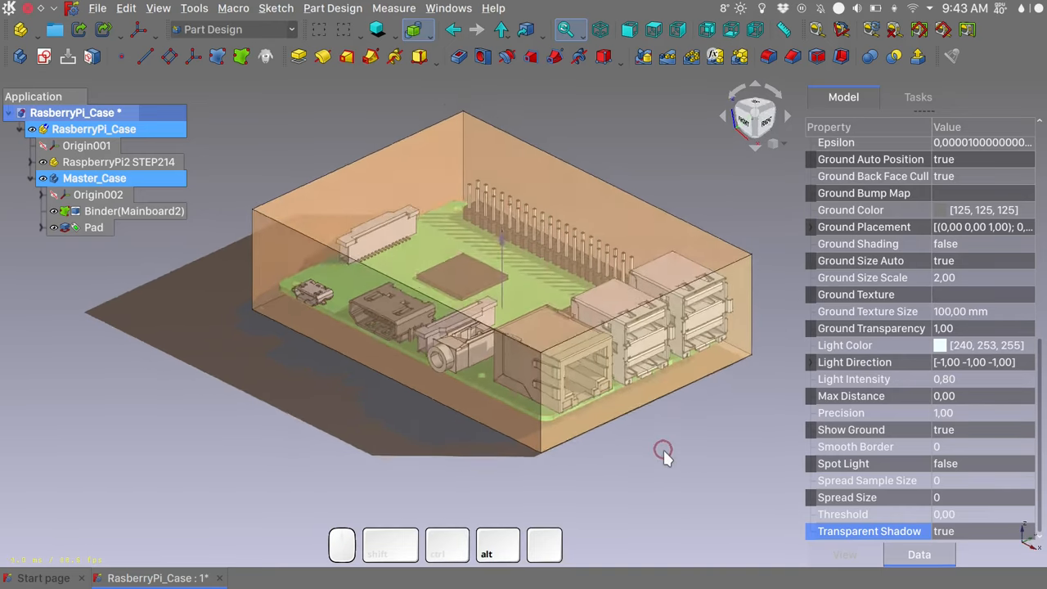
left_click_drag(663, 454, 655, 454)
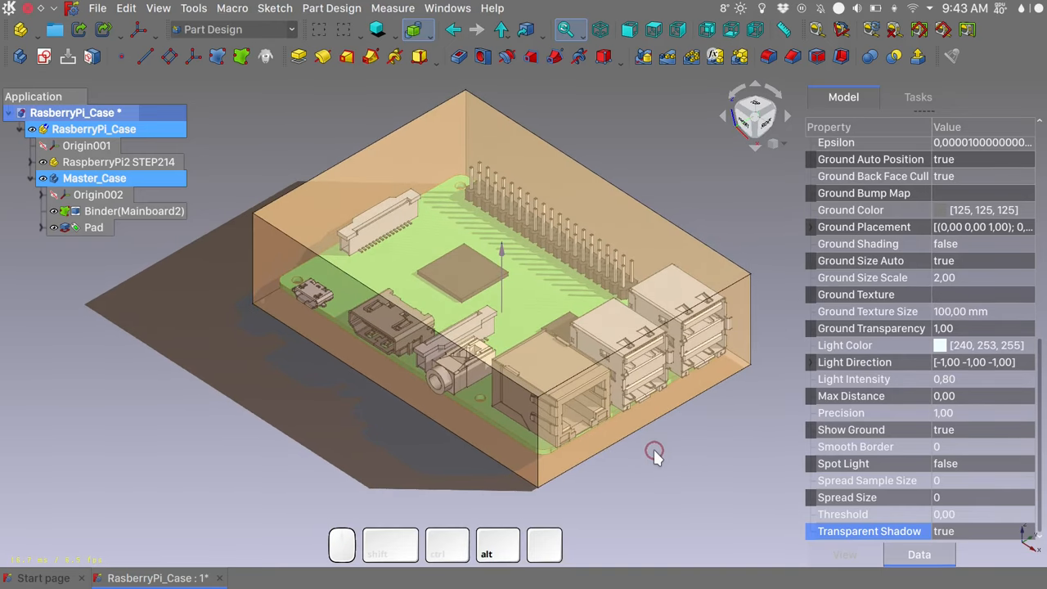
left_click_drag(655, 455, 270, 454)
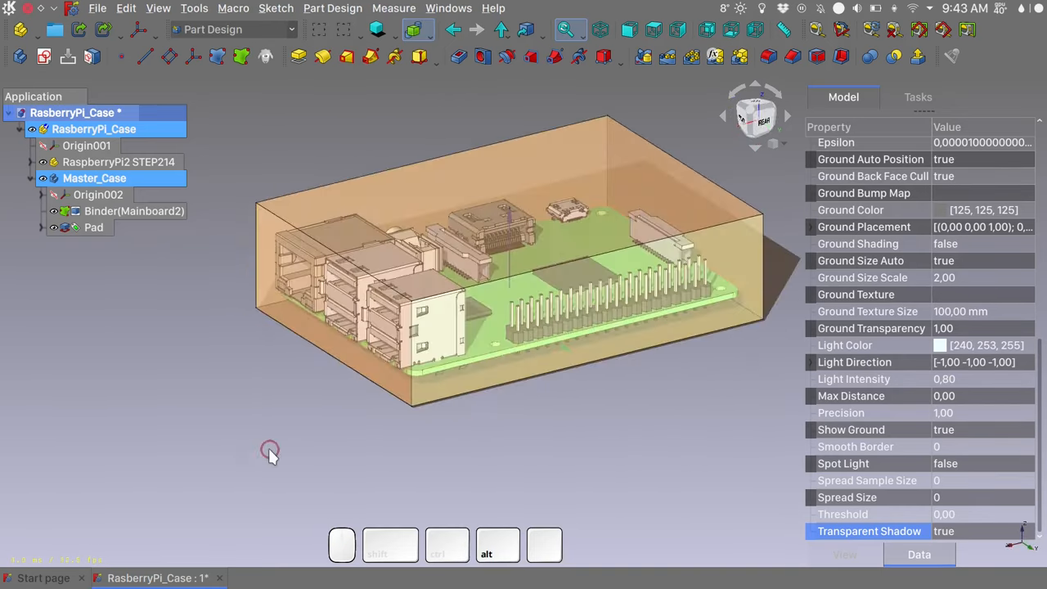
left_click_drag(270, 454, 642, 156)
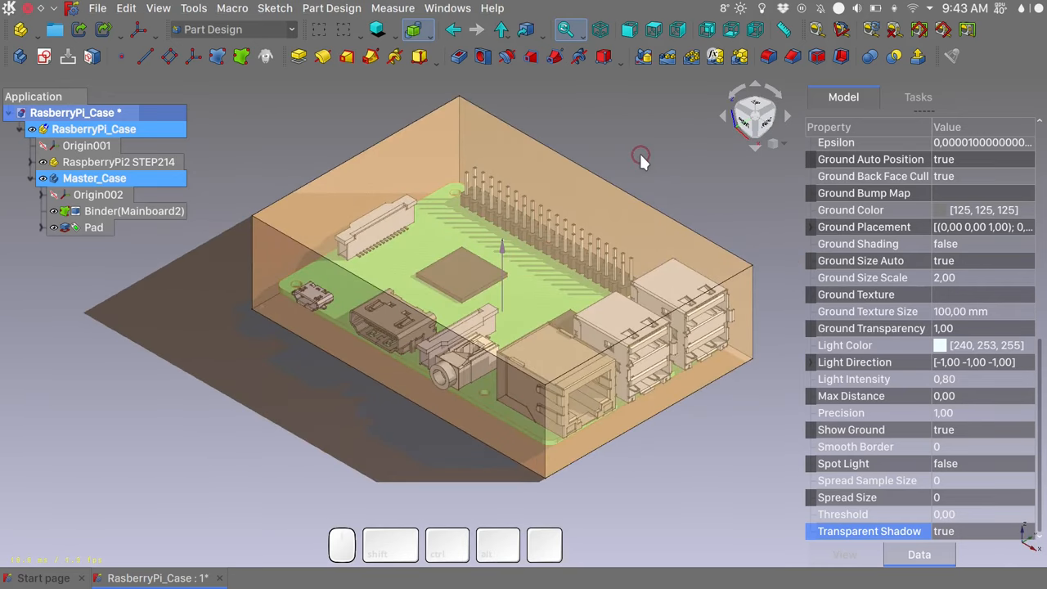
Step: Hollow the block through its top face with 2 mm inward Thickness and Intersection joins
left_click(94, 228)
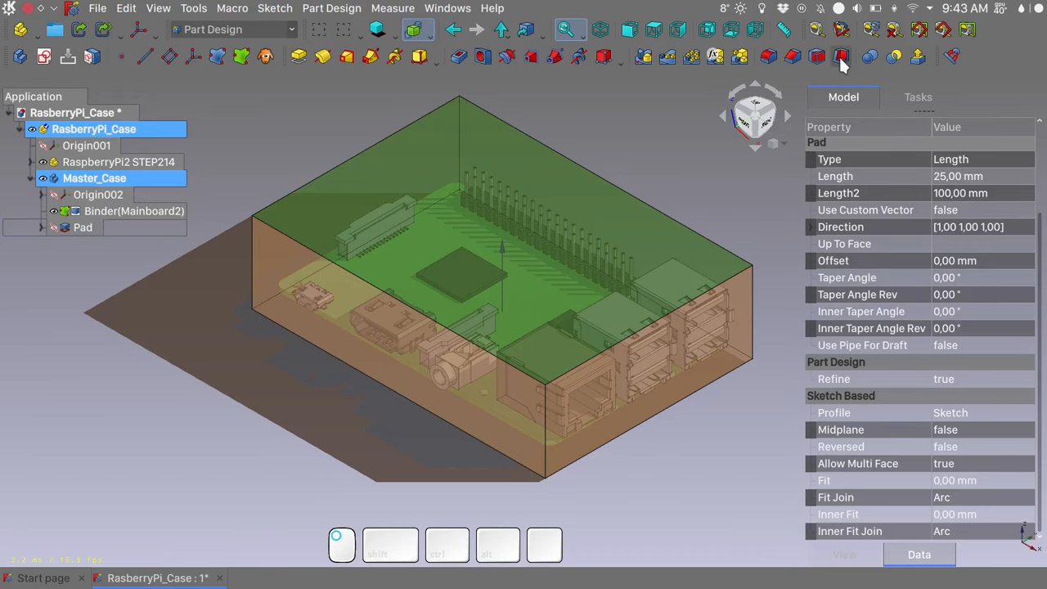
left_click(837, 56)
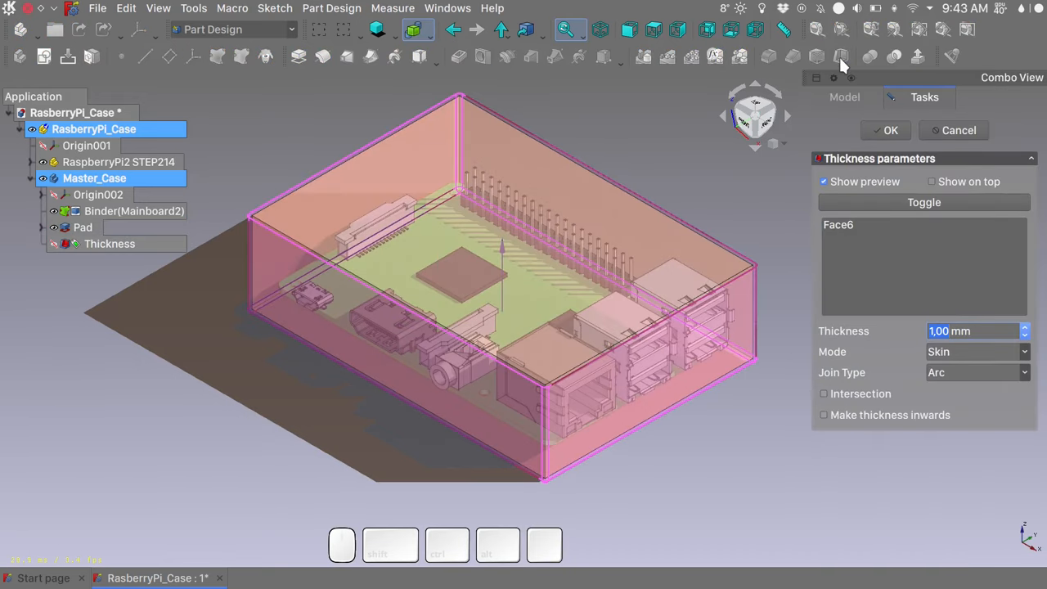
type("2 mm")
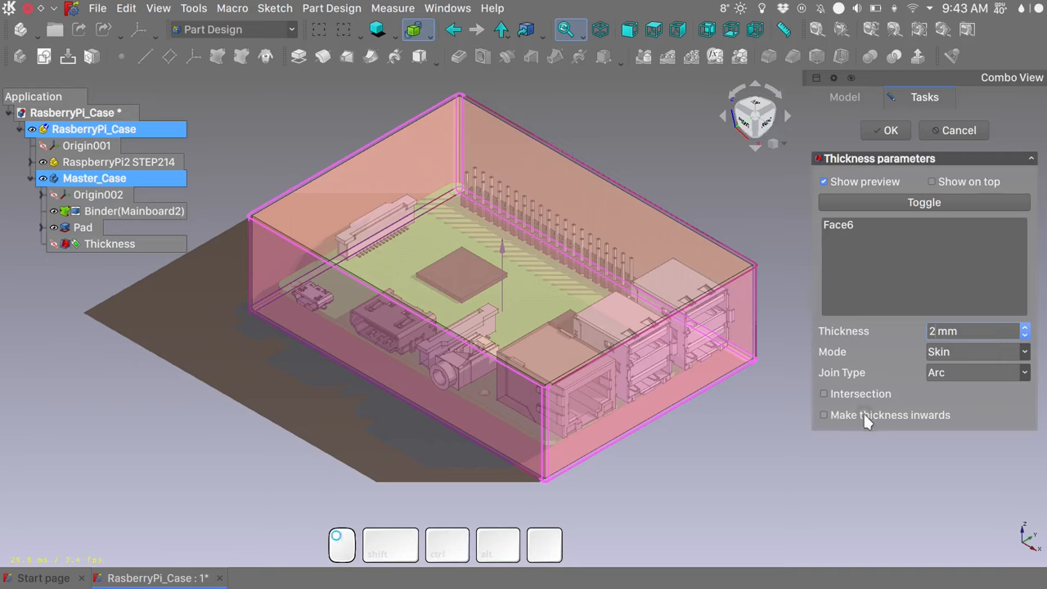
left_click(824, 415)
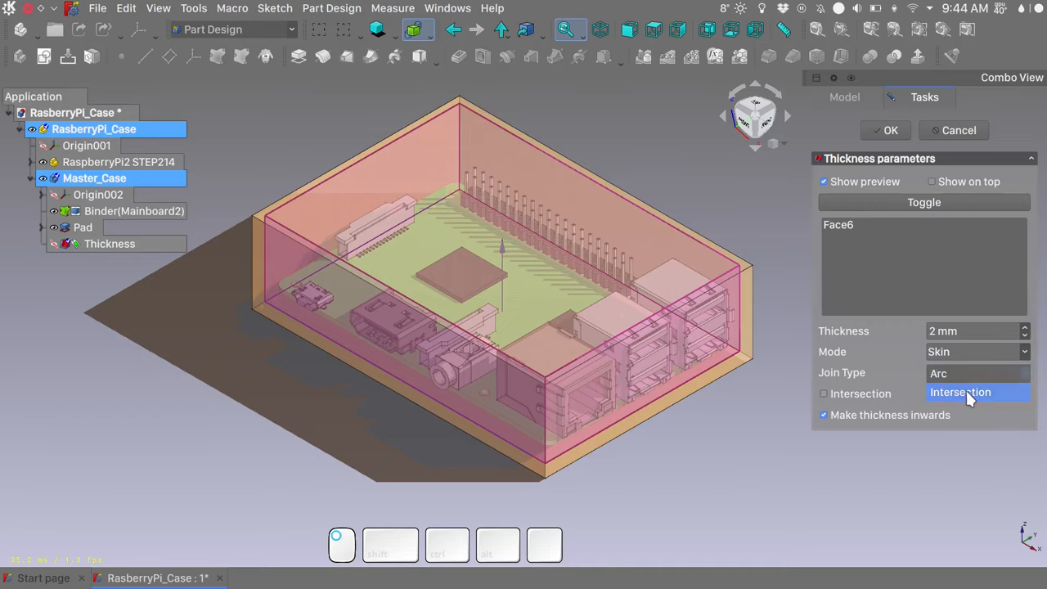
left_click(961, 392)
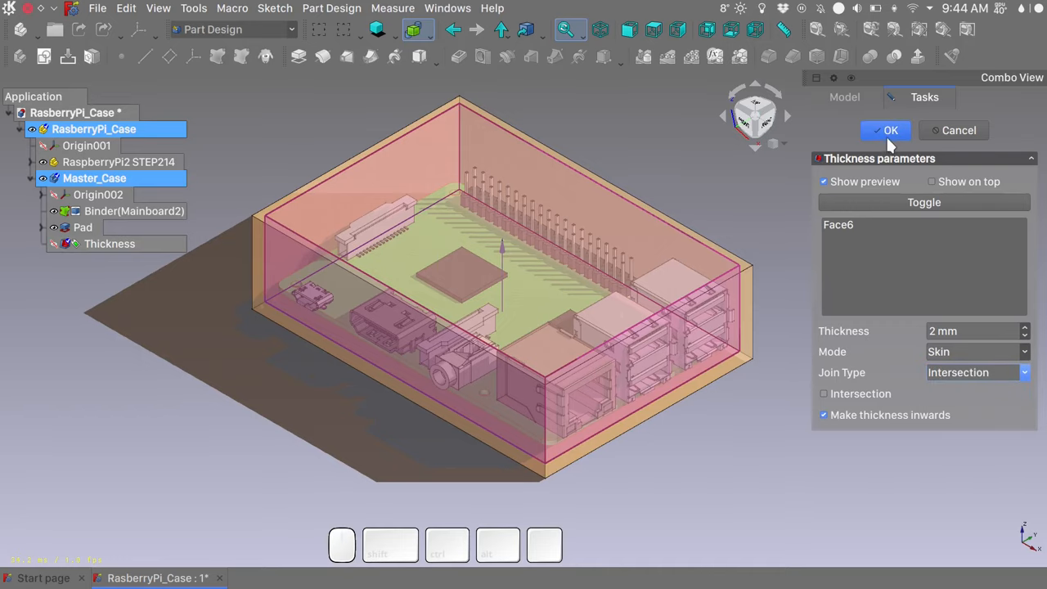
left_click(885, 130)
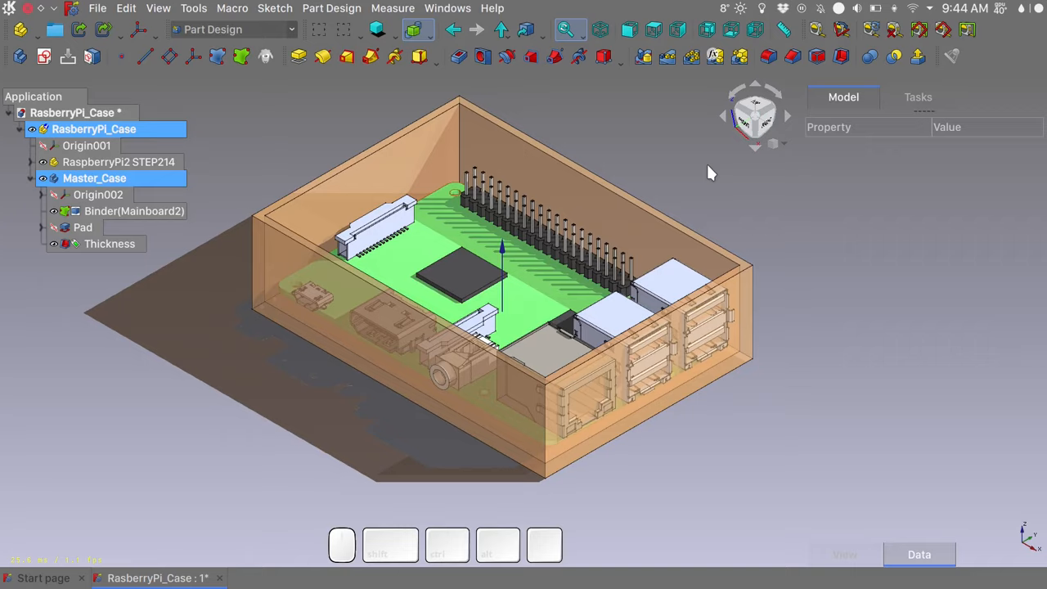
mouse_move(360, 156)
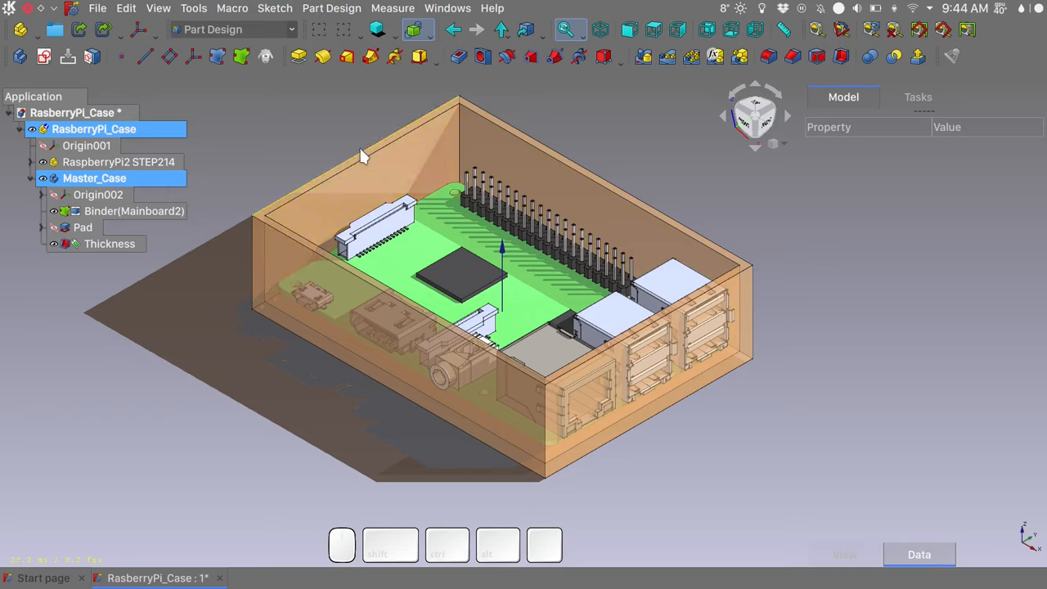
mouse_move(301, 129)
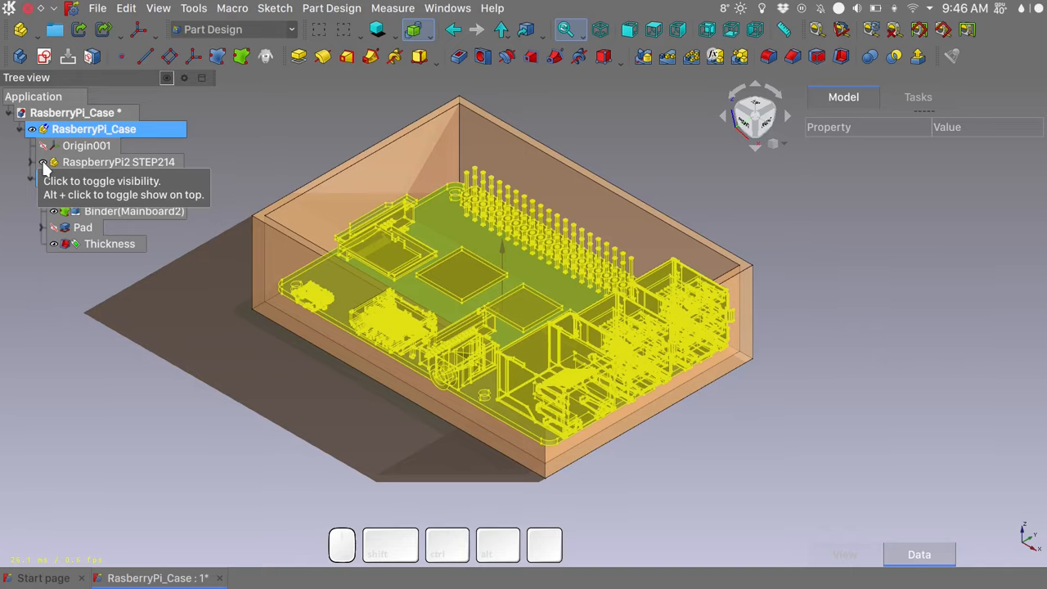
Step: Hide the RaspberryPi2 STEP214 board model via its eye icon in the tree
left_click(43, 162)
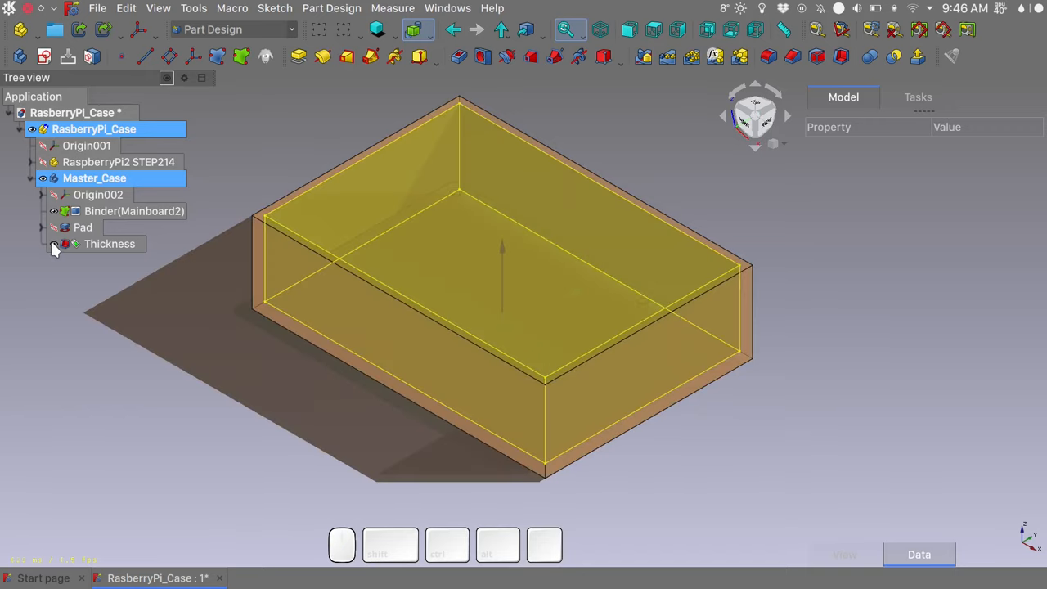
mouse_move(54, 246)
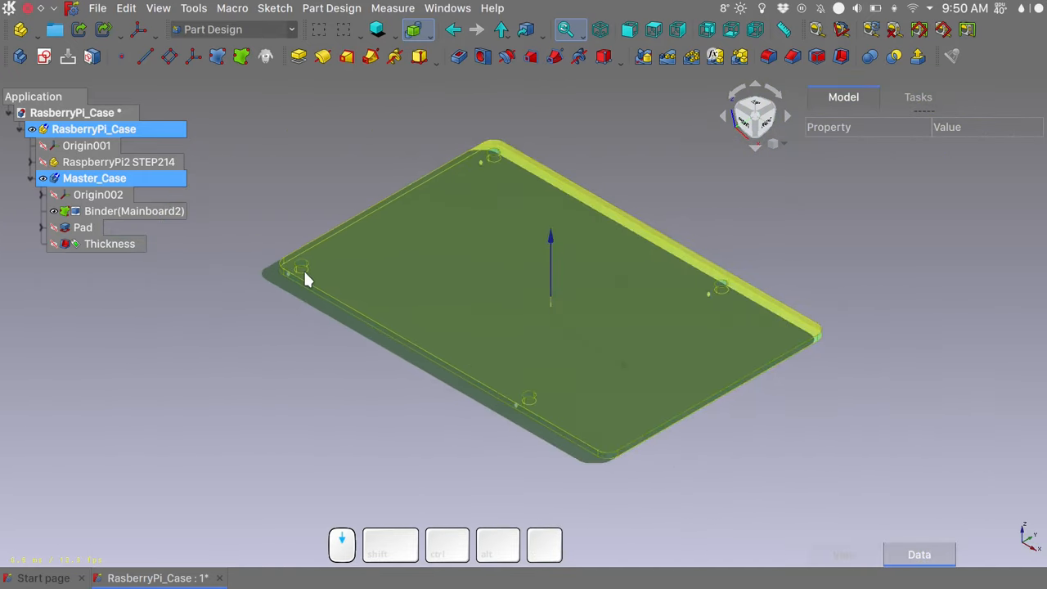
Step: Hide the shell and select the inner wall faces of the board's mounting holes
left_click(118, 161)
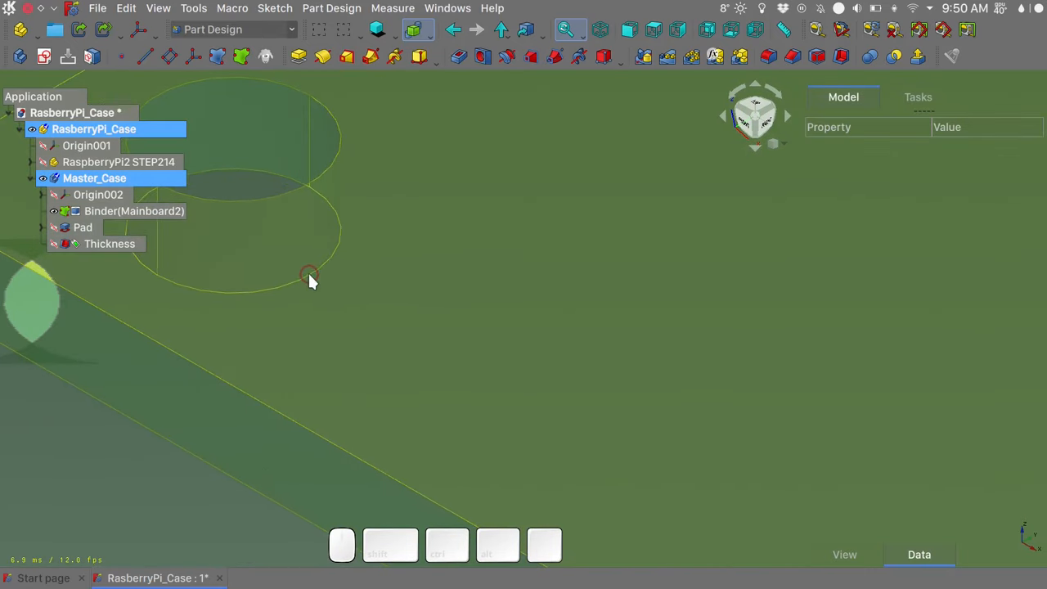
left_click(133, 211)
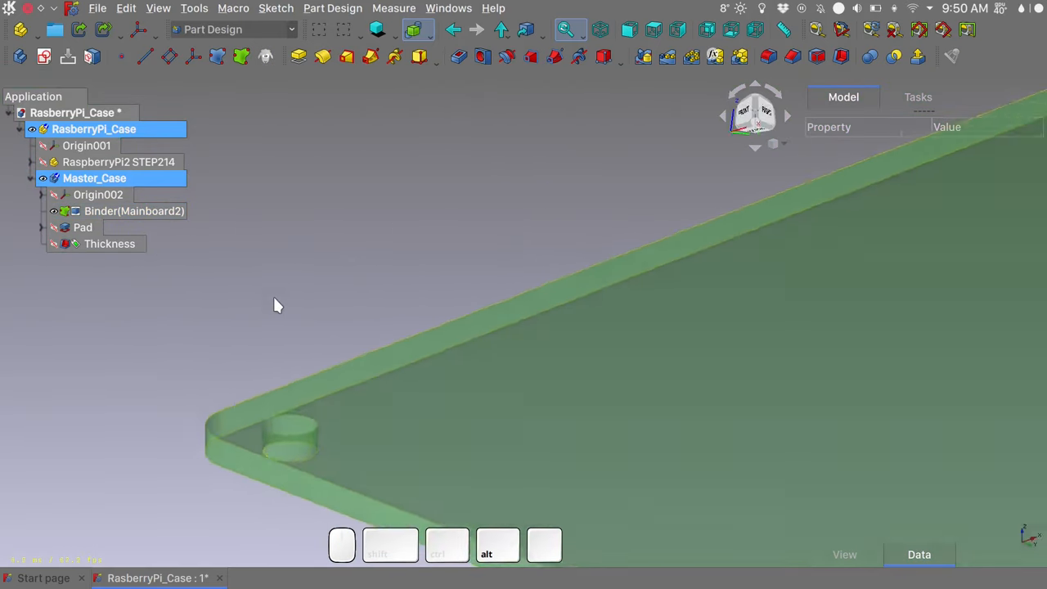
left_click_drag(278, 305, 306, 483)
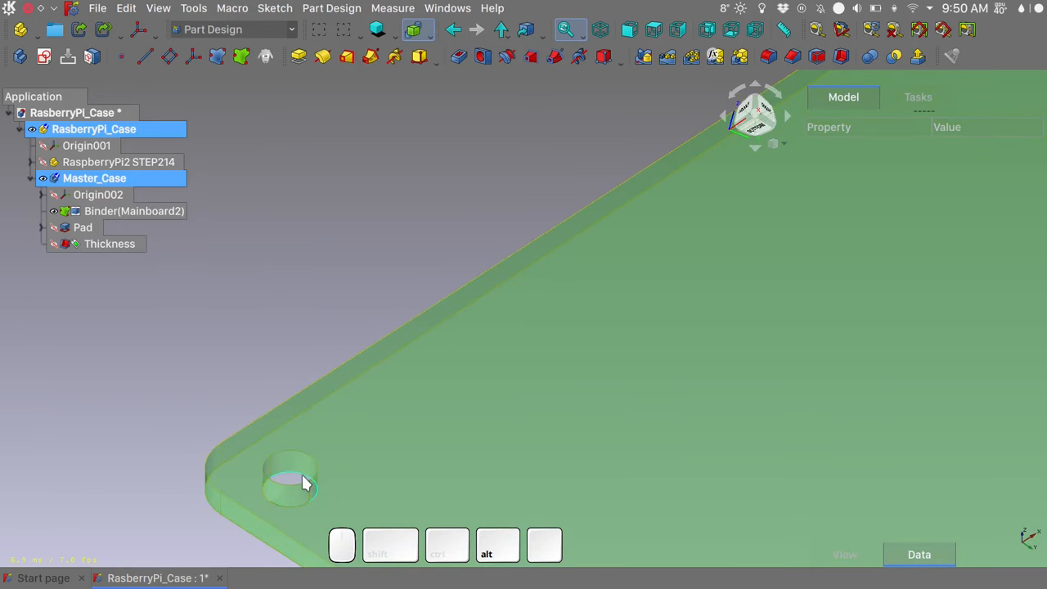
left_click(134, 212)
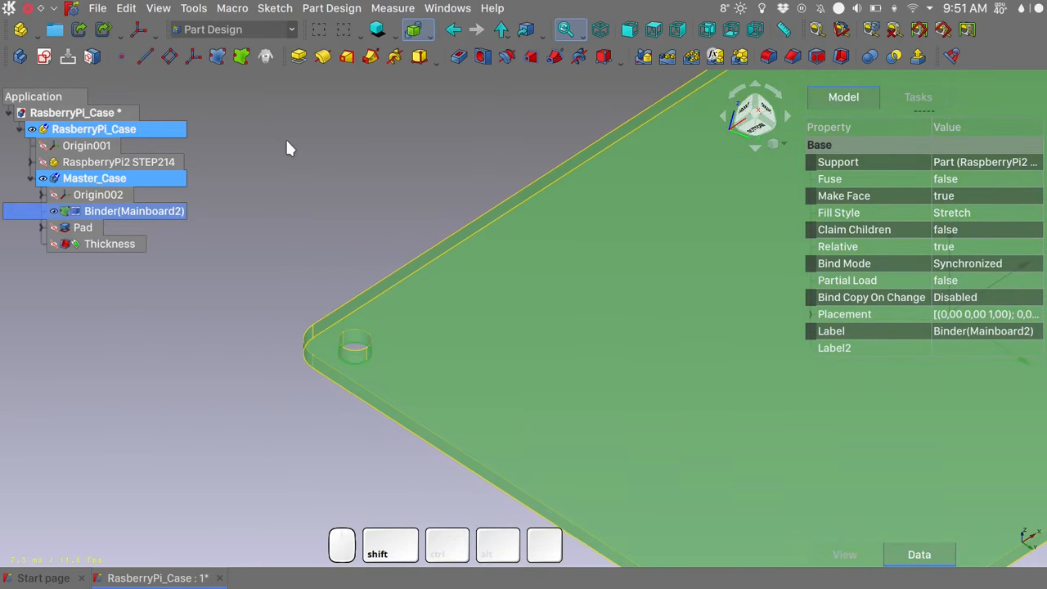
mouse_move(243, 59)
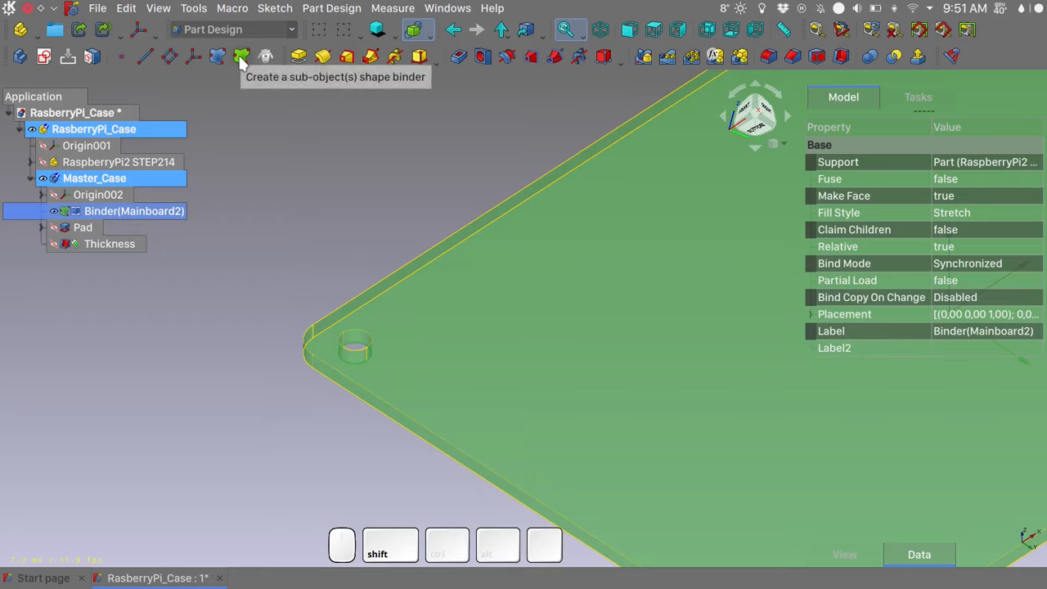
Step: Create a sub-shape binder of the mounting holes with Fuse set true and Make Face checked
left_click(219, 56)
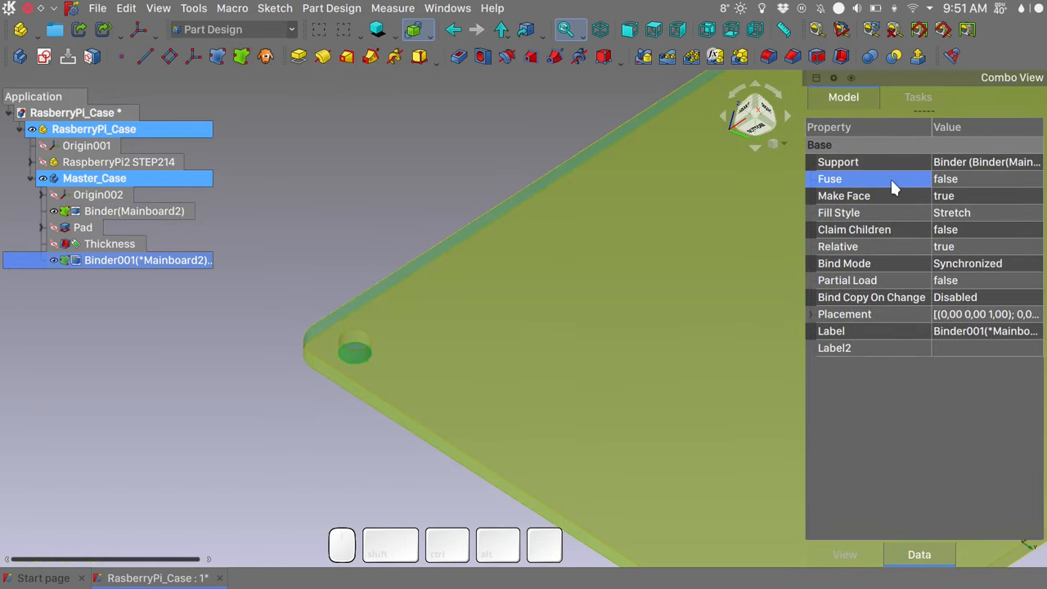
mouse_move(892, 184)
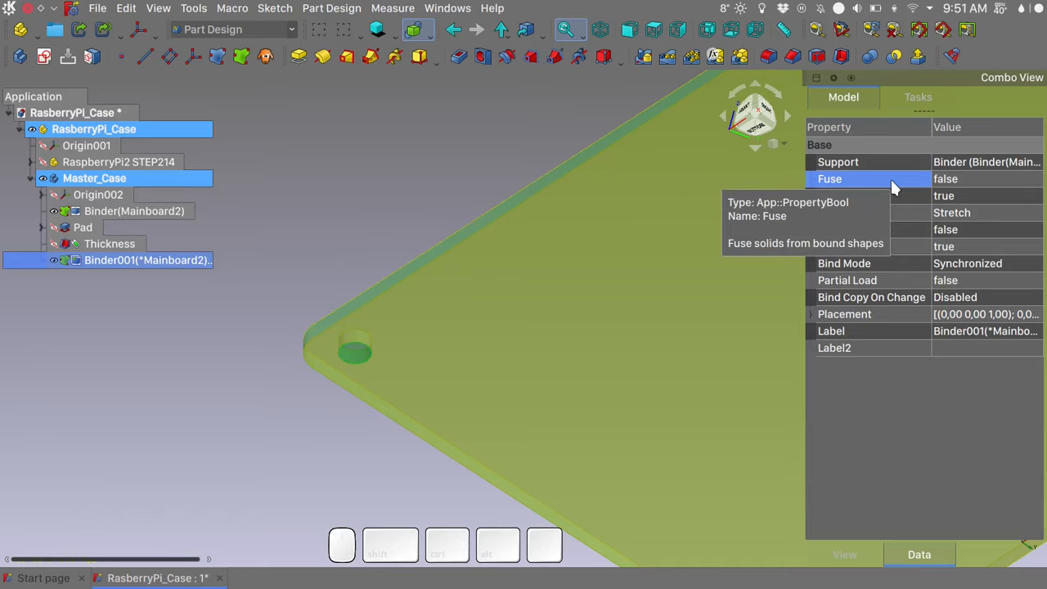
left_click(982, 178)
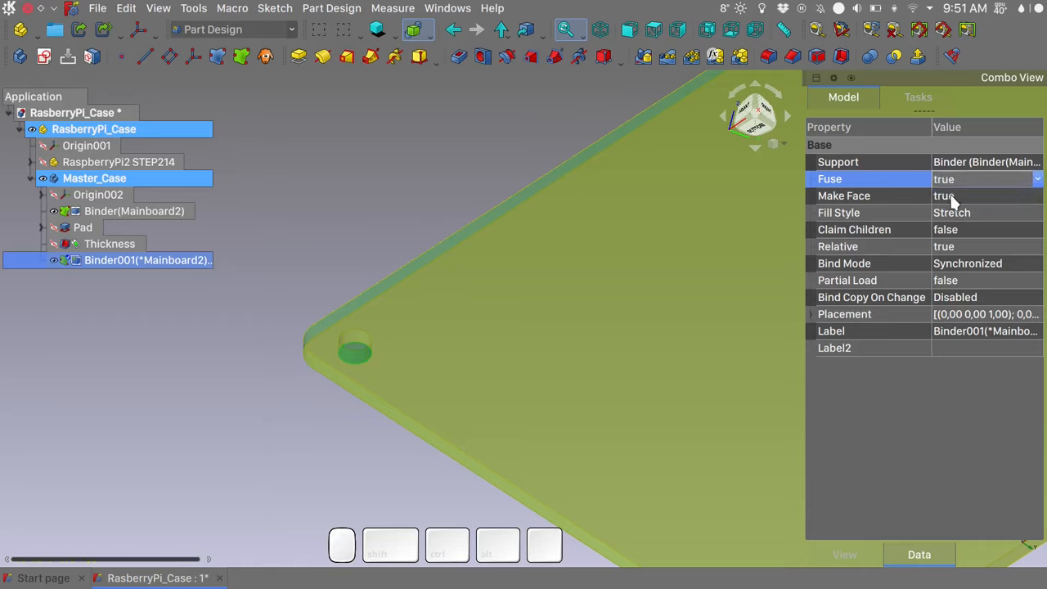
left_click(844, 196)
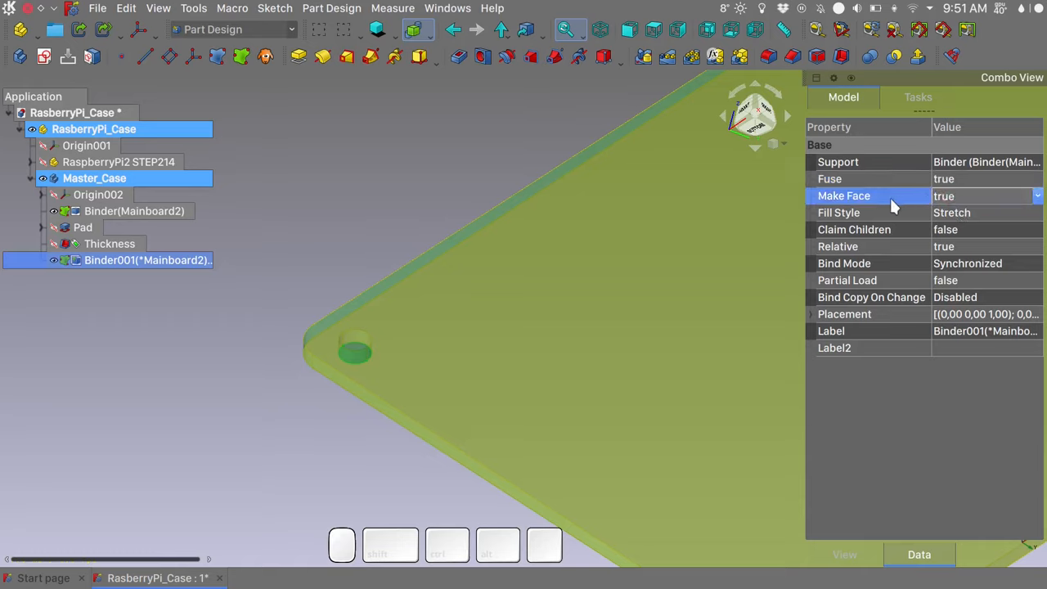
left_click(472, 166)
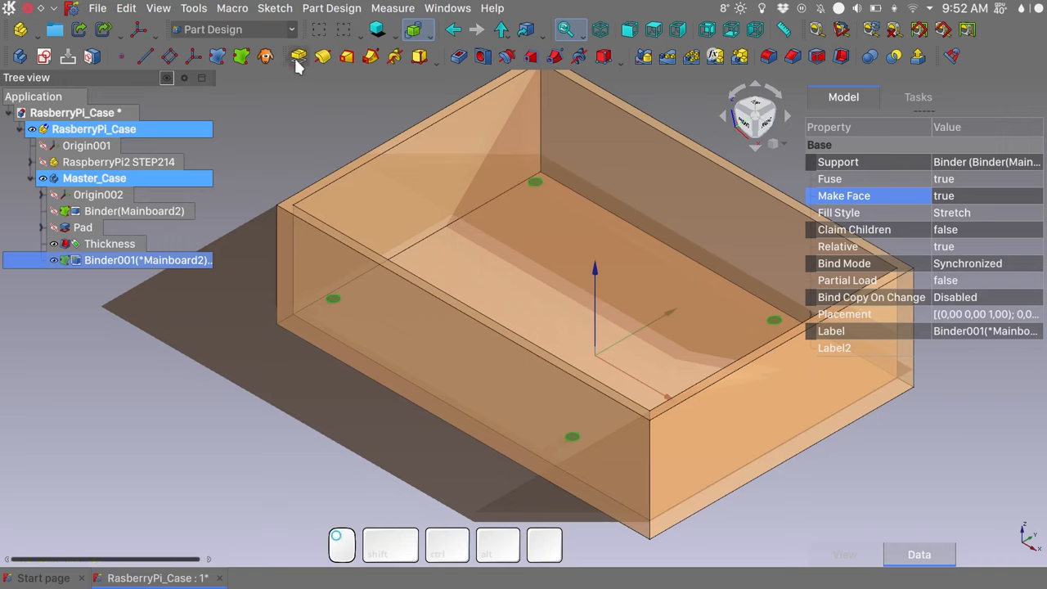
Step: Pad the hole circles reversed, up to Face5 of the Thickness shell, forming four standoff posts
left_click(297, 57)
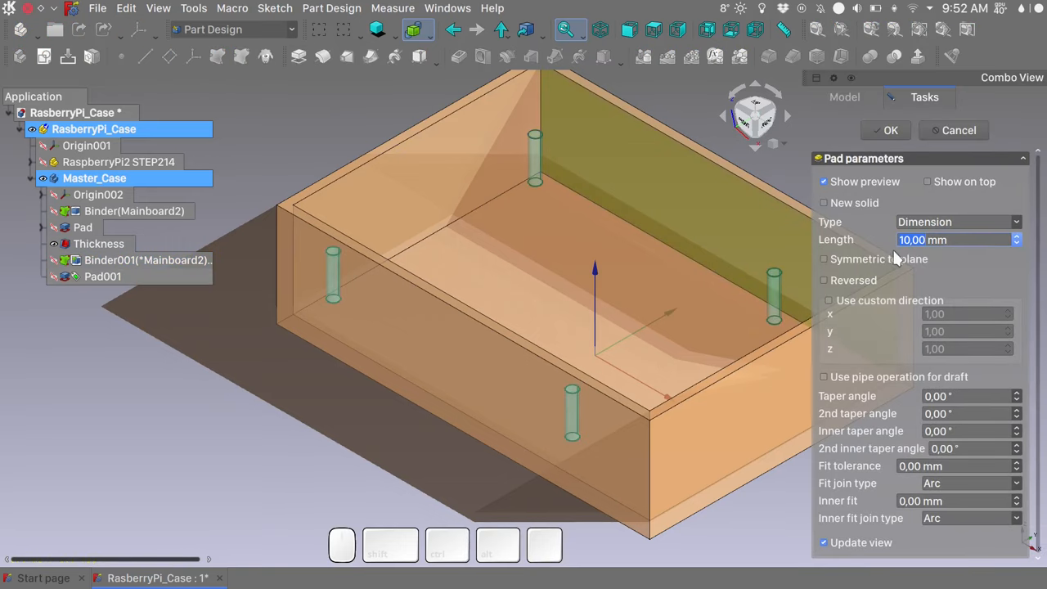
left_click(824, 279)
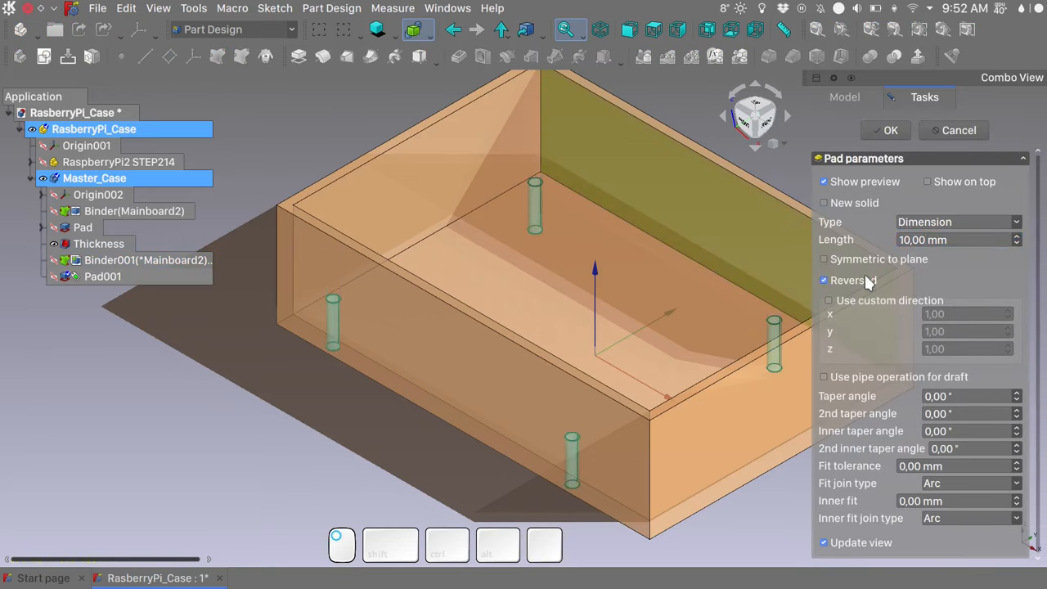
left_click(957, 221)
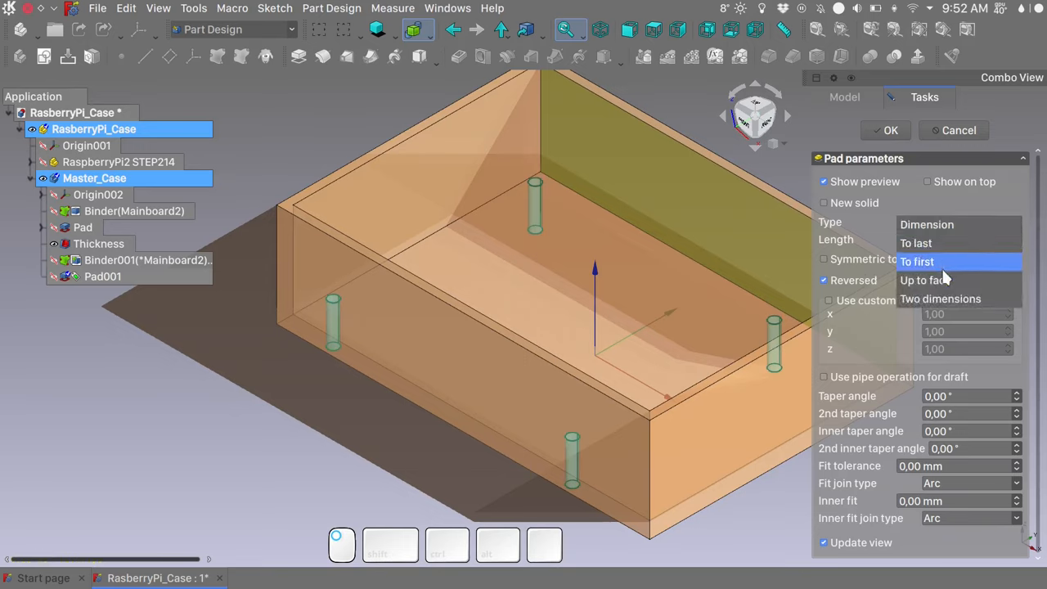
left_click(925, 280)
type("1")
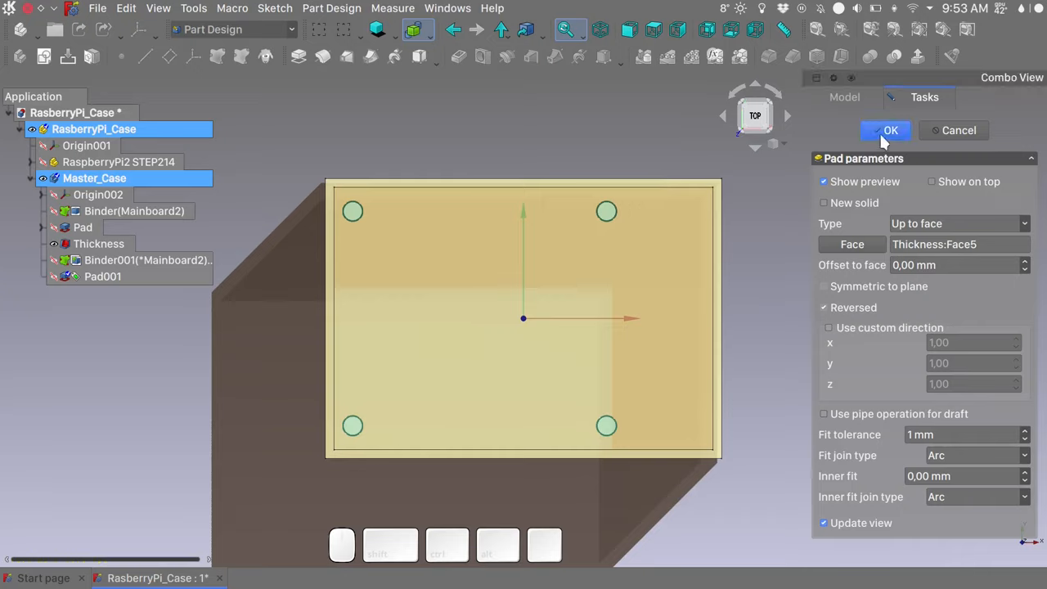
left_click(885, 131)
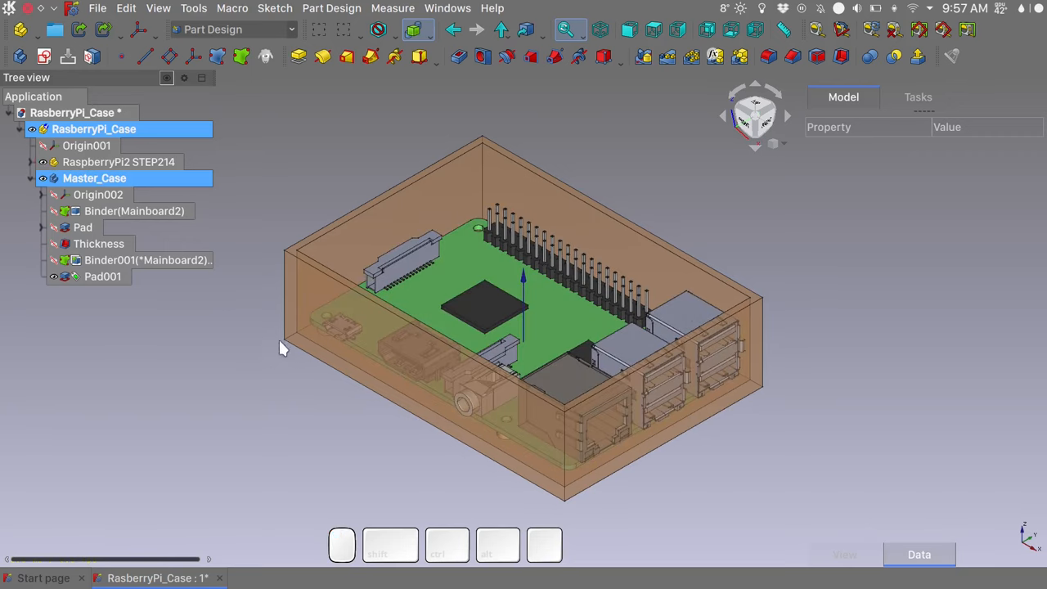
Step: Use Transform on RaspberryPi2 STEP214 to drag the board into position inside the case
left_click(119, 161)
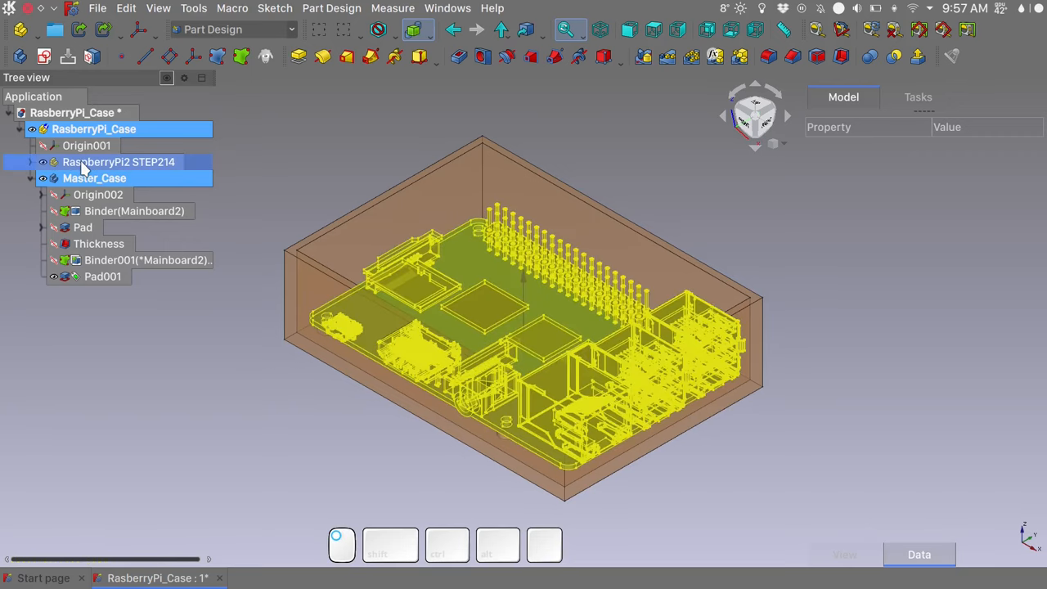
right_click(119, 161)
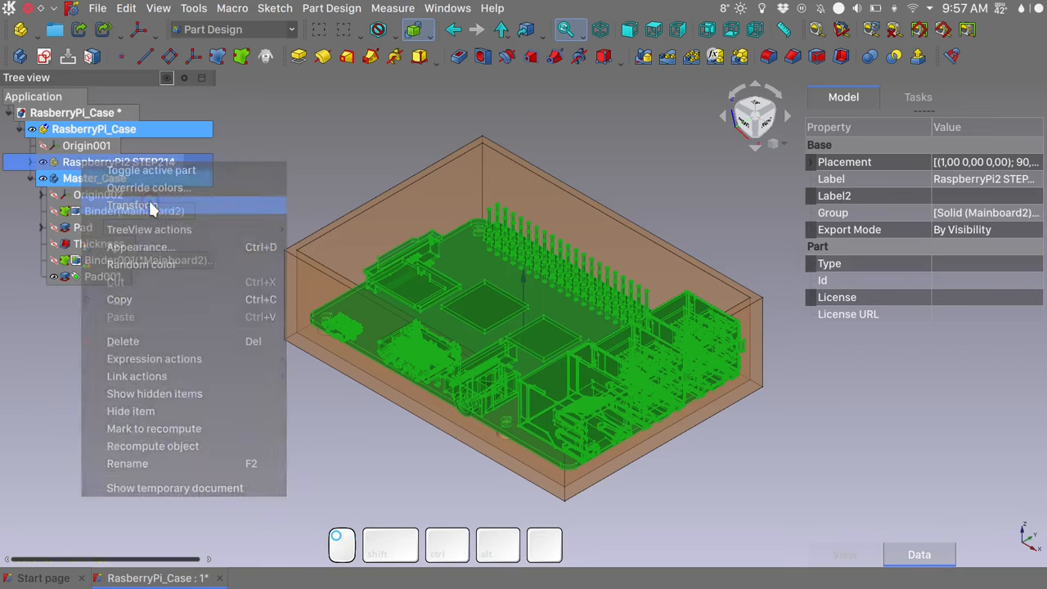
left_click(134, 205)
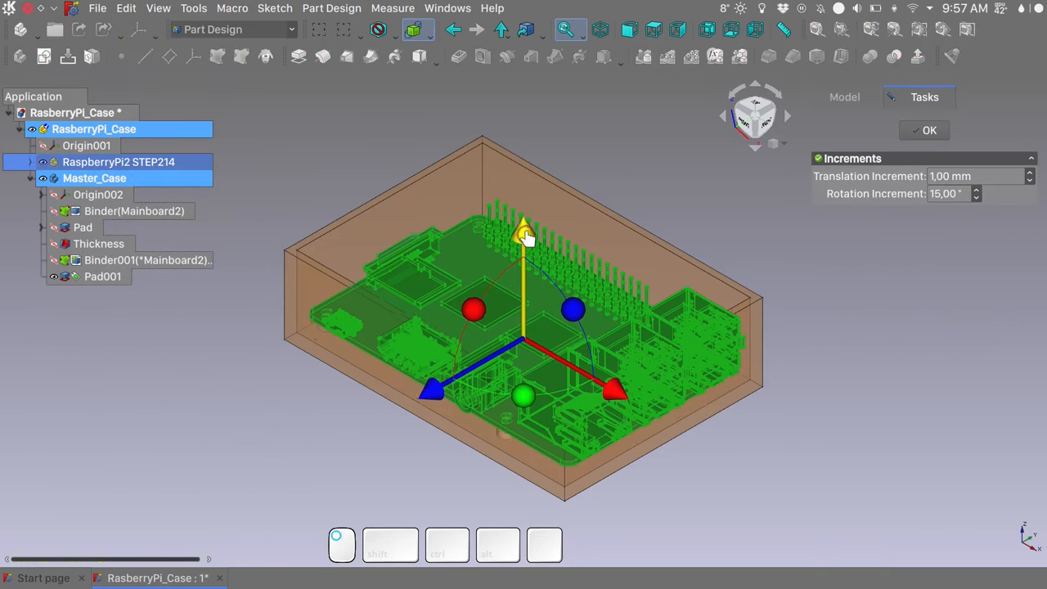
right_click(646, 167)
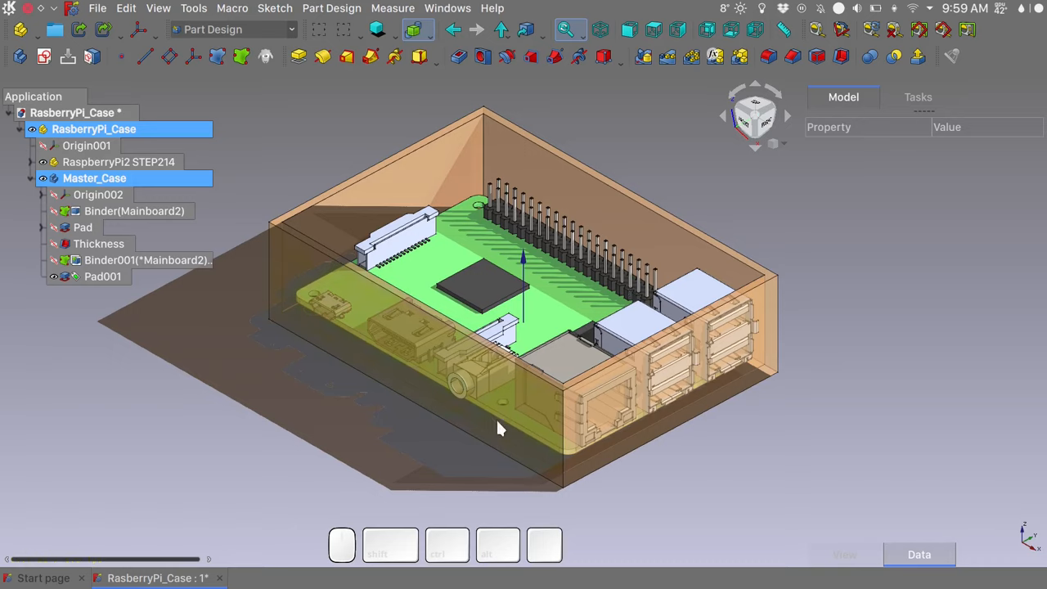
mouse_move(473, 401)
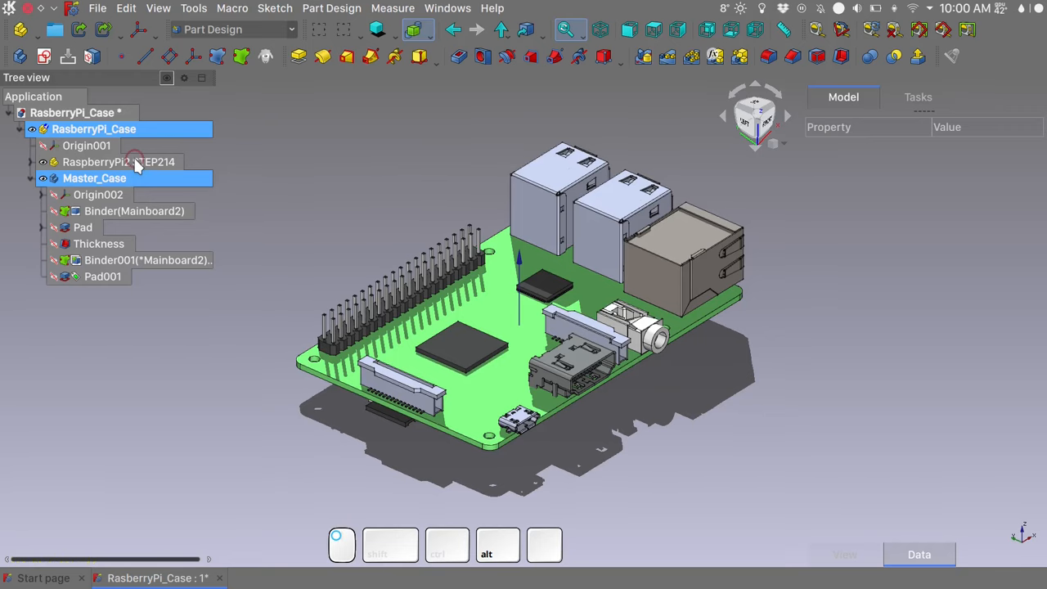
Step: Bind the board's network jack and port faces into a new binder and start naming it 'Por'
left_click(119, 161)
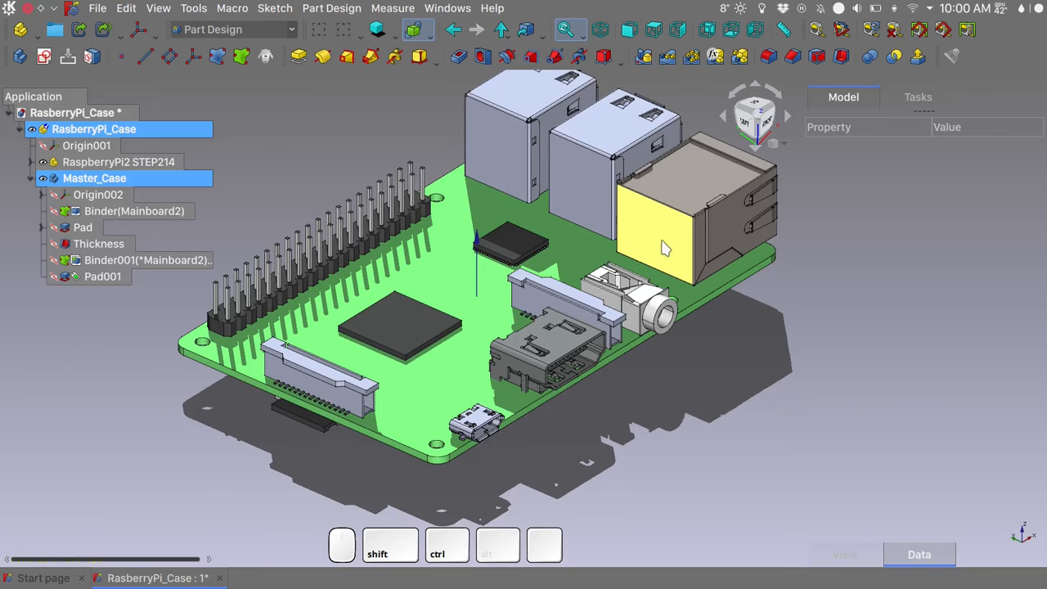
left_click(665, 250)
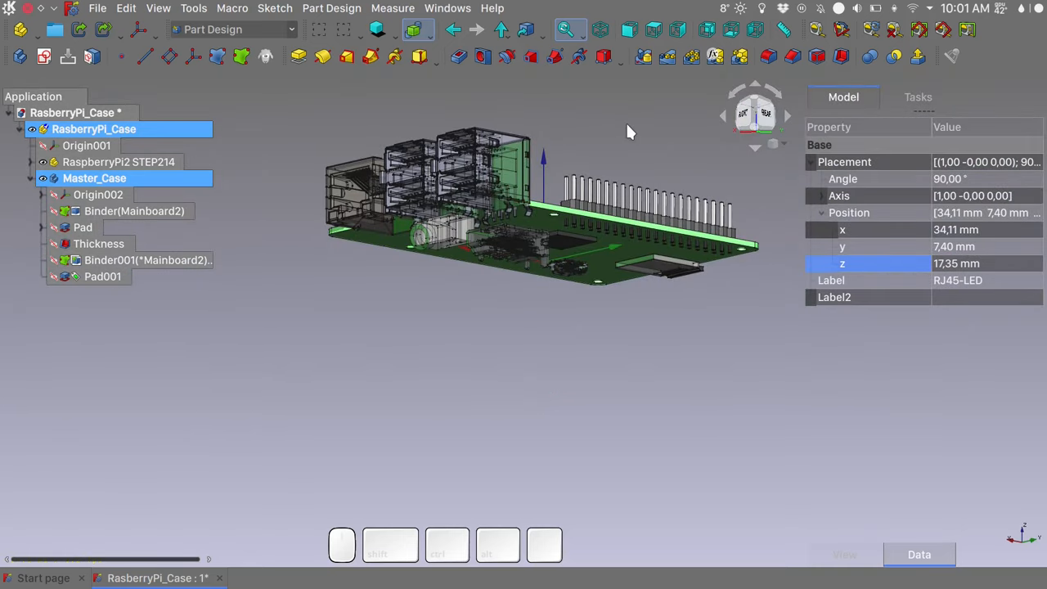
mouse_move(246, 66)
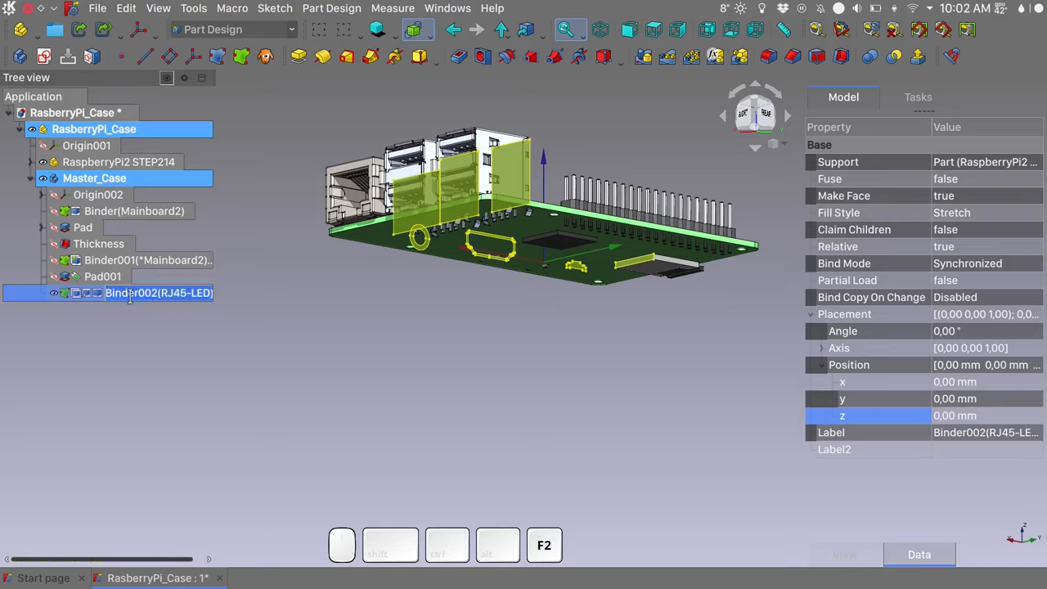
type("Ports_Reference")
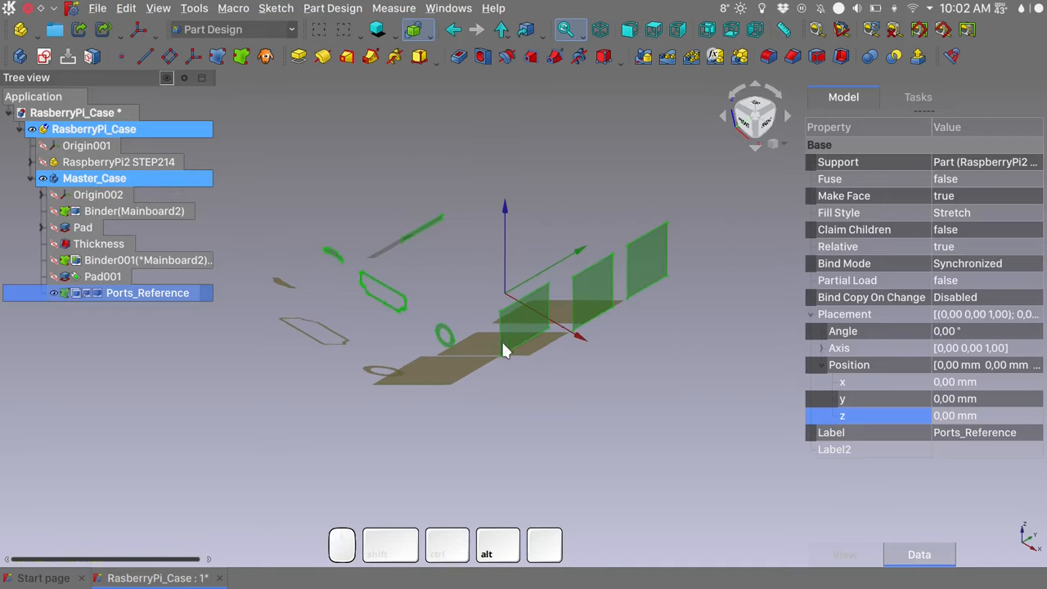
mouse_move(589, 375)
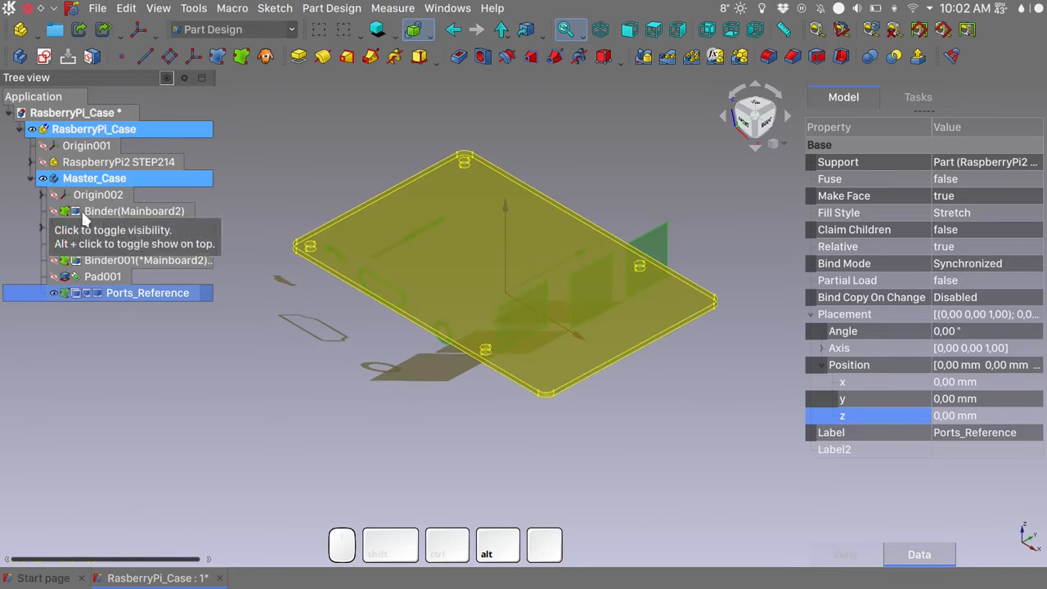
Step: Rename the main board binder to 'Main_Board_Rea...' as its reference name
left_click(134, 211)
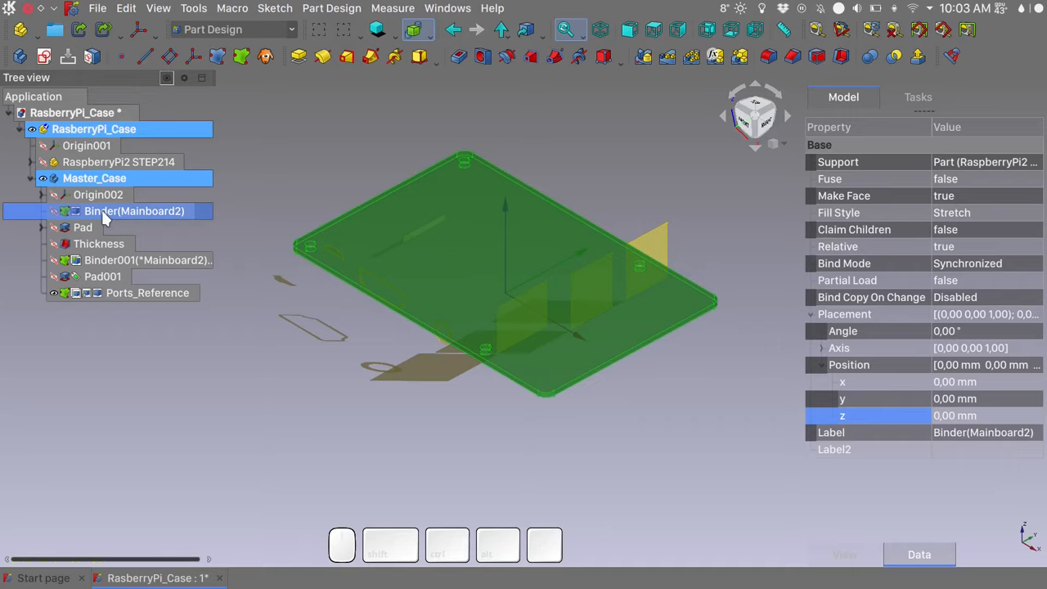
type("Main_Board_")
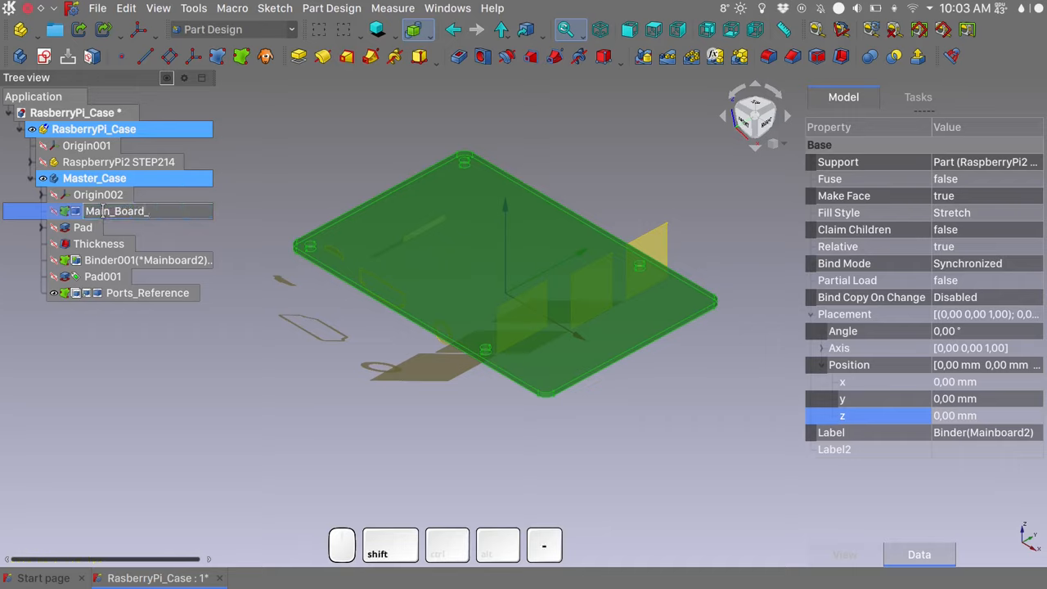
type("Reaference")
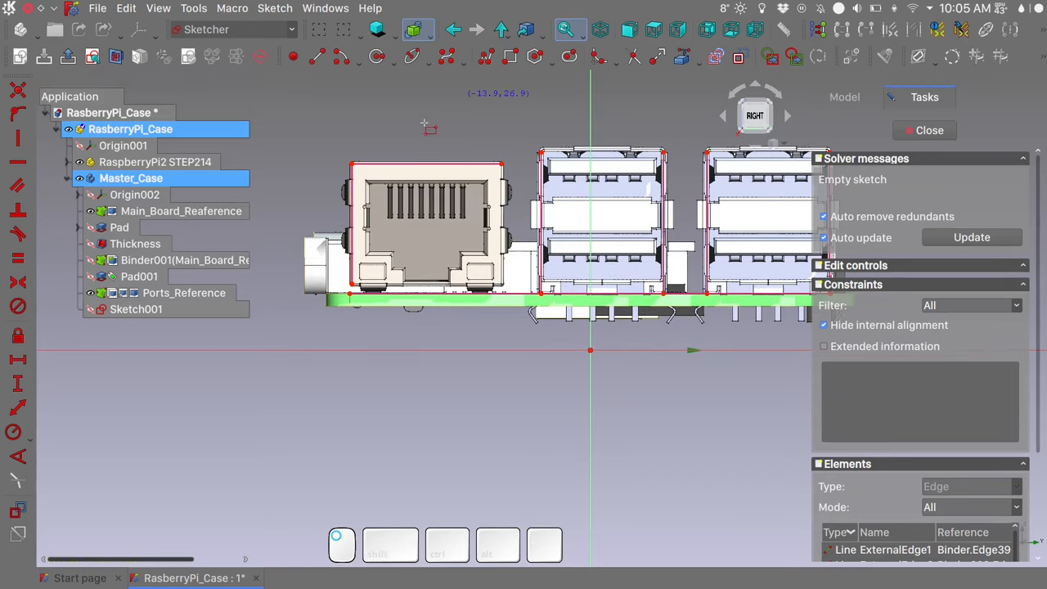
mouse_move(346, 153)
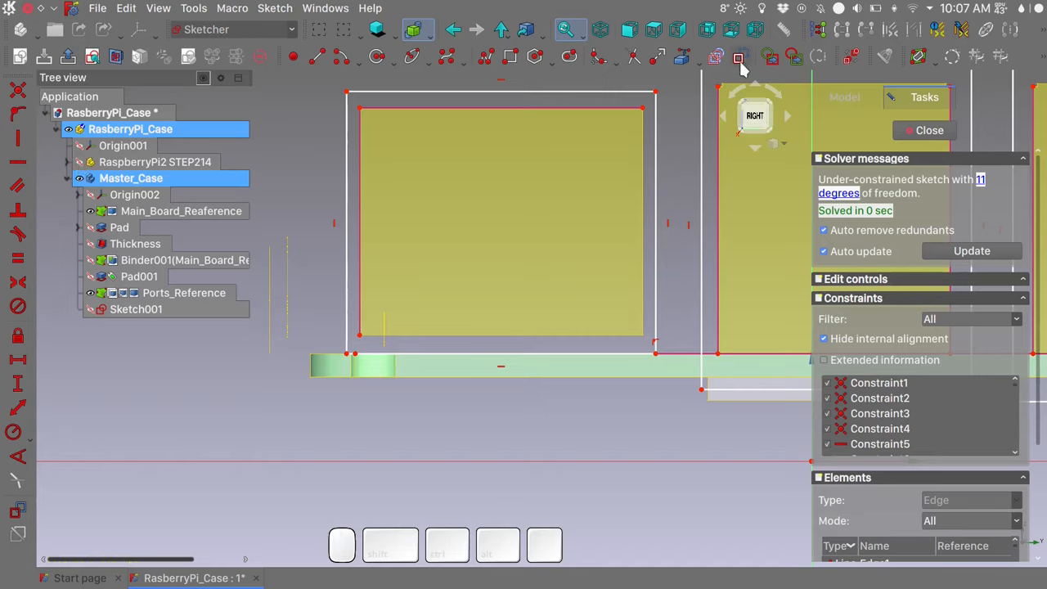
mouse_move(317, 65)
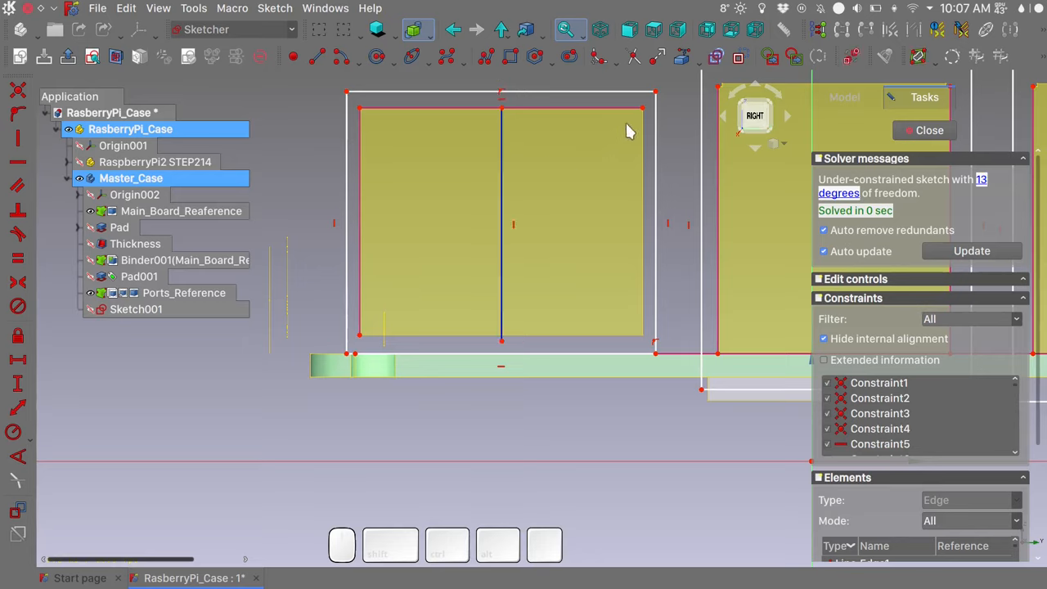
Step: Finish the vertical centre line and delete Constraint9 from the constraints list
left_click(136, 309)
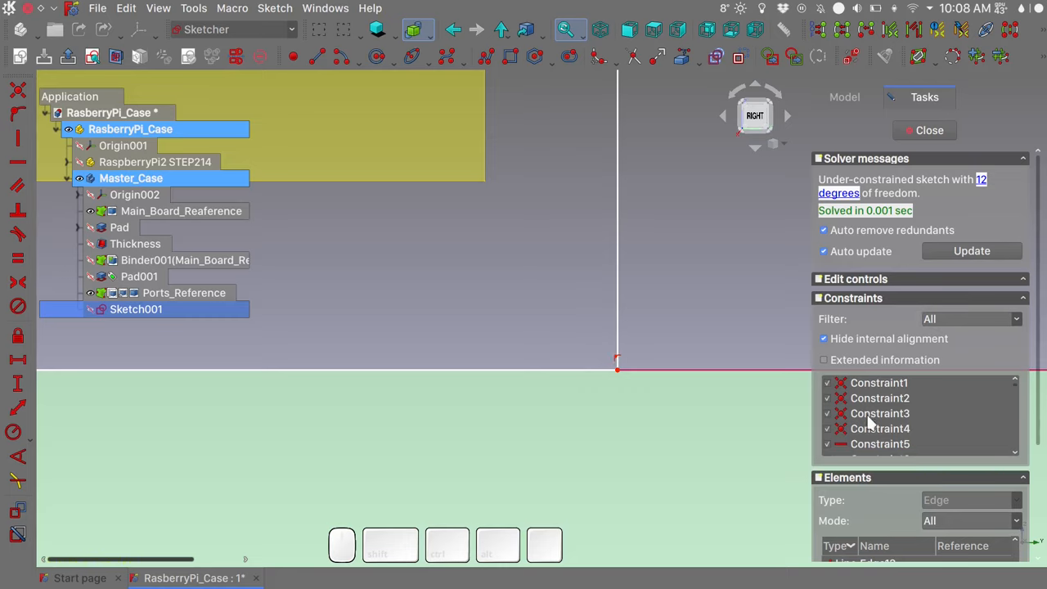
scroll("down", 3)
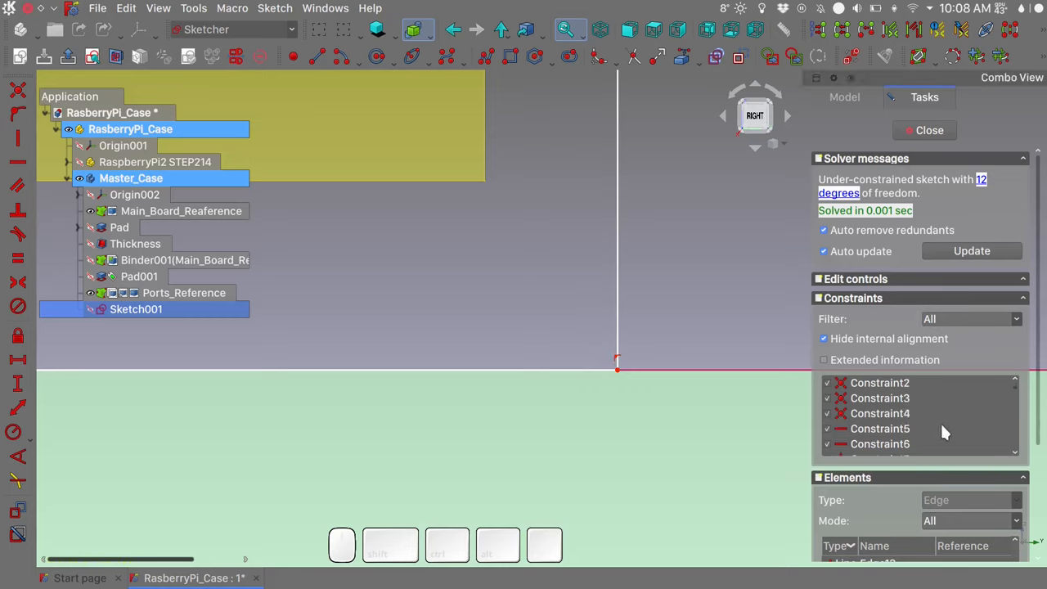
scroll("down", 3)
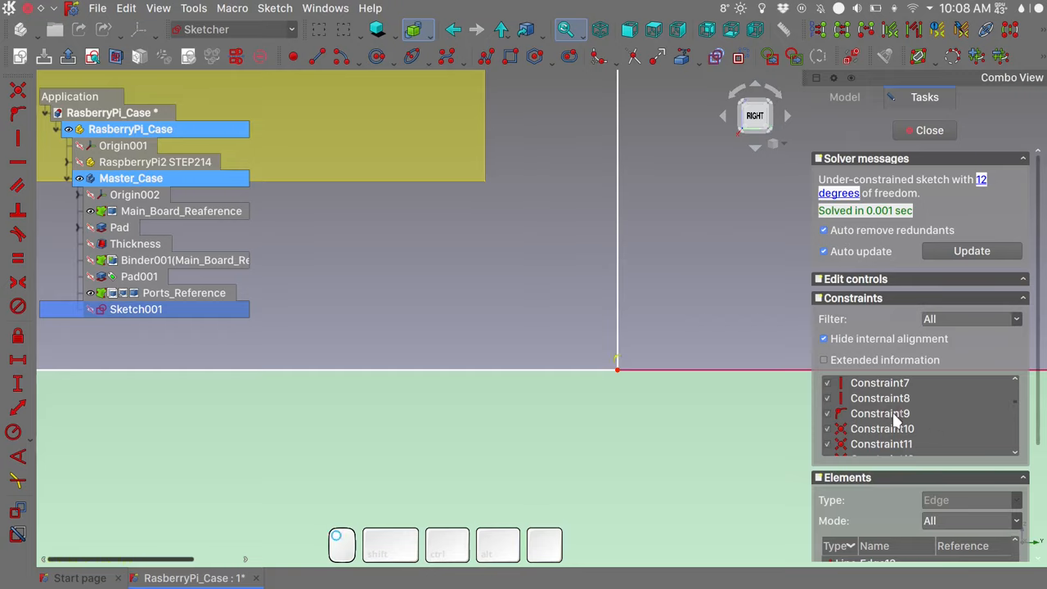
left_click(881, 413)
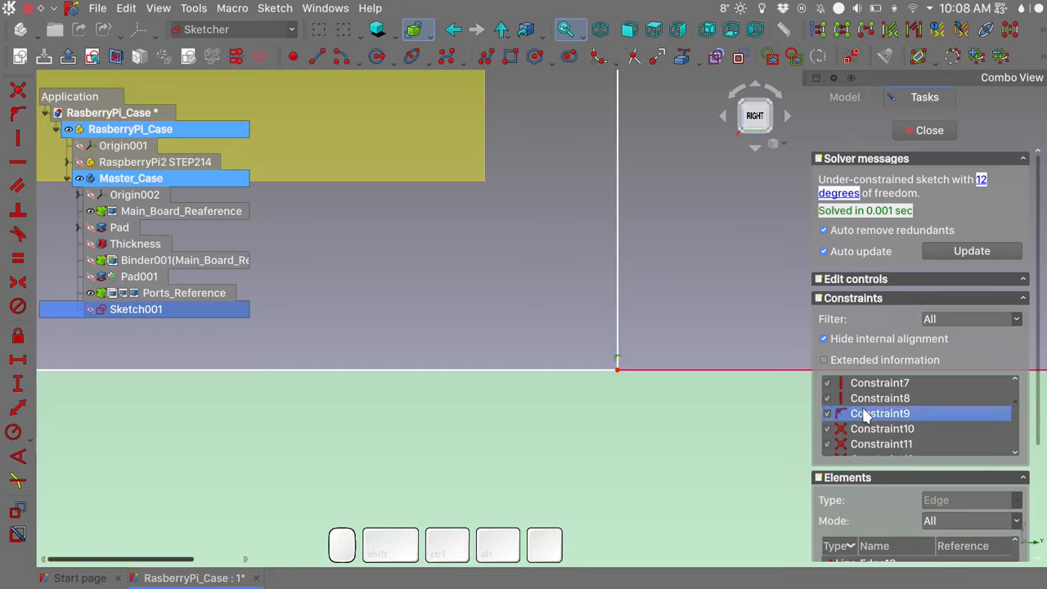
right_click(882, 413)
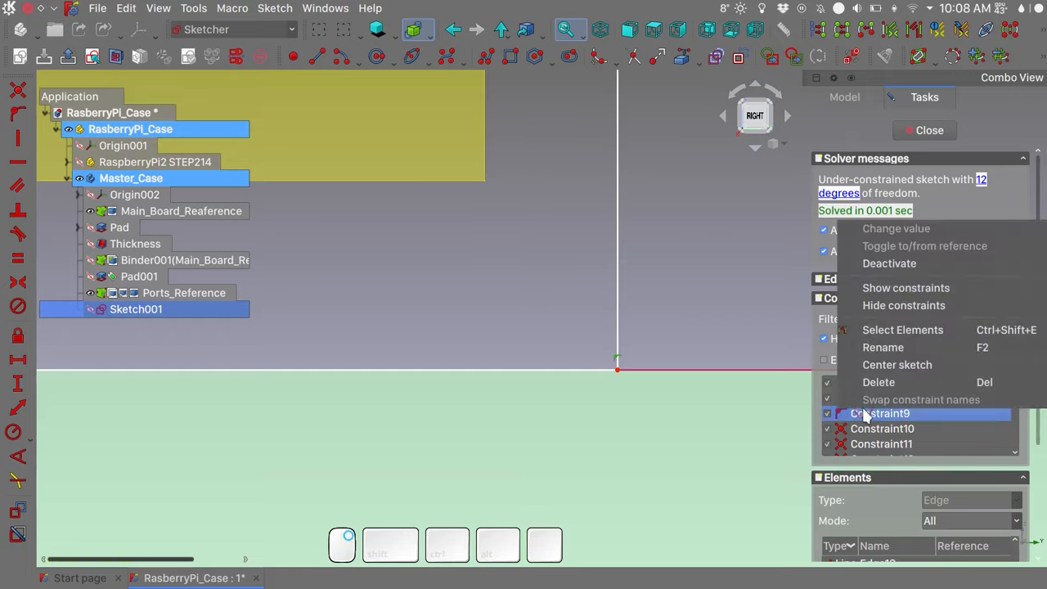
mouse_move(903, 383)
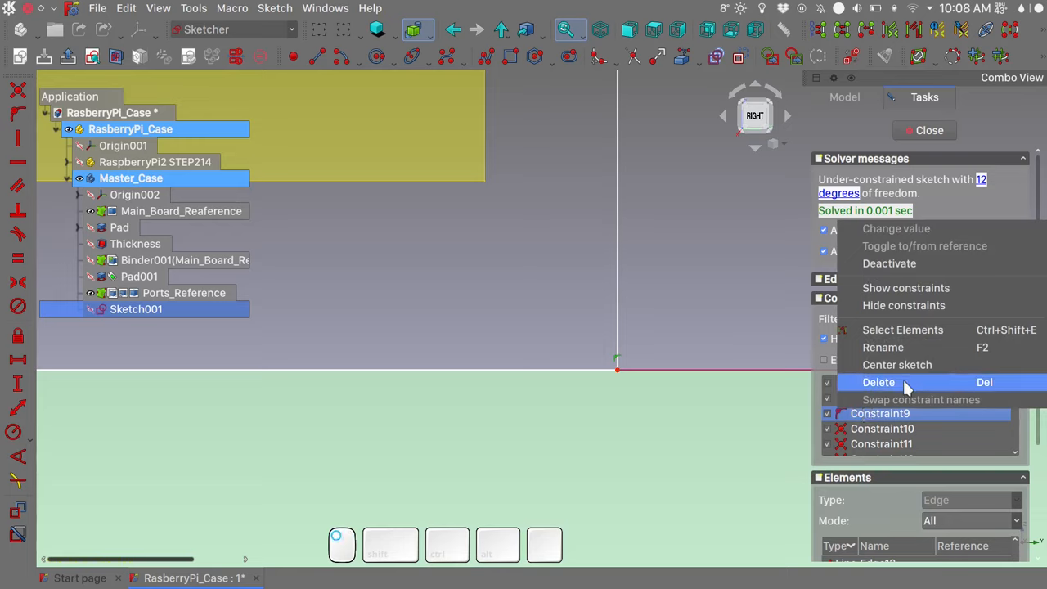
left_click(878, 382)
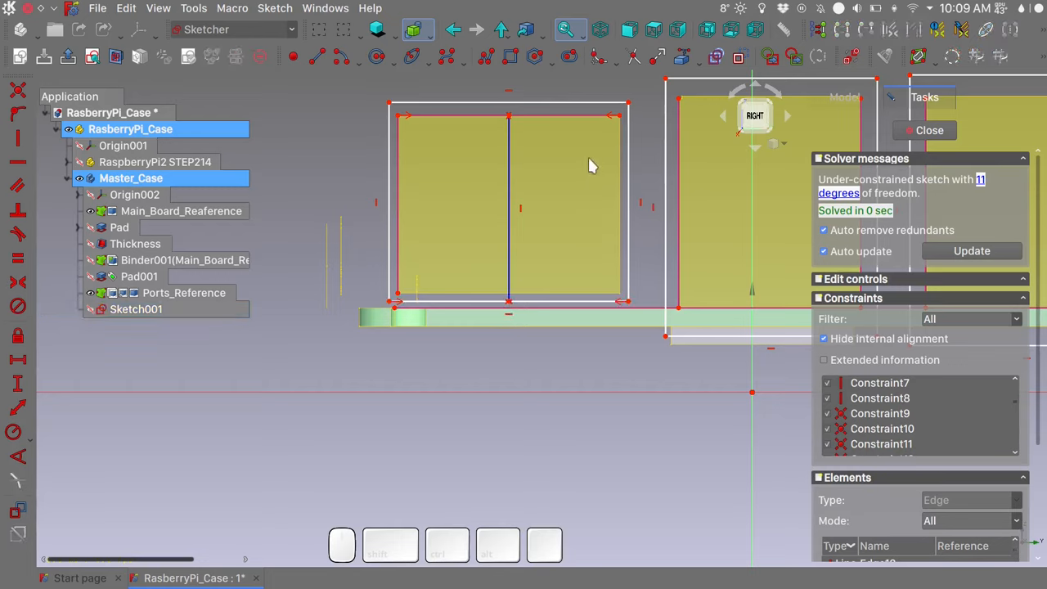
Step: Add a first clearance distance constraint of 0.5 mm on the Ethernet port outline
left_click(136, 310)
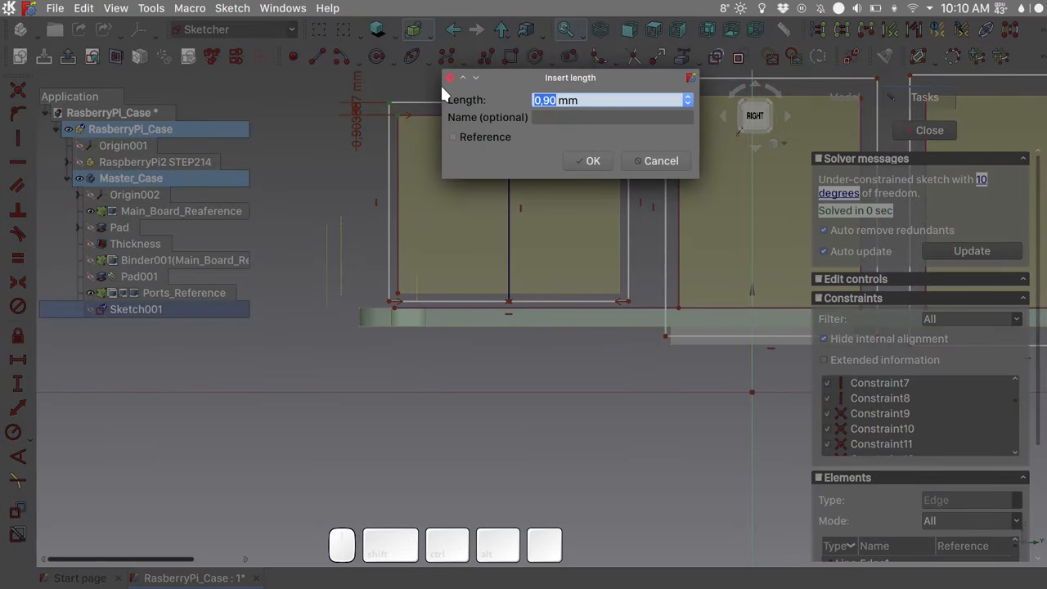
type("0.5")
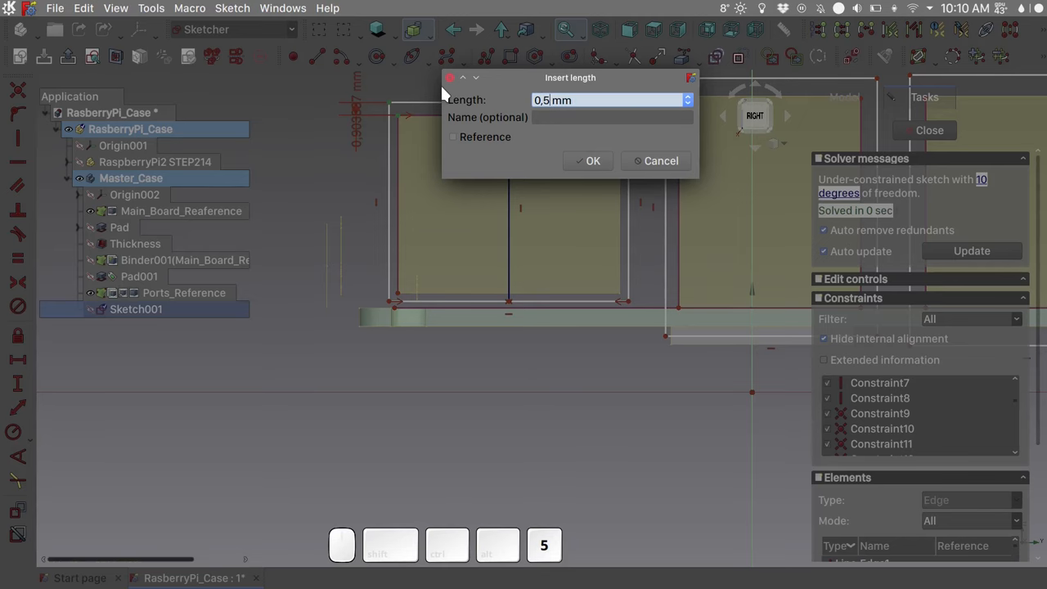
left_click(588, 160)
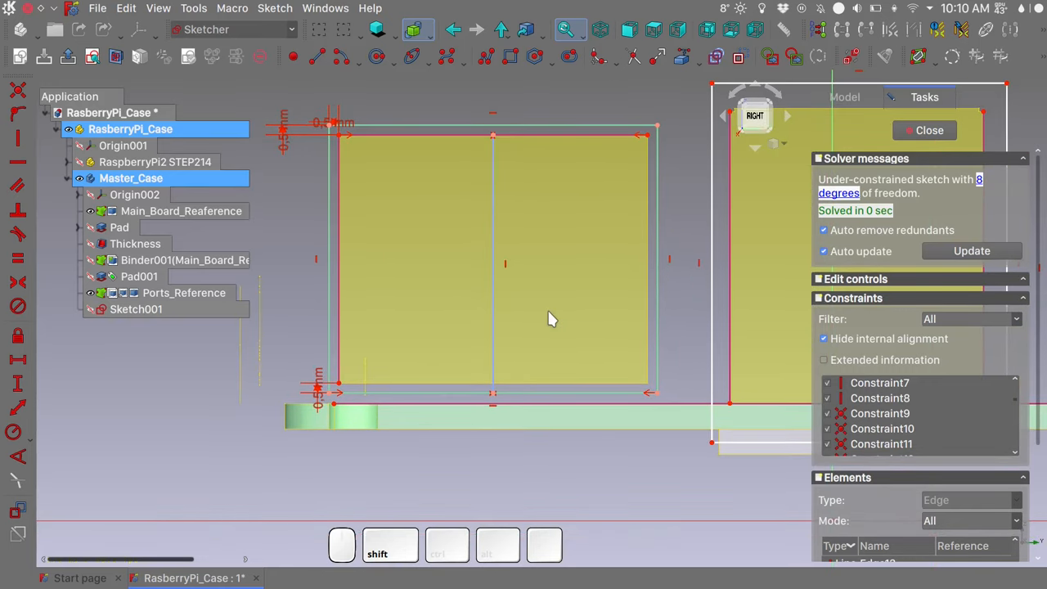
mouse_move(419, 92)
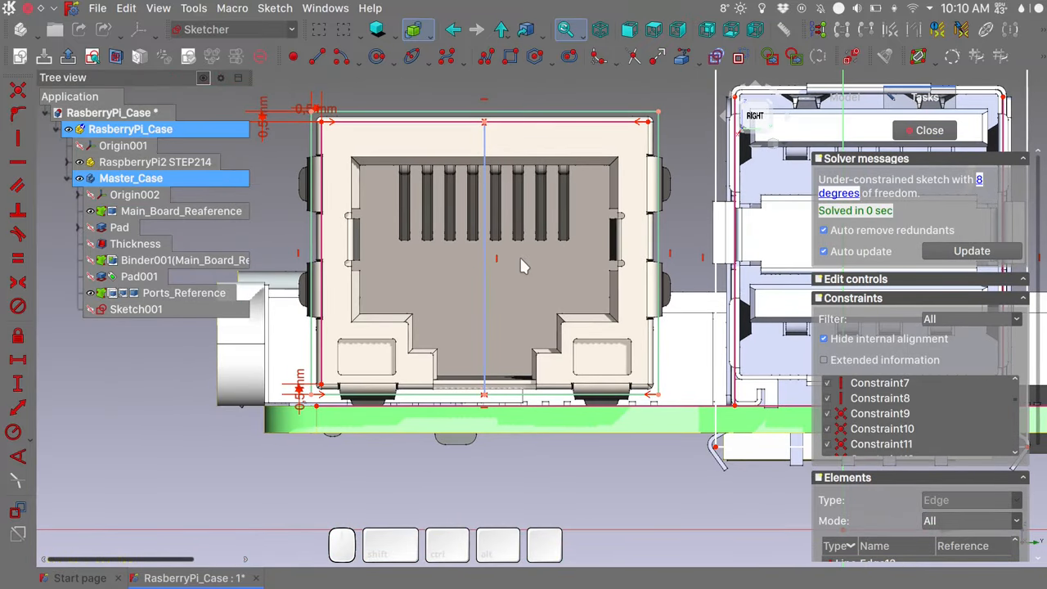
mouse_move(517, 221)
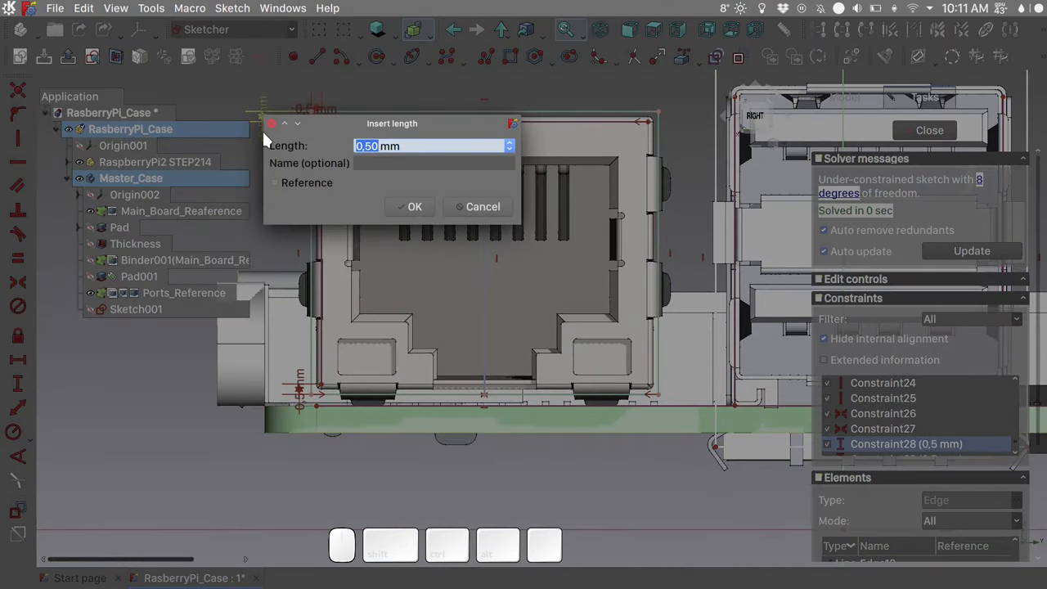
Step: Set the three gap constraints around the Ethernet port, including the bottom one, to 0,7 mm
type("0,7")
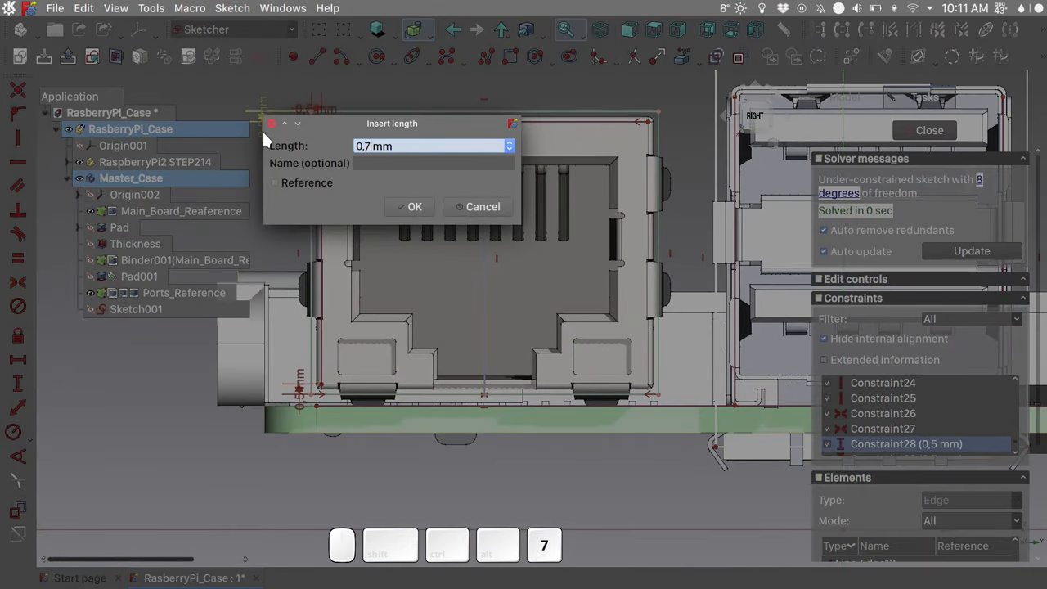
left_click(410, 206)
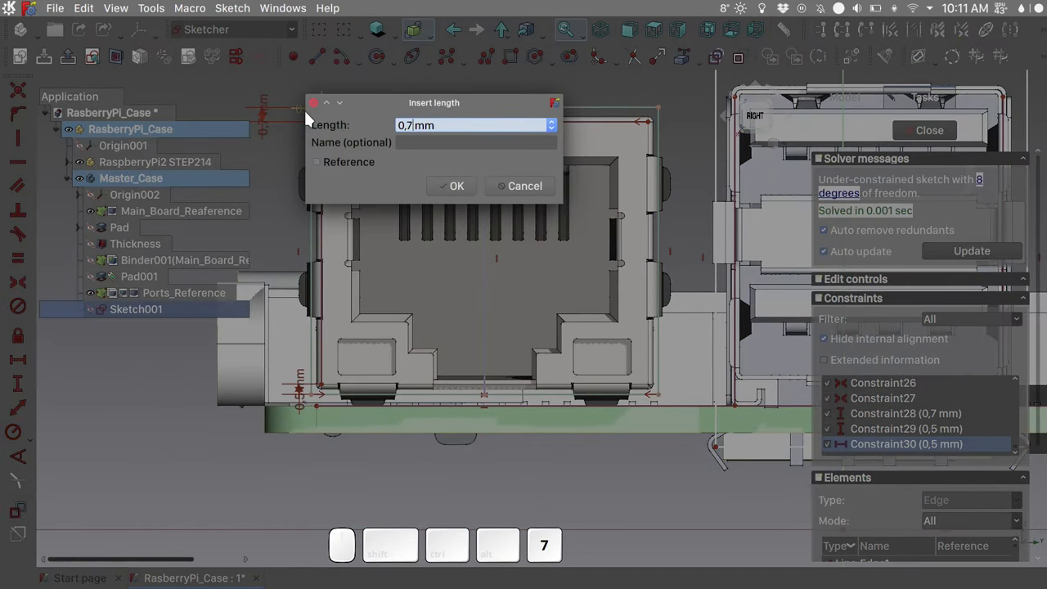
left_click(452, 185)
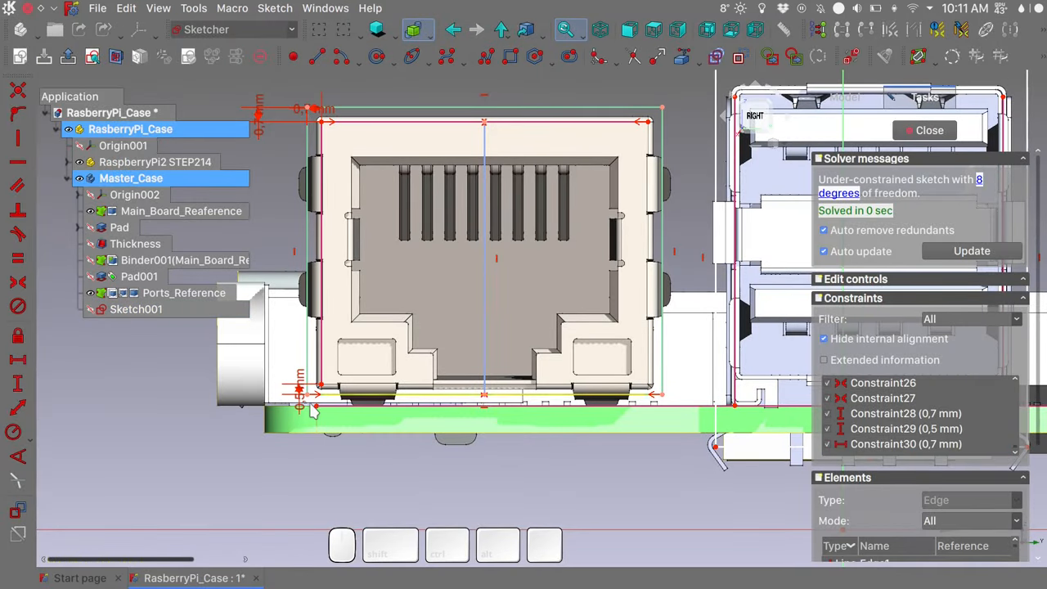
left_click(906, 429)
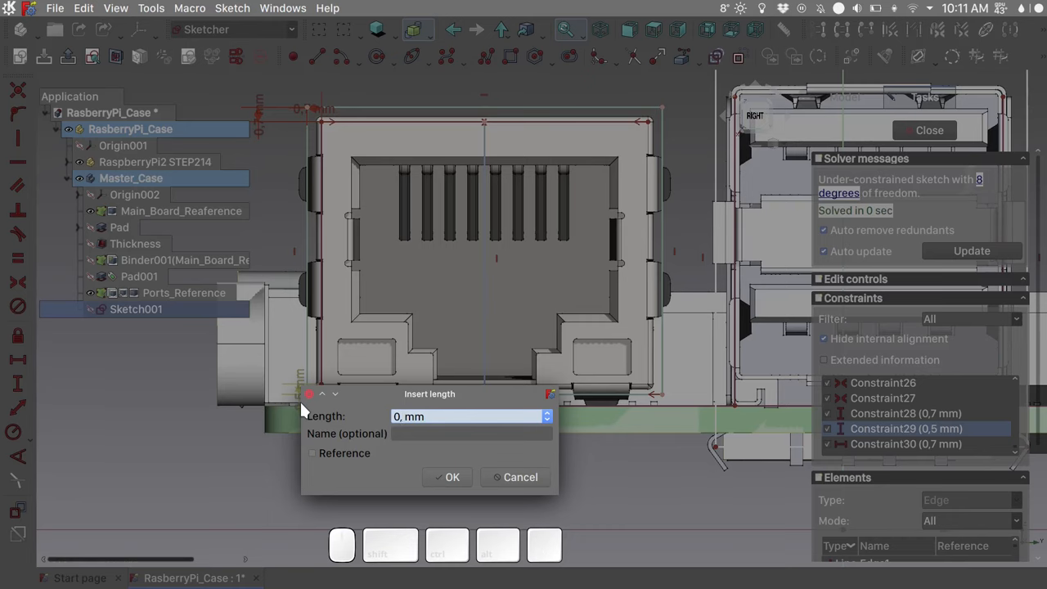
left_click(447, 477)
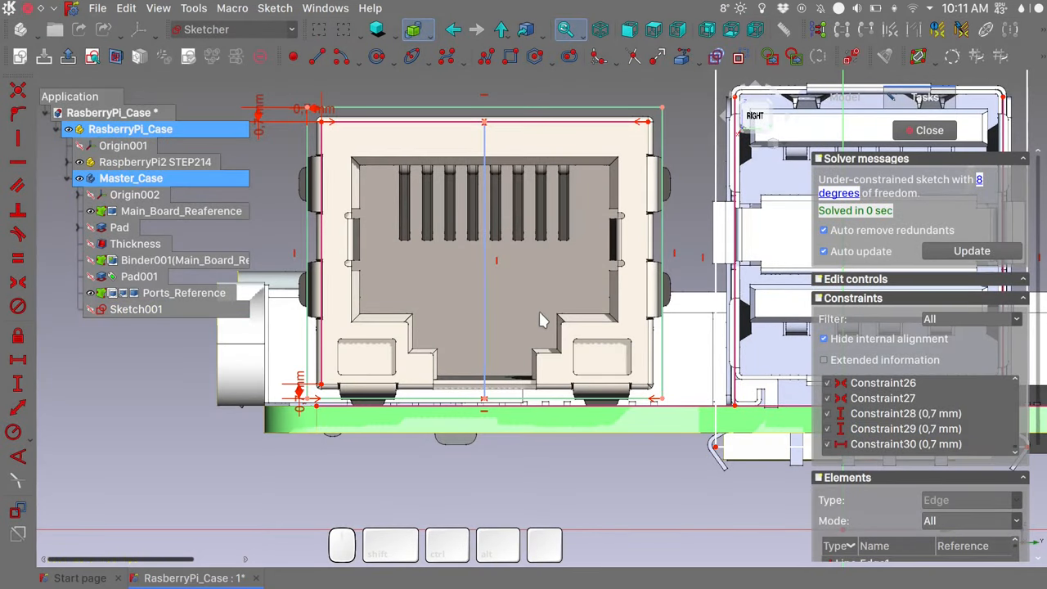
mouse_move(557, 275)
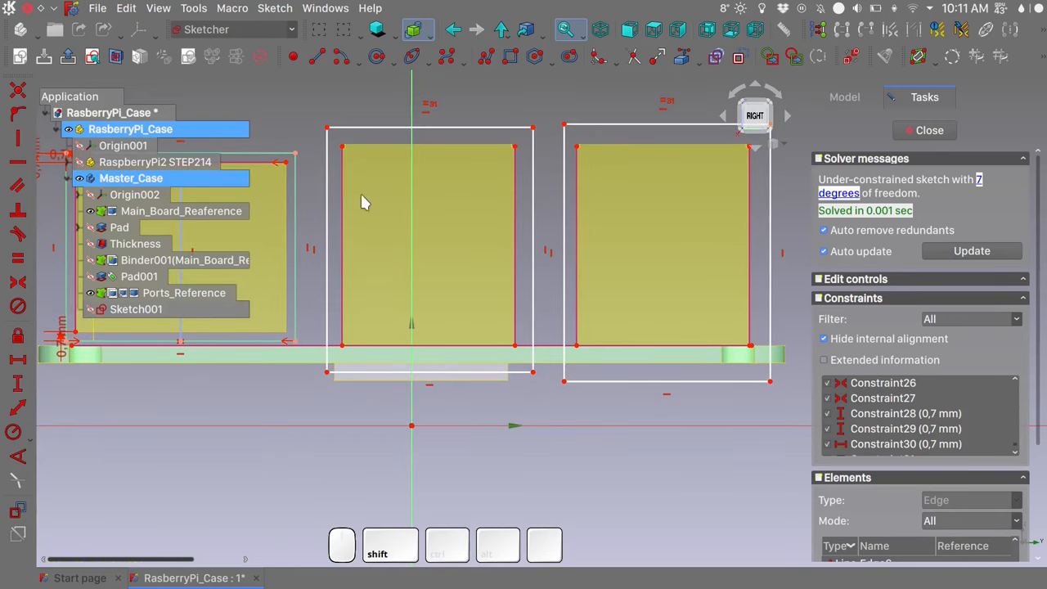
Step: Add another constraint on the USB port cutout rectangles in the Sketcher
left_click(135, 310)
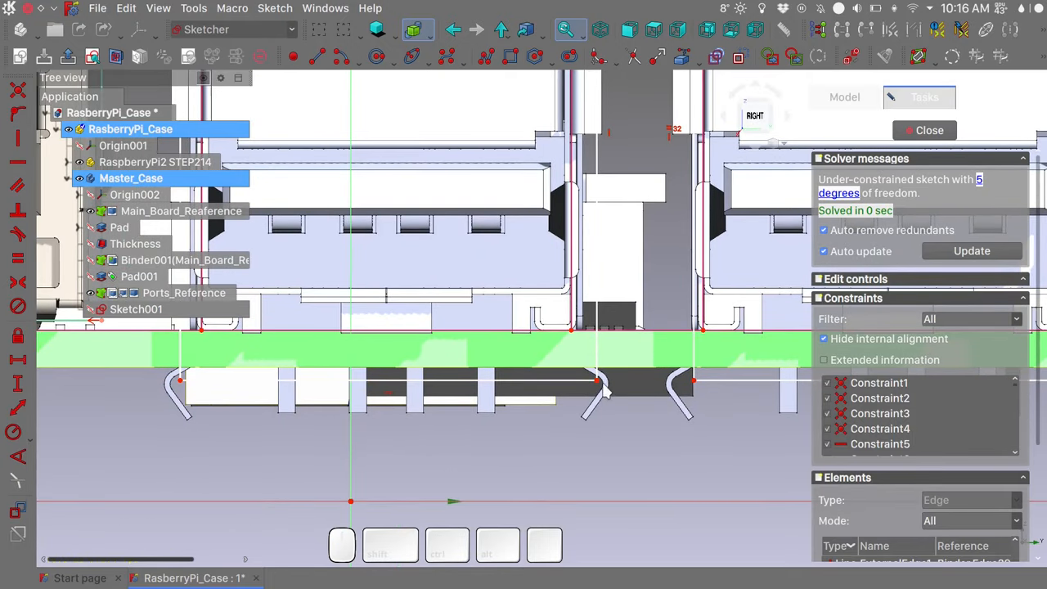
Step: Constrain the left USB outline corners to give a 0,7 mm clearance gap around the port
left_click(136, 309)
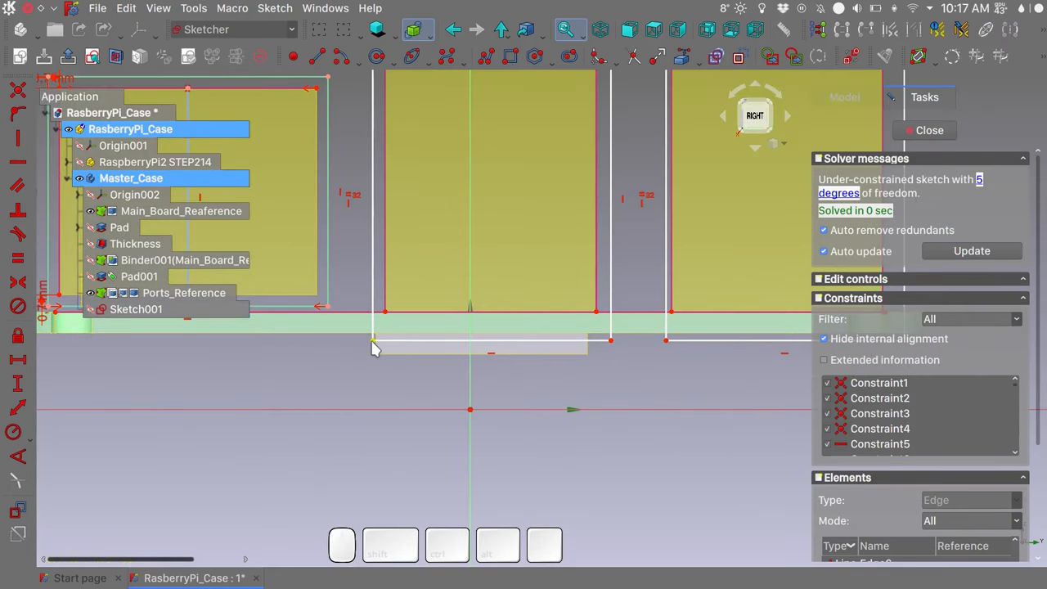
left_click(136, 309)
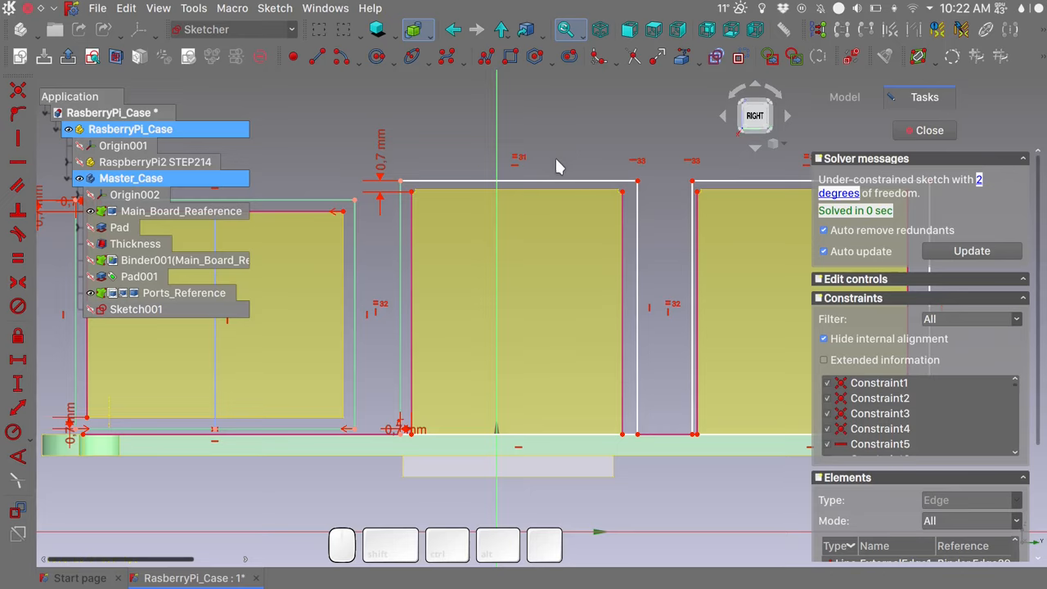
mouse_move(499, 168)
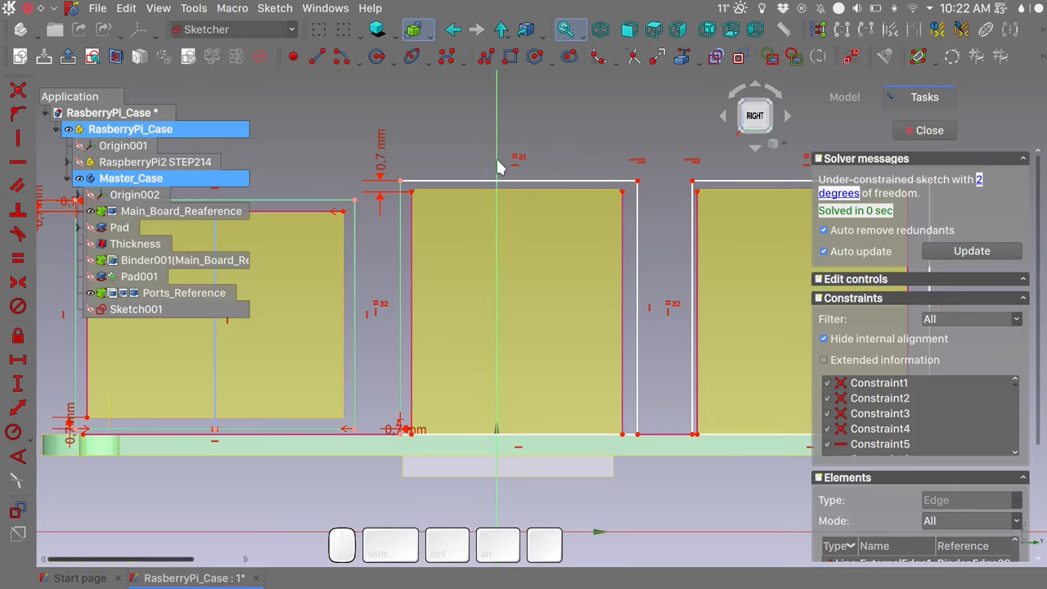
mouse_move(421, 215)
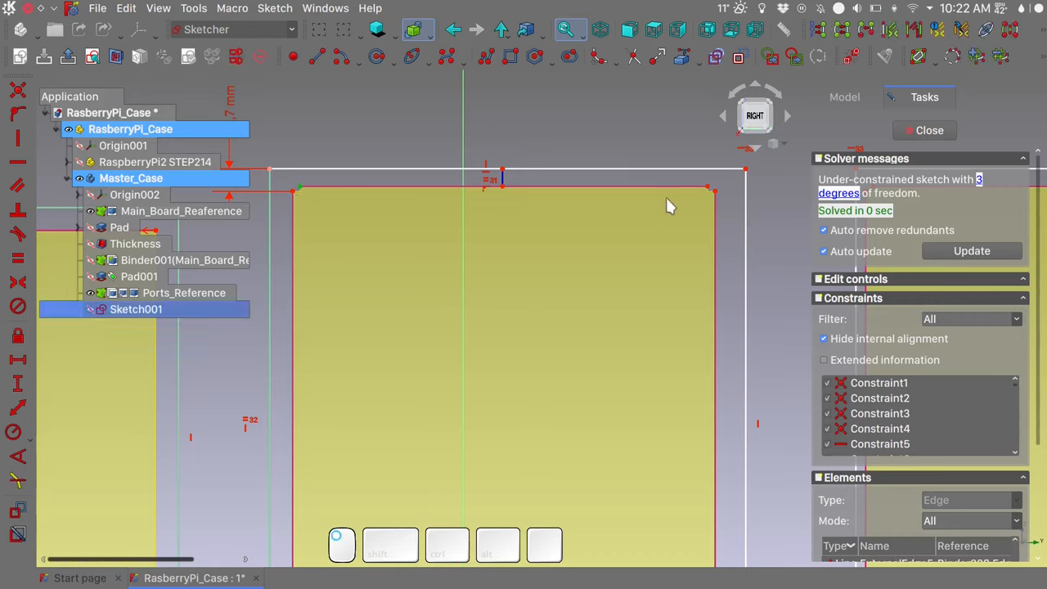
mouse_move(518, 198)
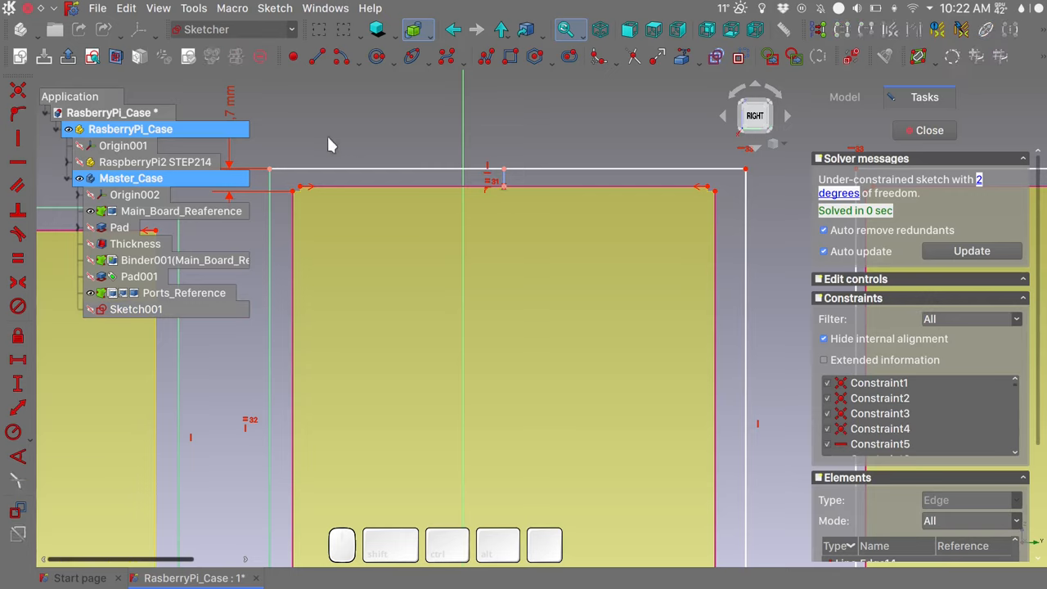
left_click(135, 309)
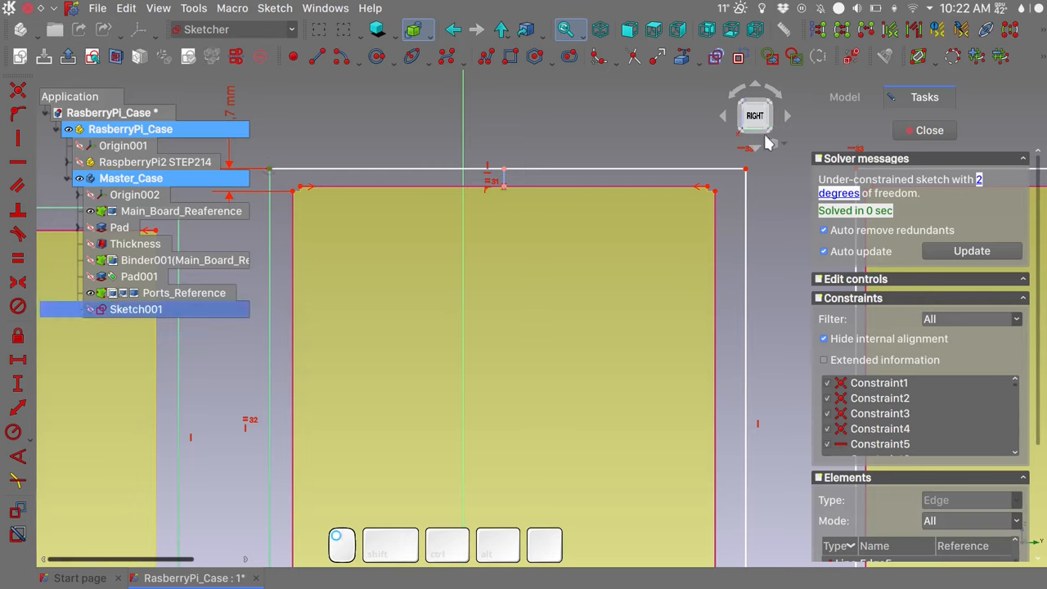
mouse_move(499, 163)
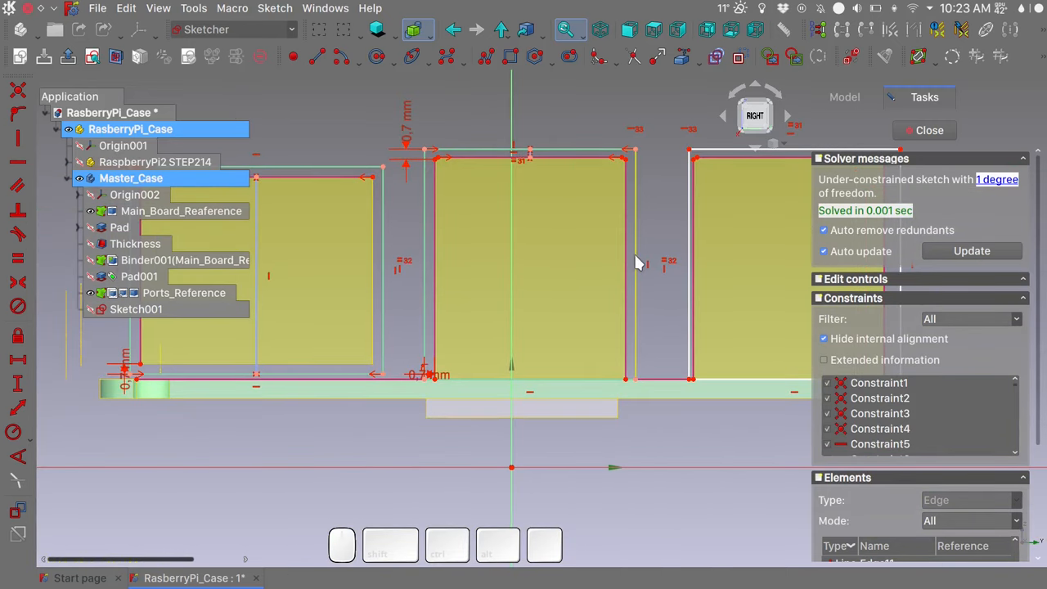
mouse_move(573, 221)
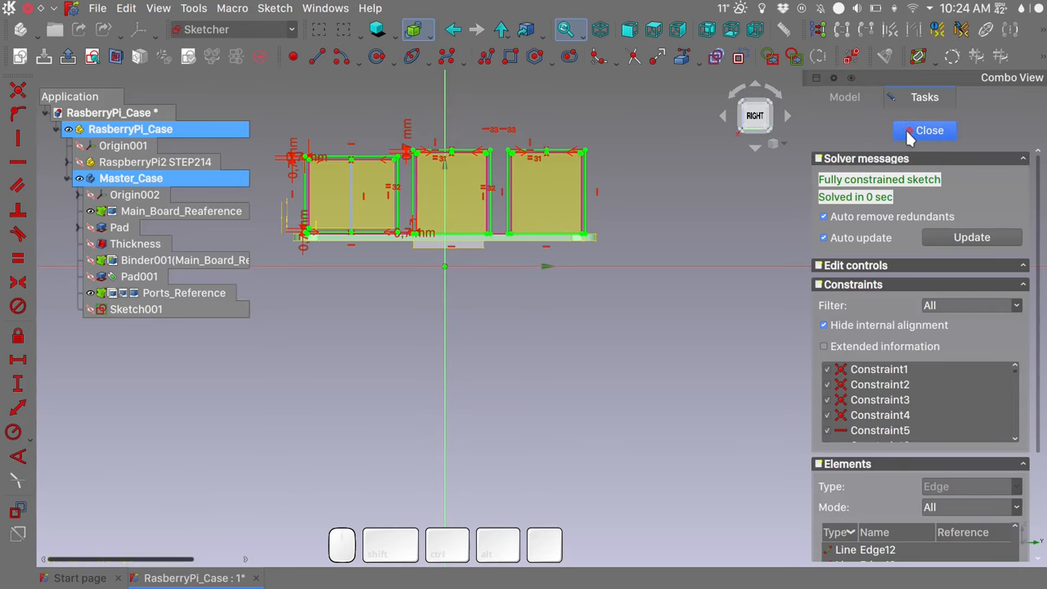
Step: Pocket the closed port sketch Through all, Reversed, cutting three openings into the end wall
left_click(930, 130)
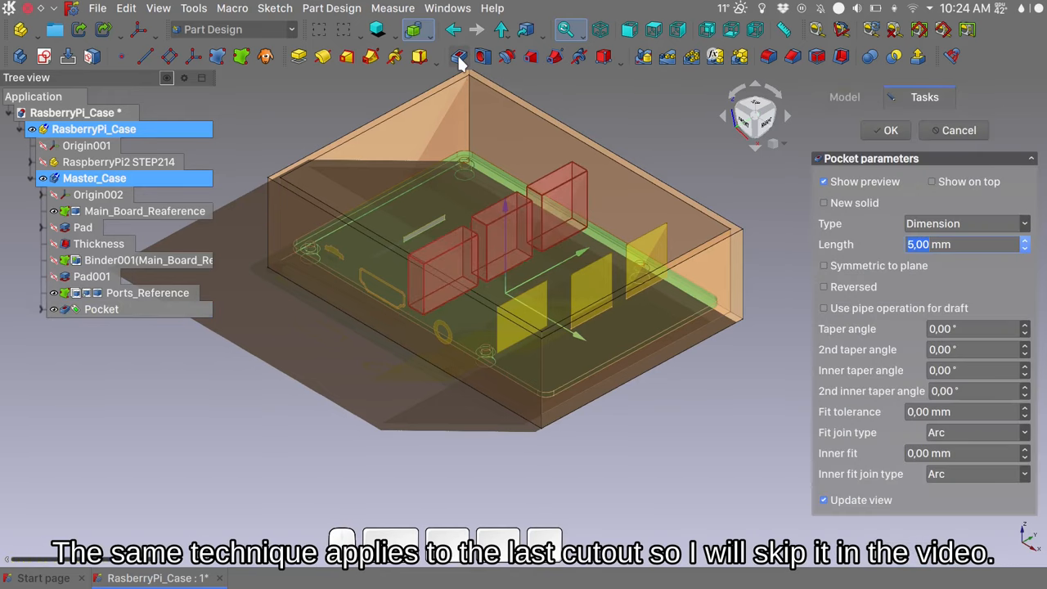
left_click(824, 287)
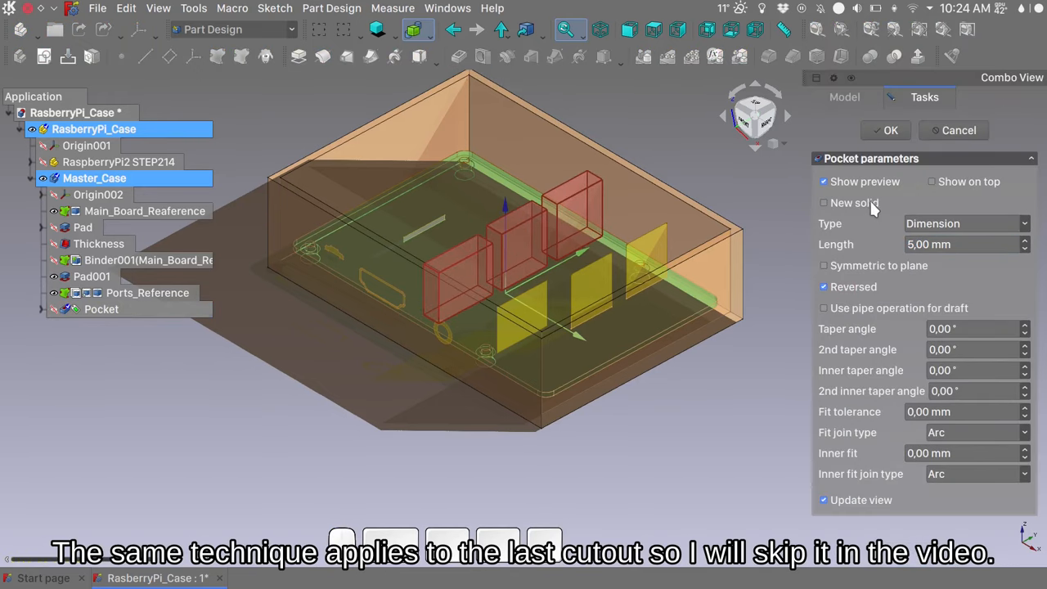
left_click(965, 223)
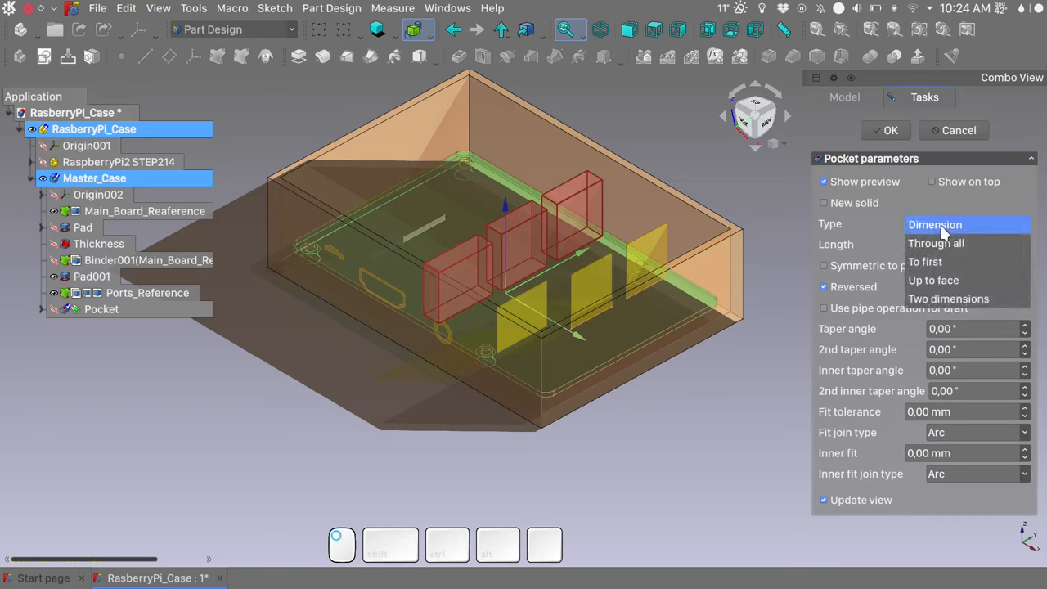
mouse_move(937, 243)
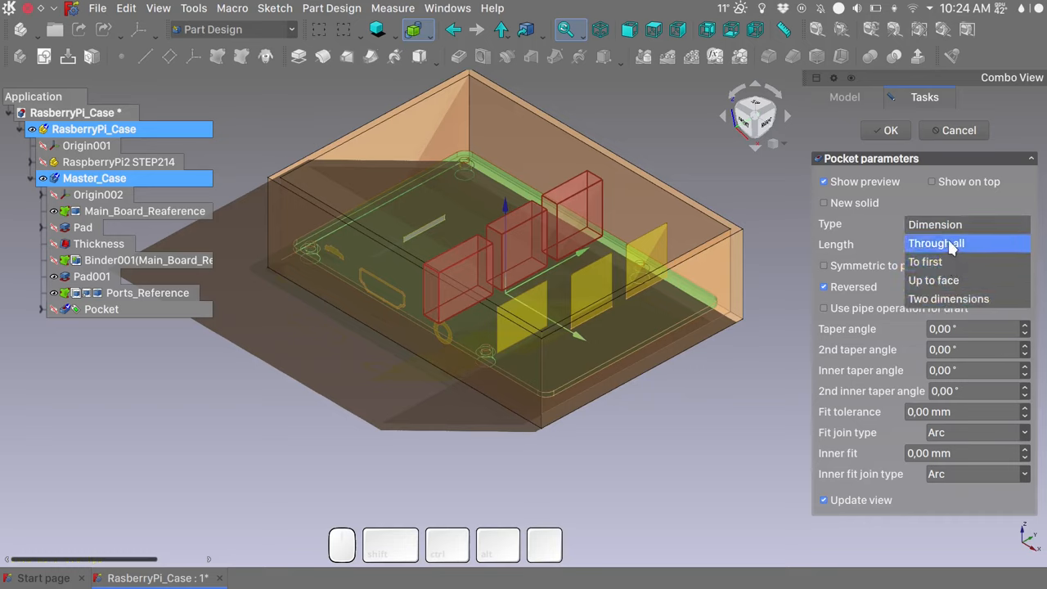
left_click(937, 243)
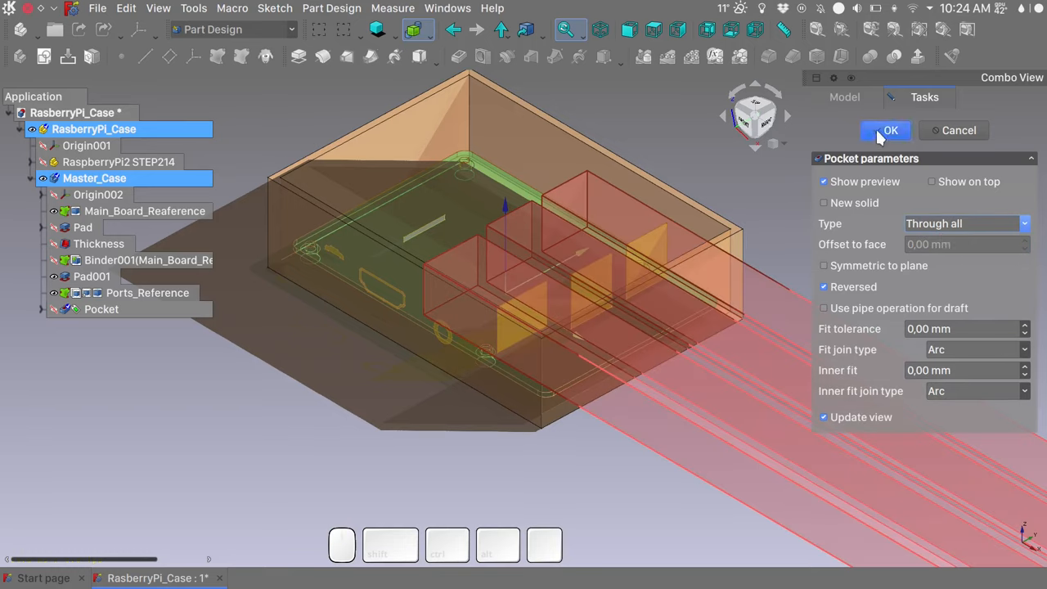
left_click(885, 130)
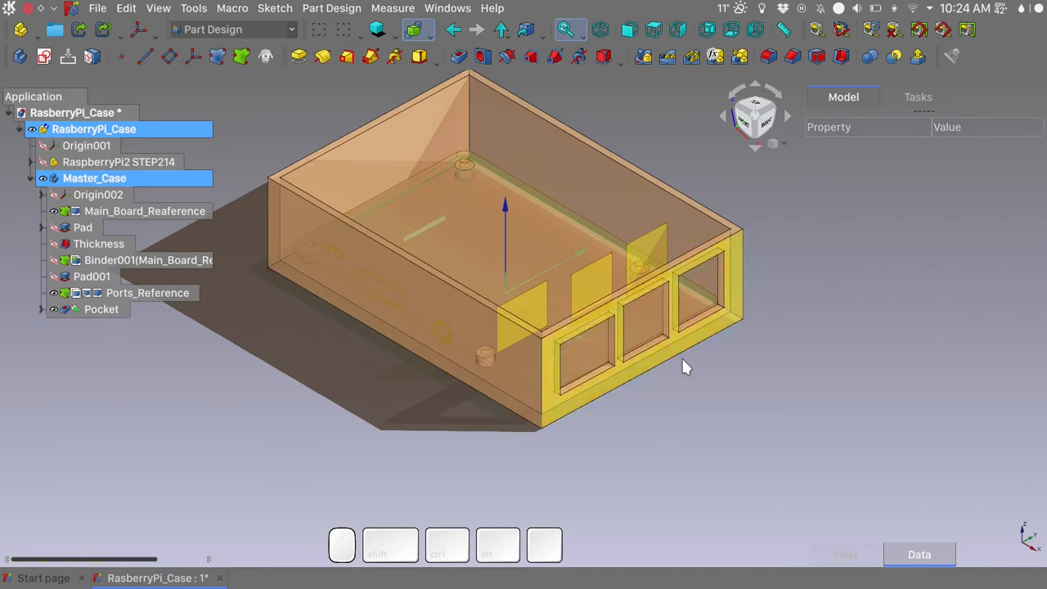
mouse_move(710, 422)
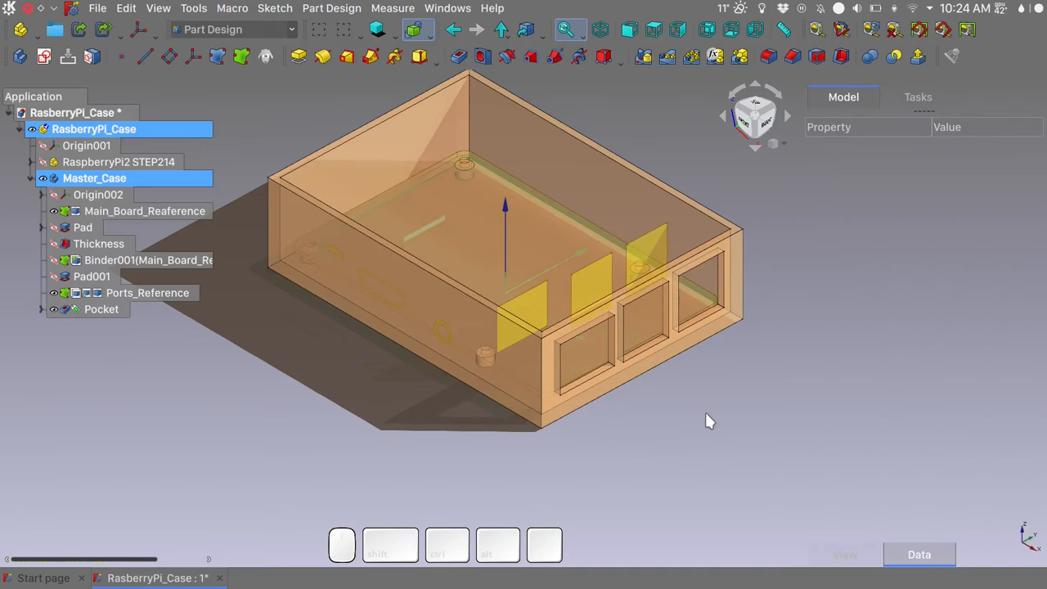
Step: Show RaspberryPi2 STEP214 in the case and select both side tabs of the double USB connector
left_click(42, 161)
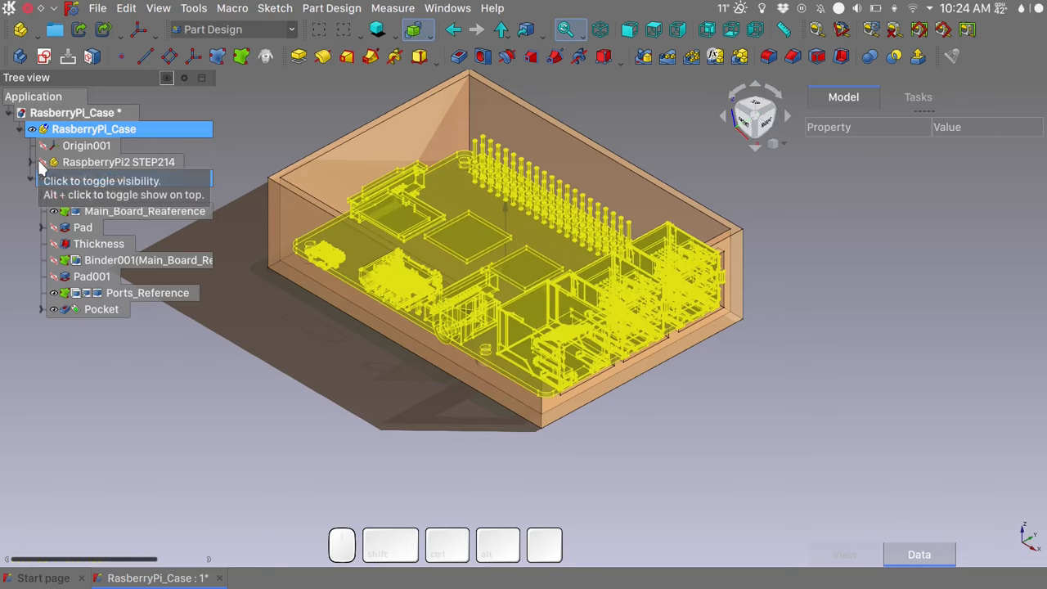
left_click(45, 162)
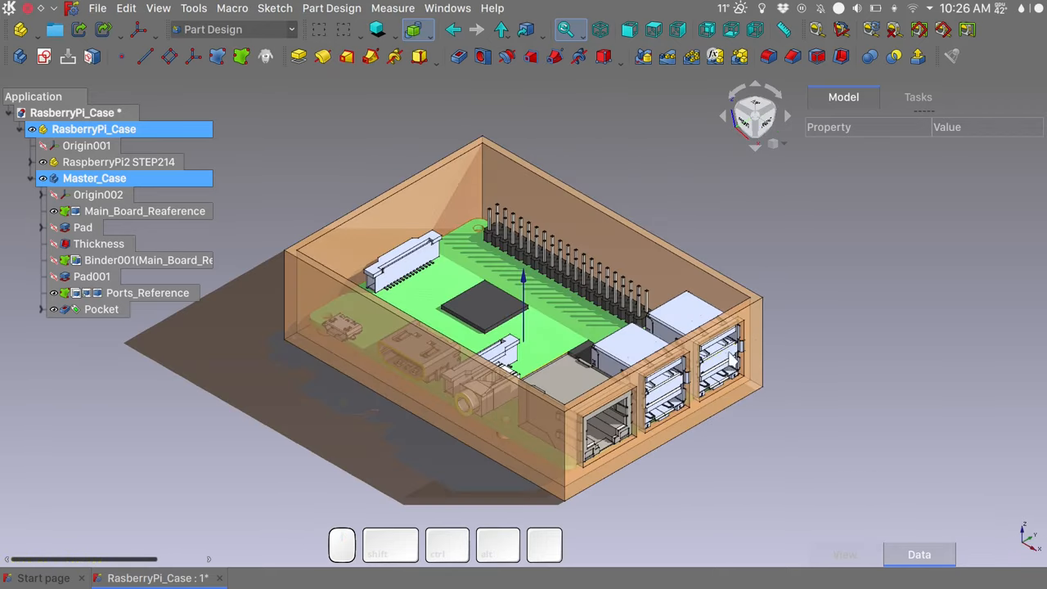
mouse_move(688, 389)
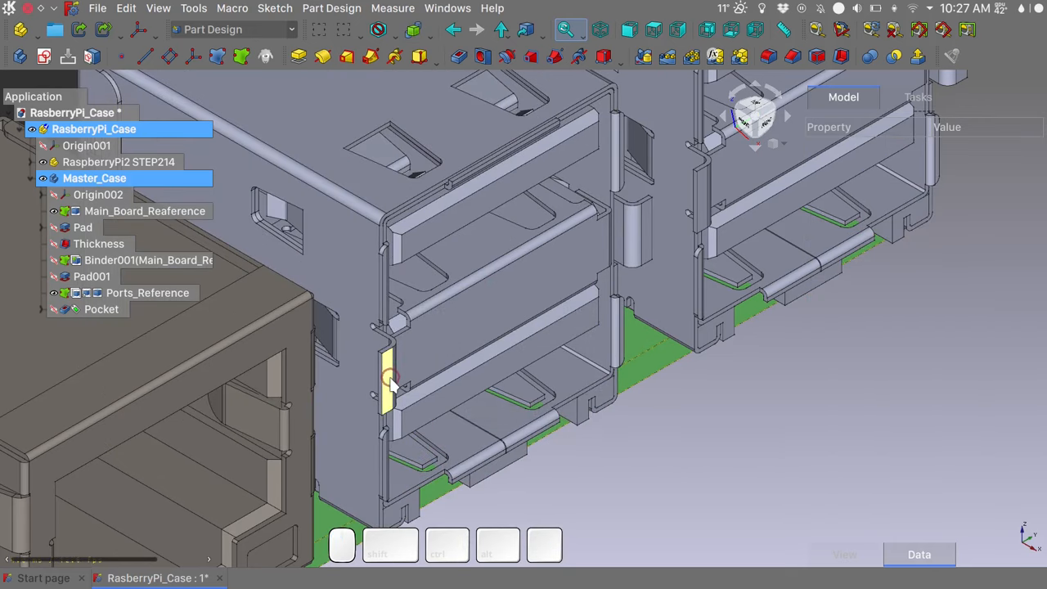
left_click(387, 381)
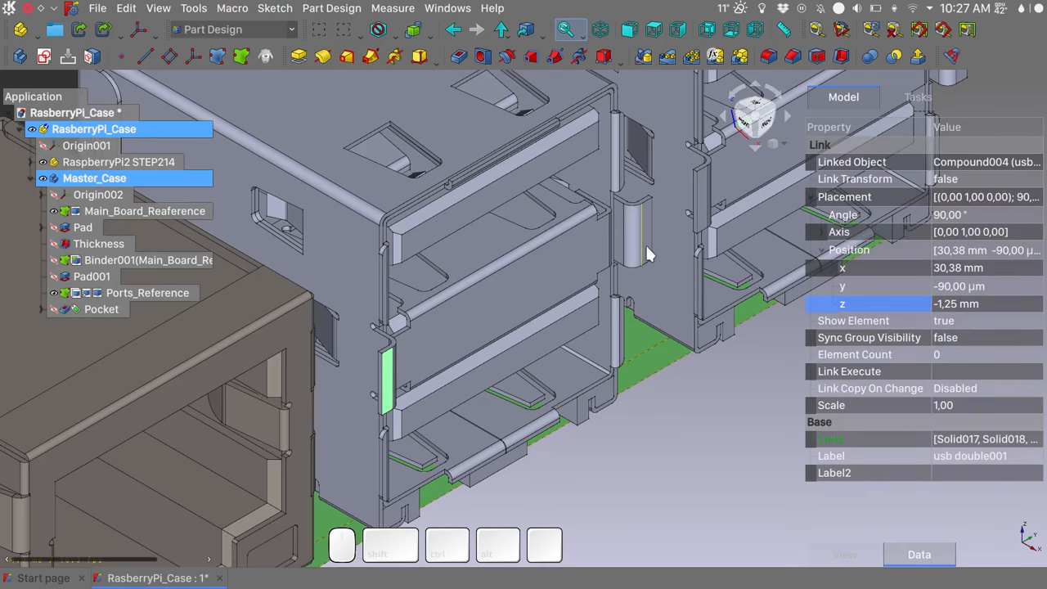
left_click(644, 237)
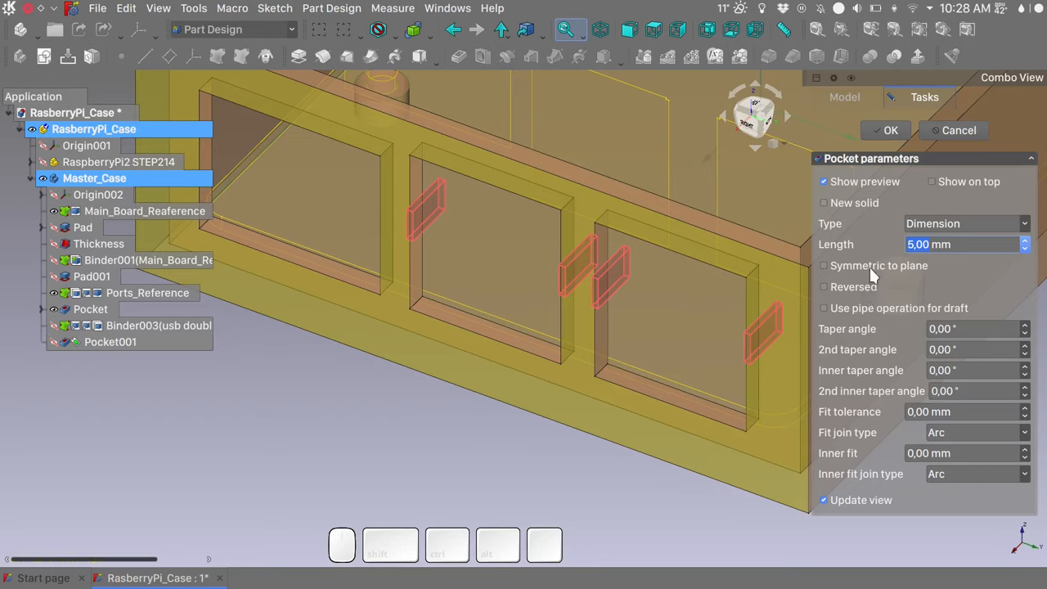
Step: Pocket the USB tab binder Symmetric to plane with 0,2 mm fit tolerance
left_click(823, 265)
type("0,2")
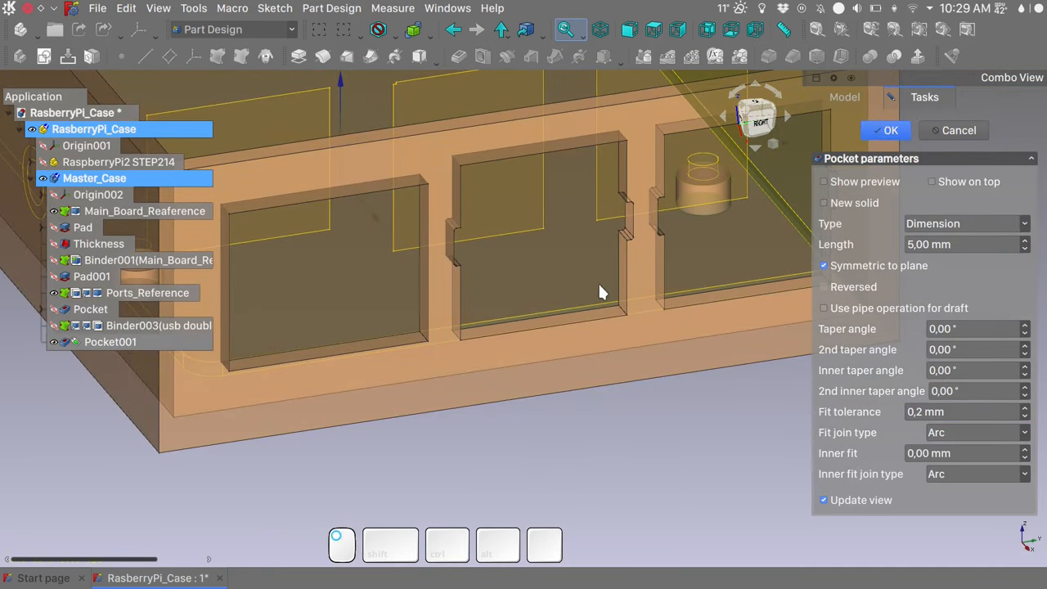
left_click(886, 130)
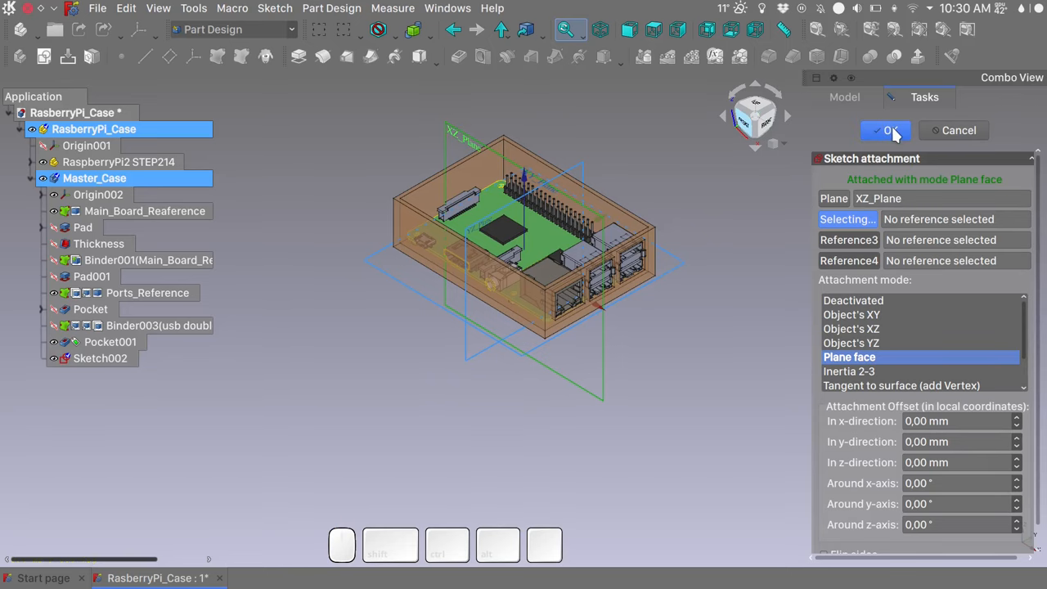
Step: Attach the new sketch to XZ_Plane and set the micro-USB outline to 11,55 mm with a 135° chamfer
left_click(886, 130)
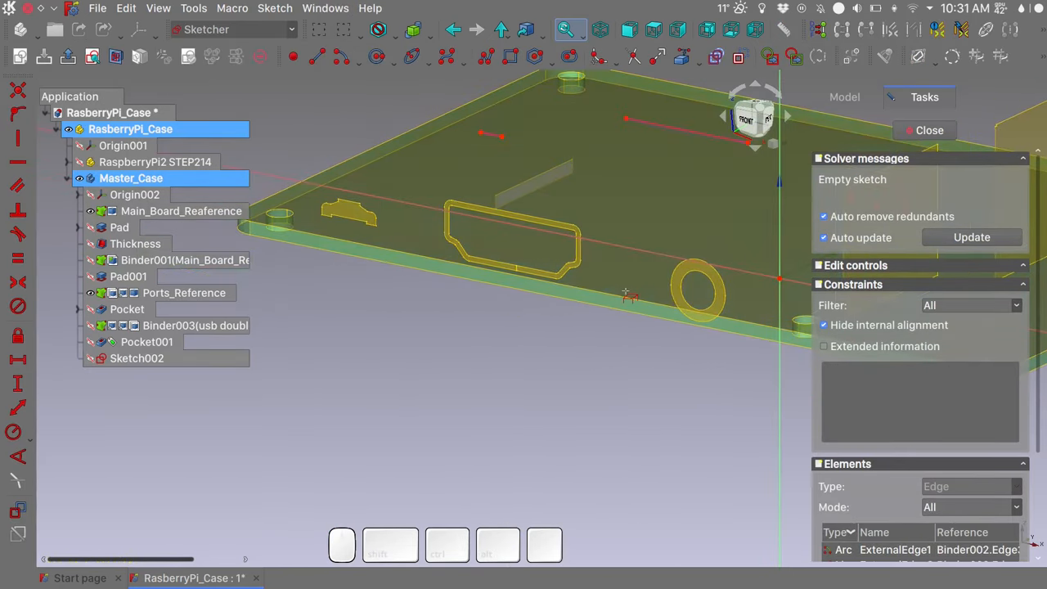
left_click(752, 115)
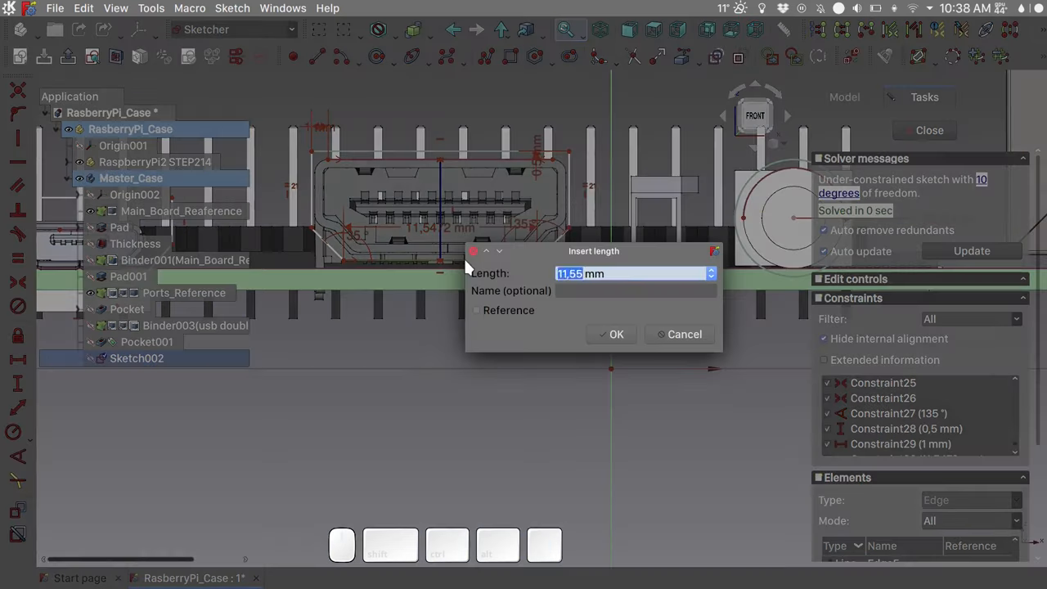
left_click(612, 334)
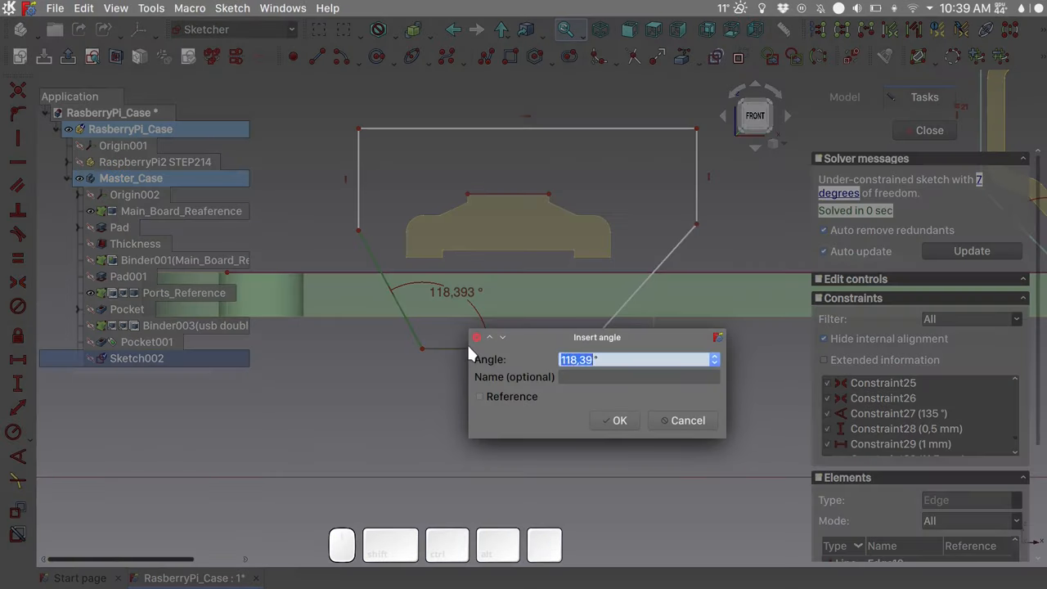
left_click(615, 420)
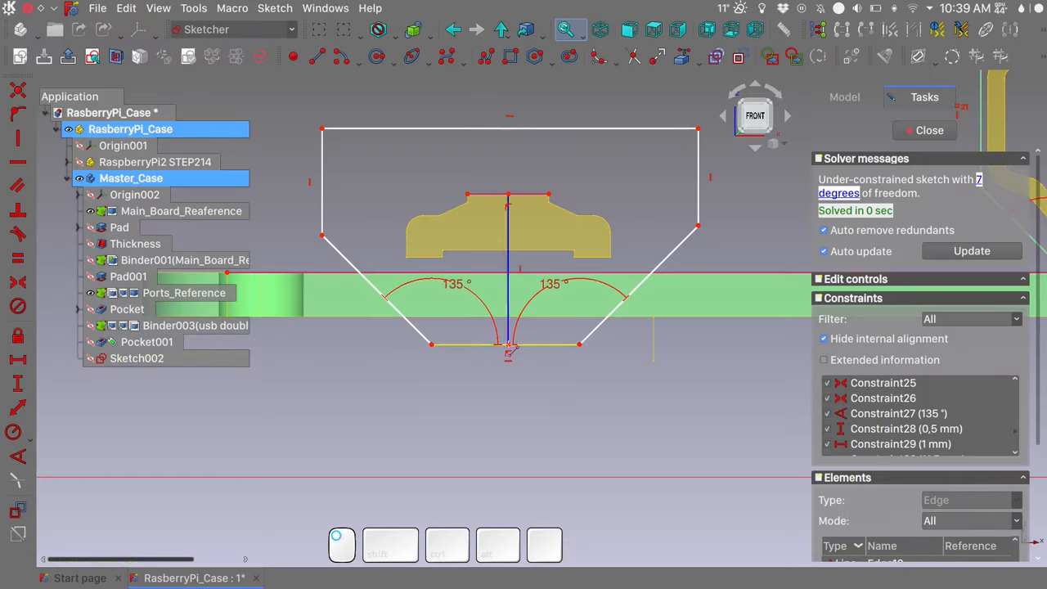
Step: Add symmetry, chamfer length and a vertical centre-line constraint to fully constrain the outline
left_click(136, 359)
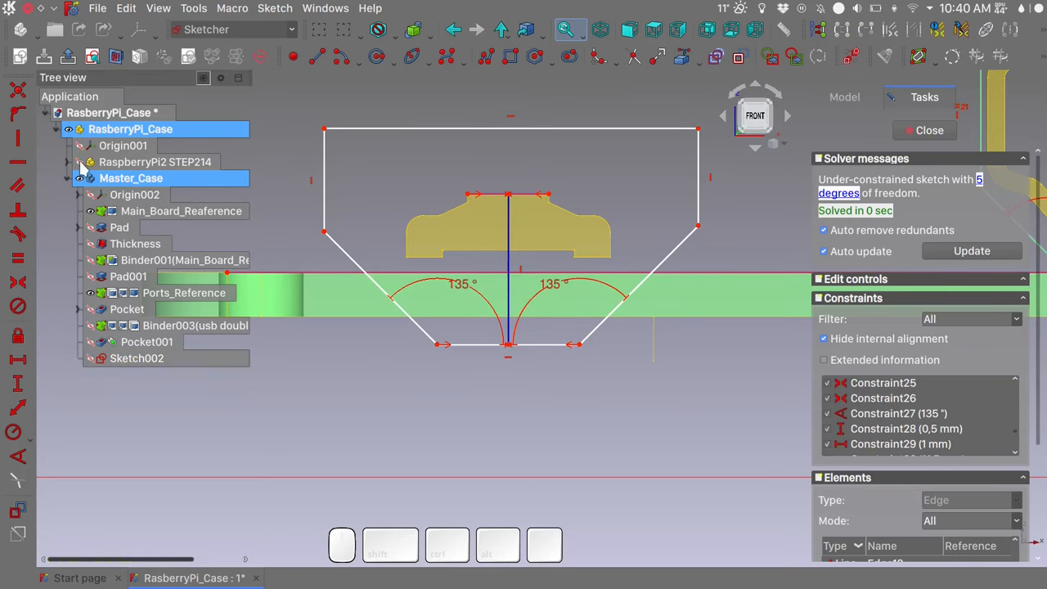
left_click(136, 358)
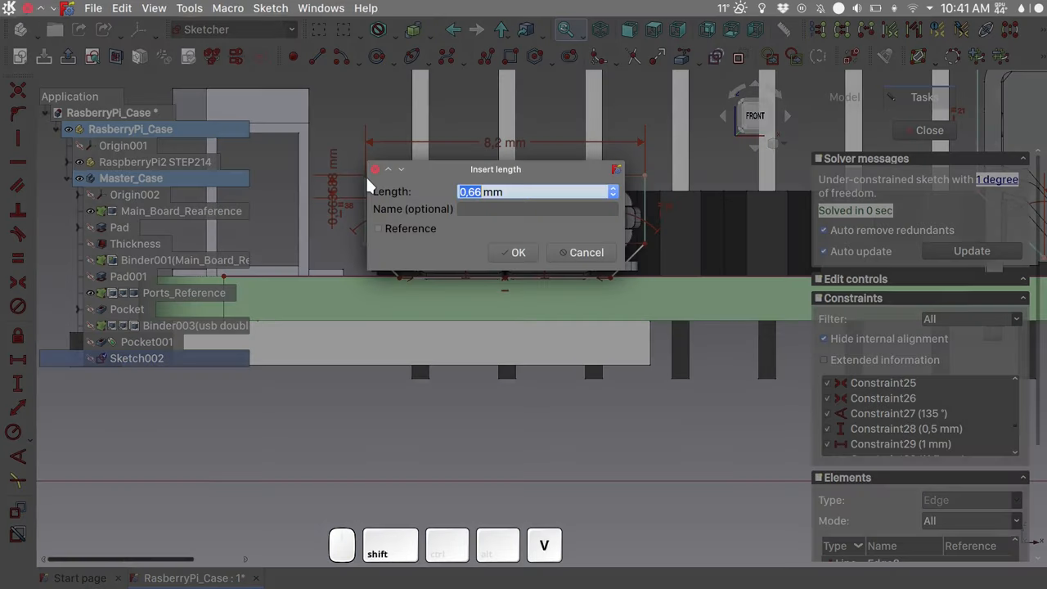
left_click(512, 252)
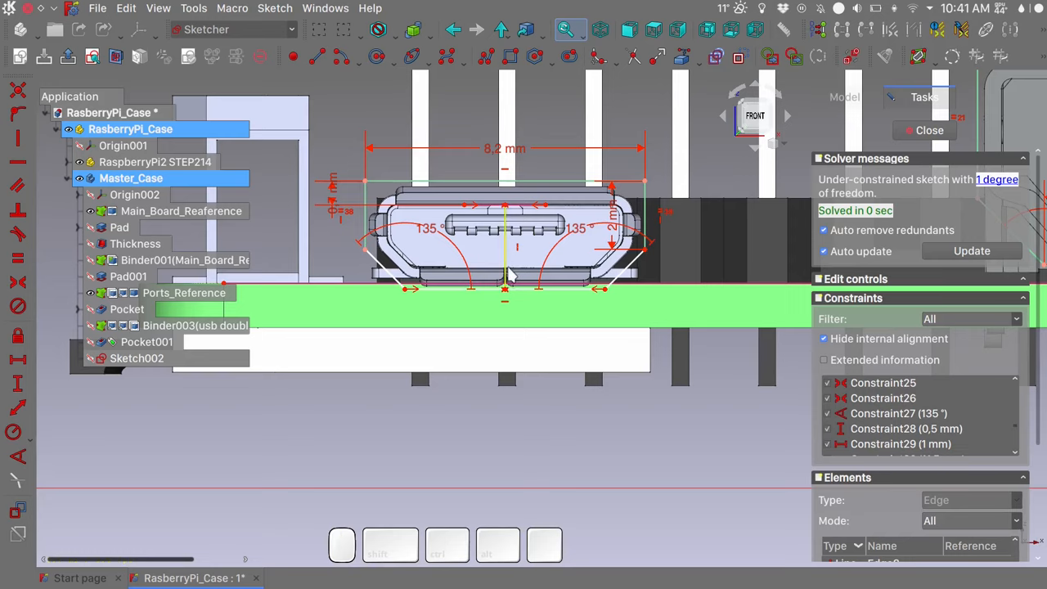
left_click(135, 358)
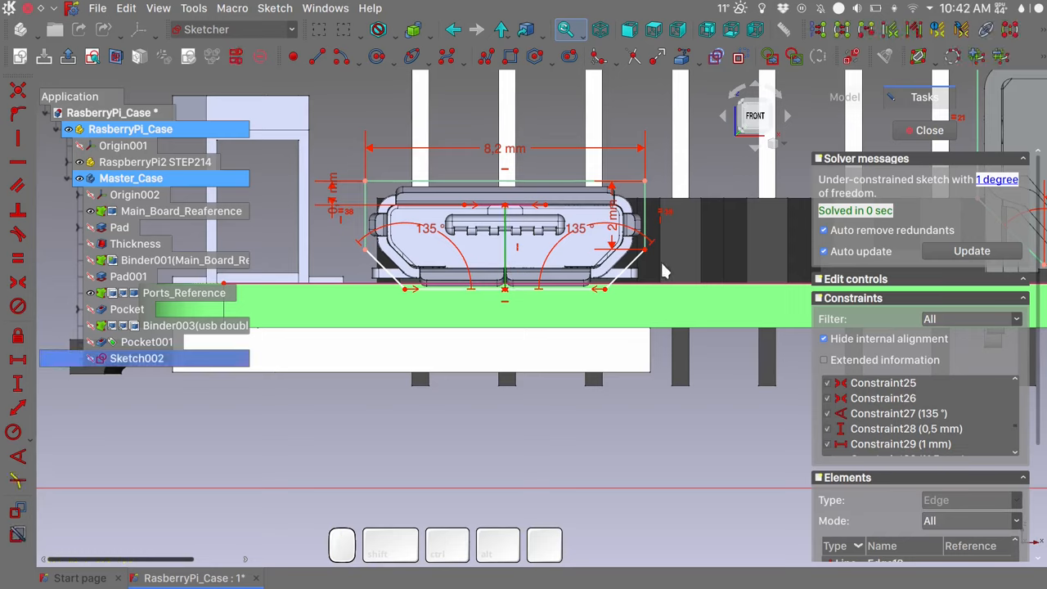
key("V")
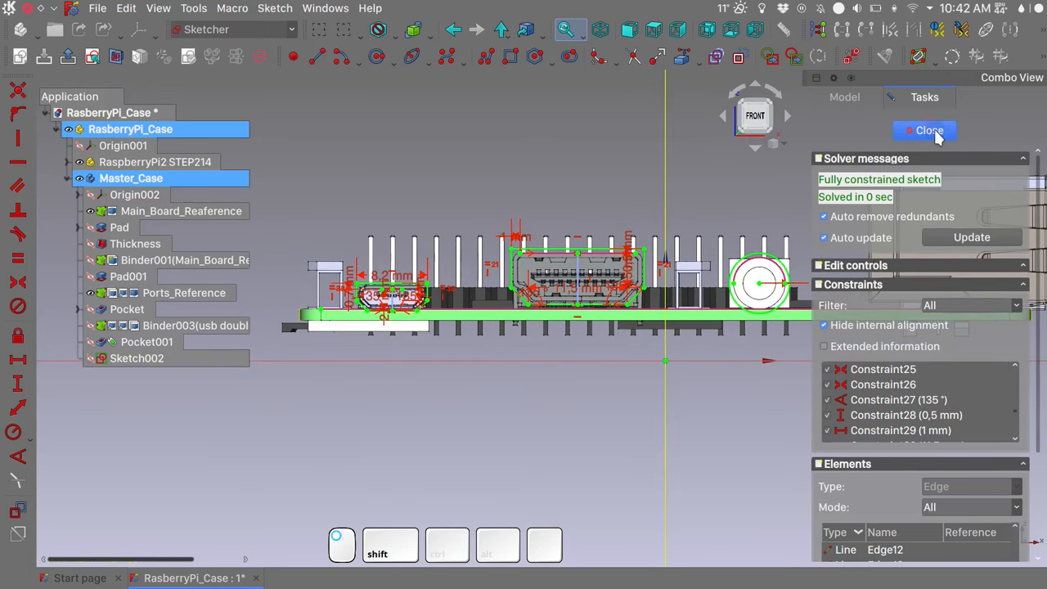
Step: Pocket the side port sketch Through all, Reversed, with preview, cutting micro-USB, HDMI and audio openings
left_click(925, 131)
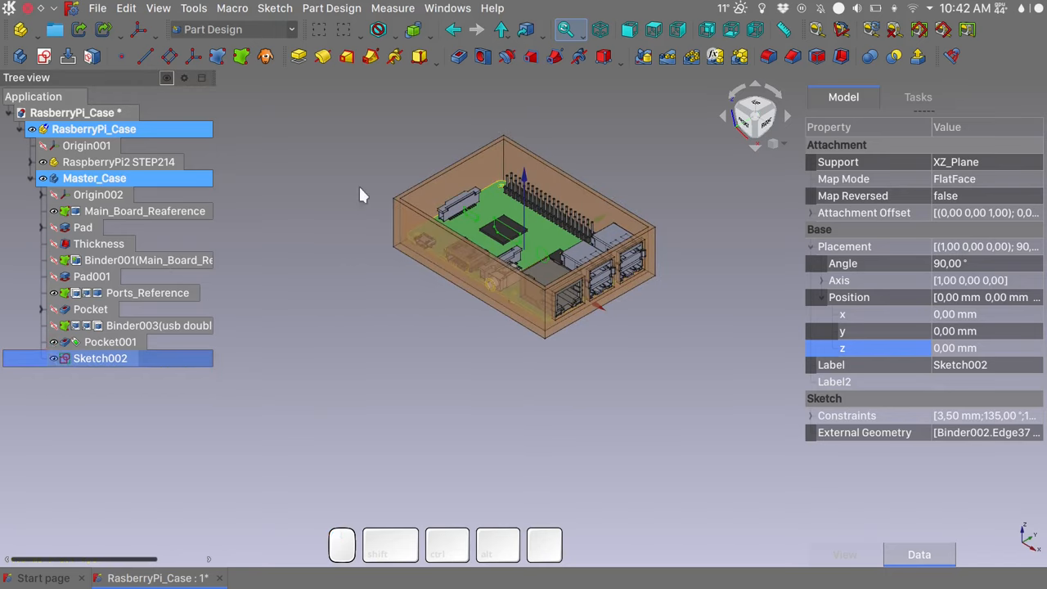
mouse_move(465, 59)
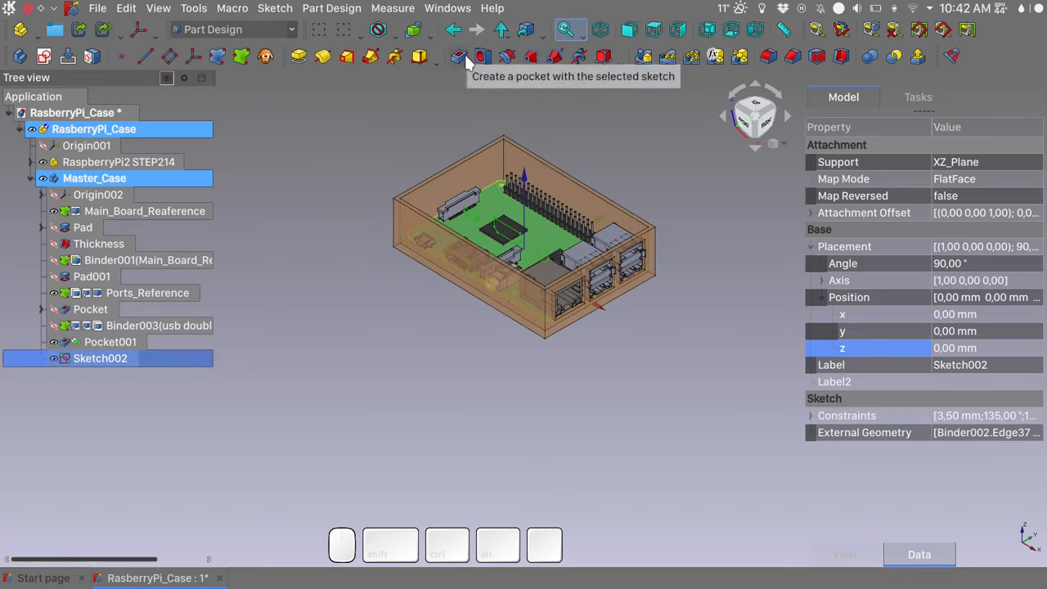
left_click(460, 57)
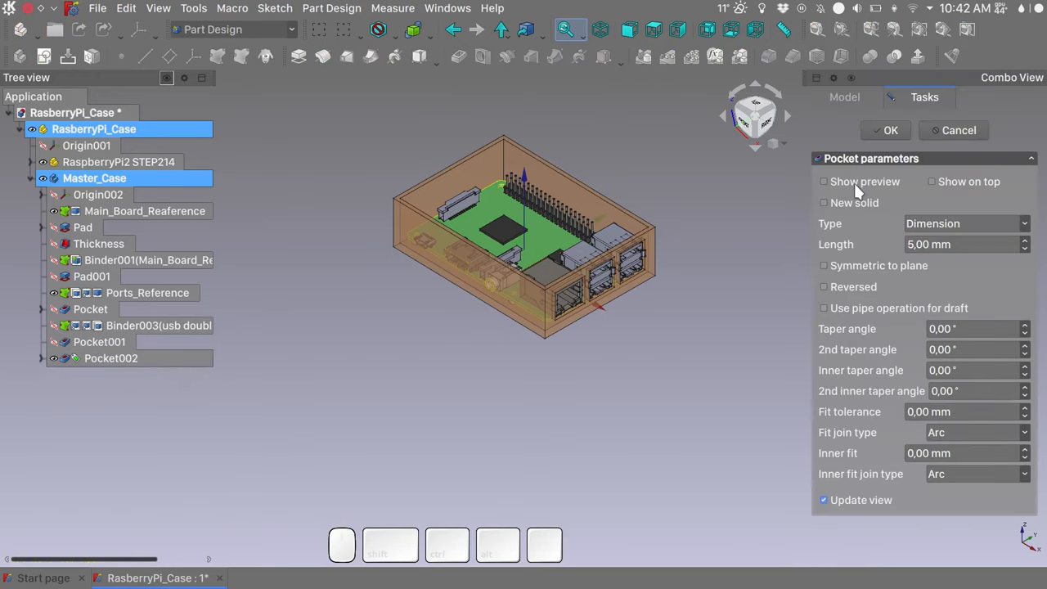
left_click(824, 182)
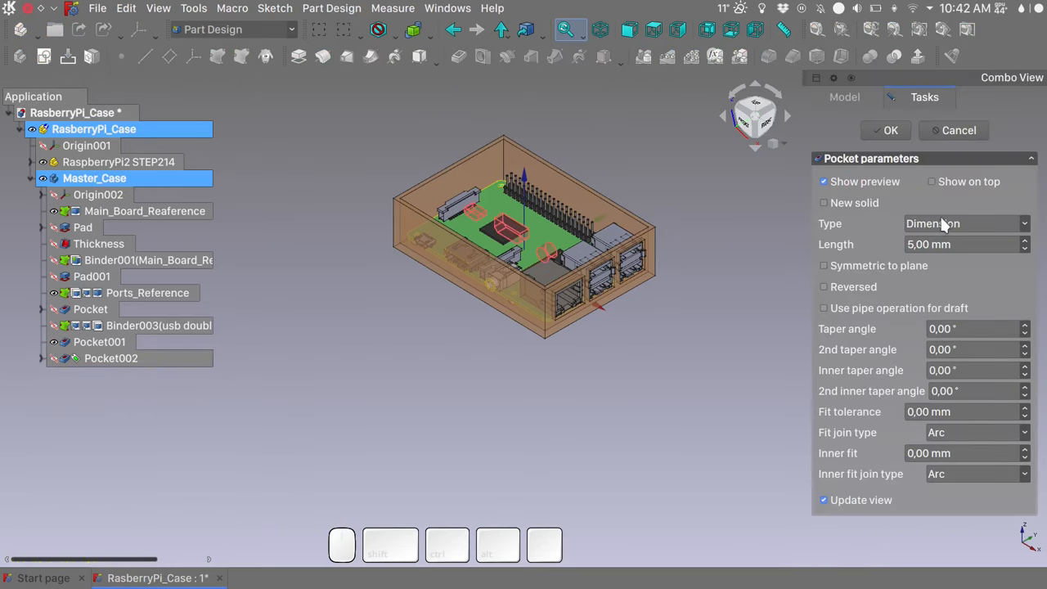
left_click(965, 223)
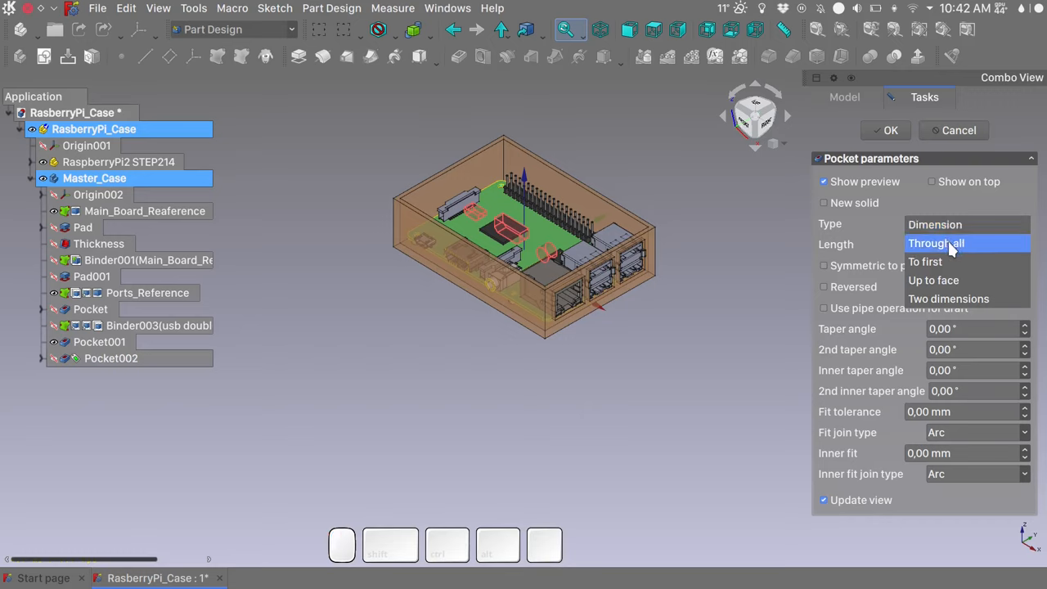
left_click(937, 243)
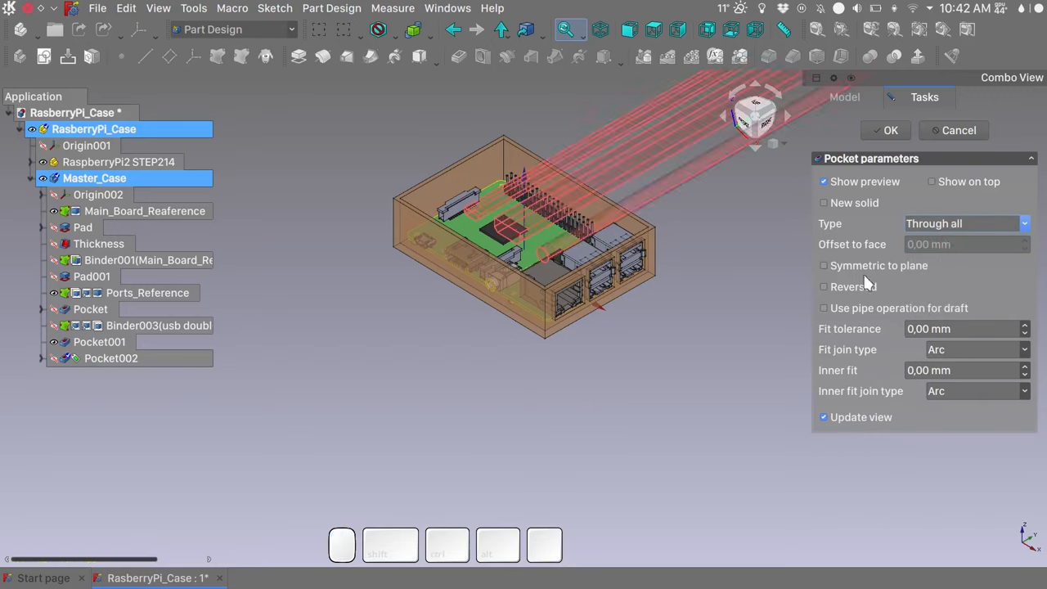
left_click(824, 287)
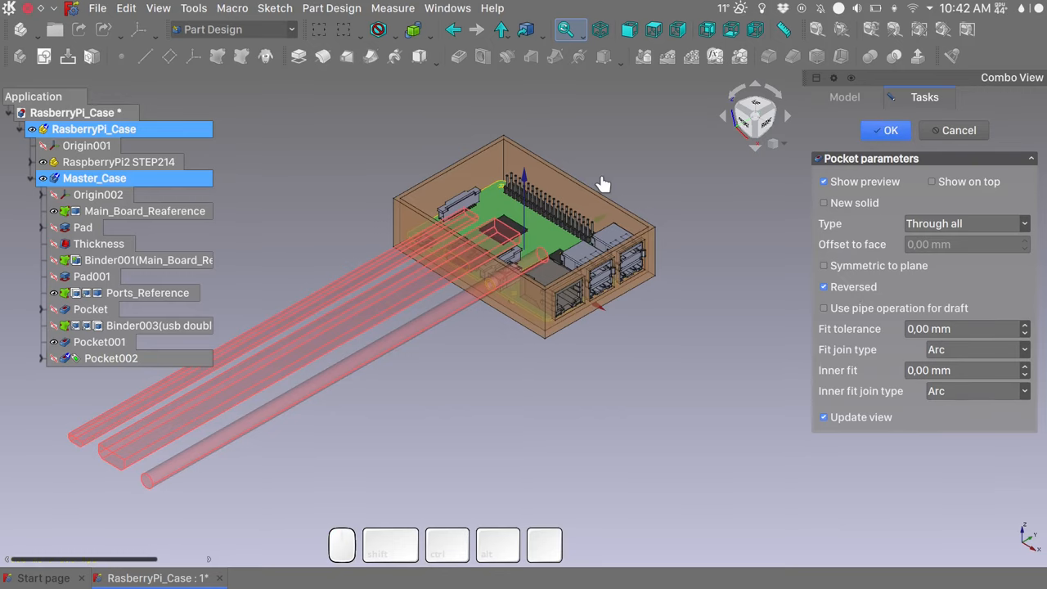
left_click(884, 130)
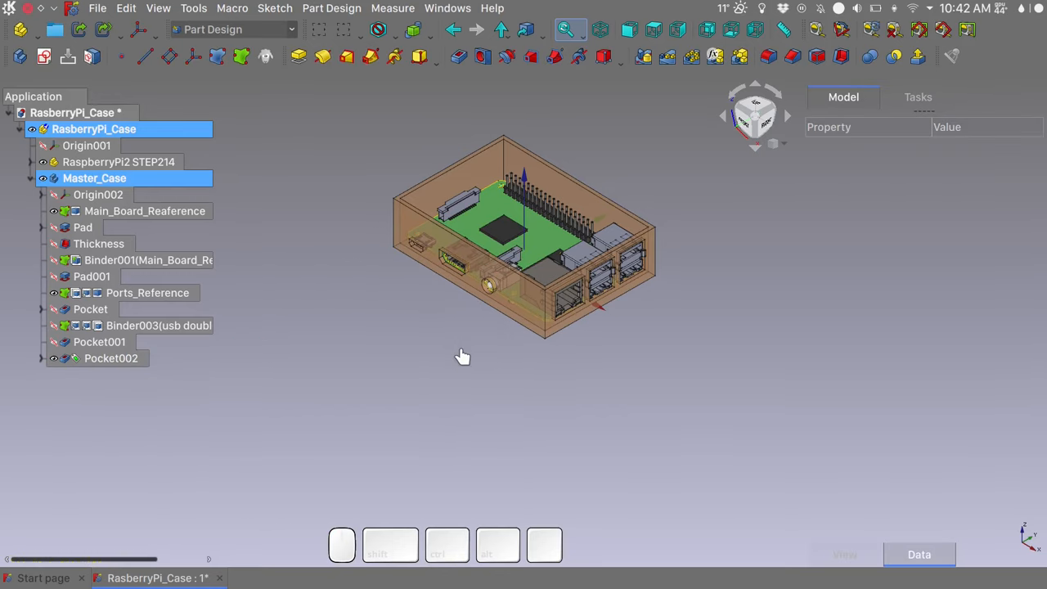
mouse_move(458, 352)
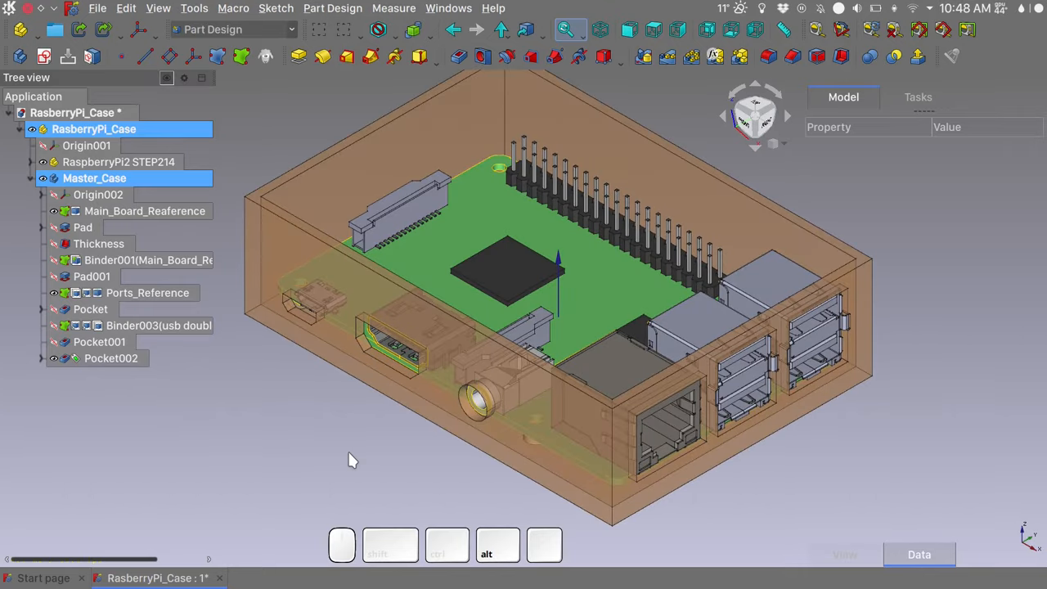
left_click_drag(352, 458, 601, 385)
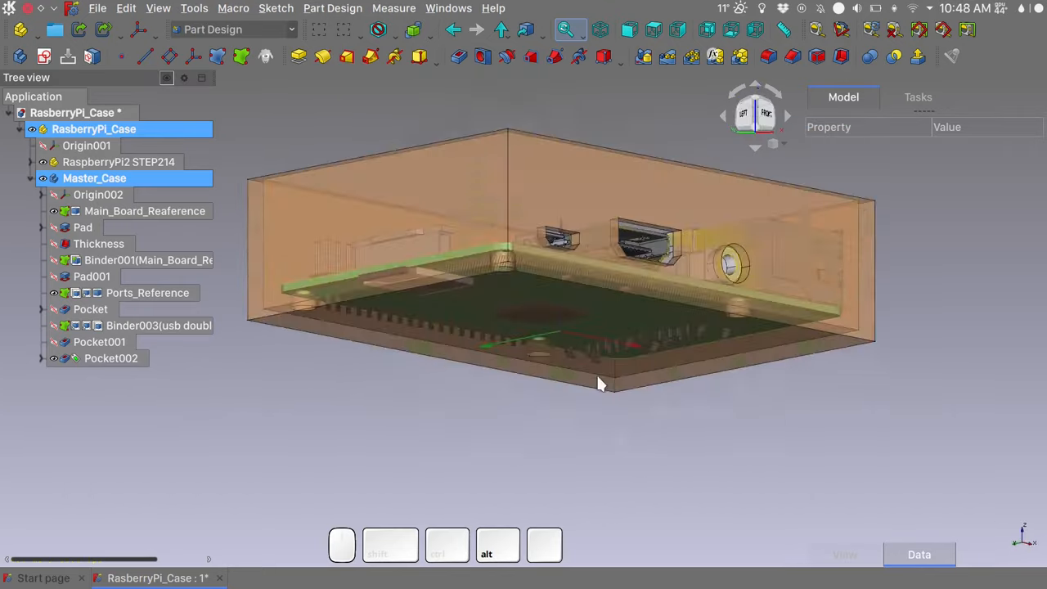
left_click_drag(602, 385, 562, 448)
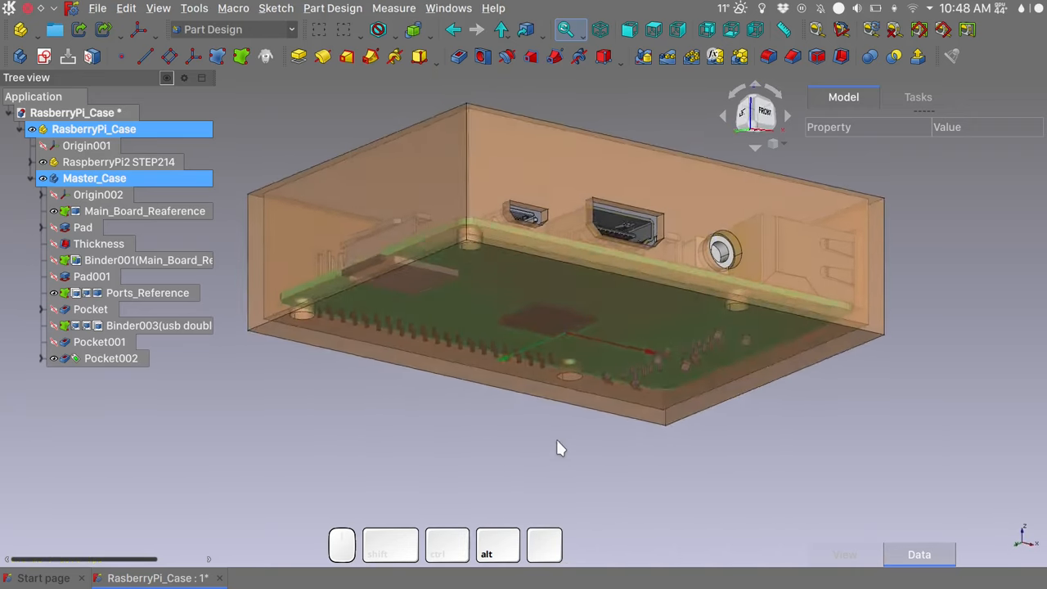
left_click_drag(561, 449, 339, 400)
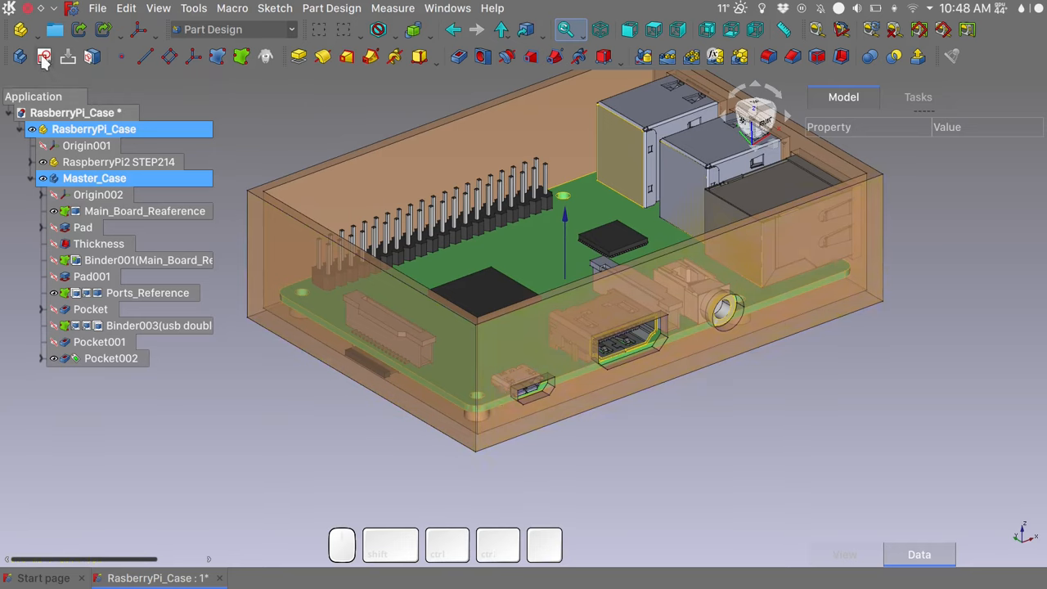
Step: Sketch a constrained 14 × 8 mm rectangle on the YZ plane and pocket it Through all for the SD slot
left_click(41, 58)
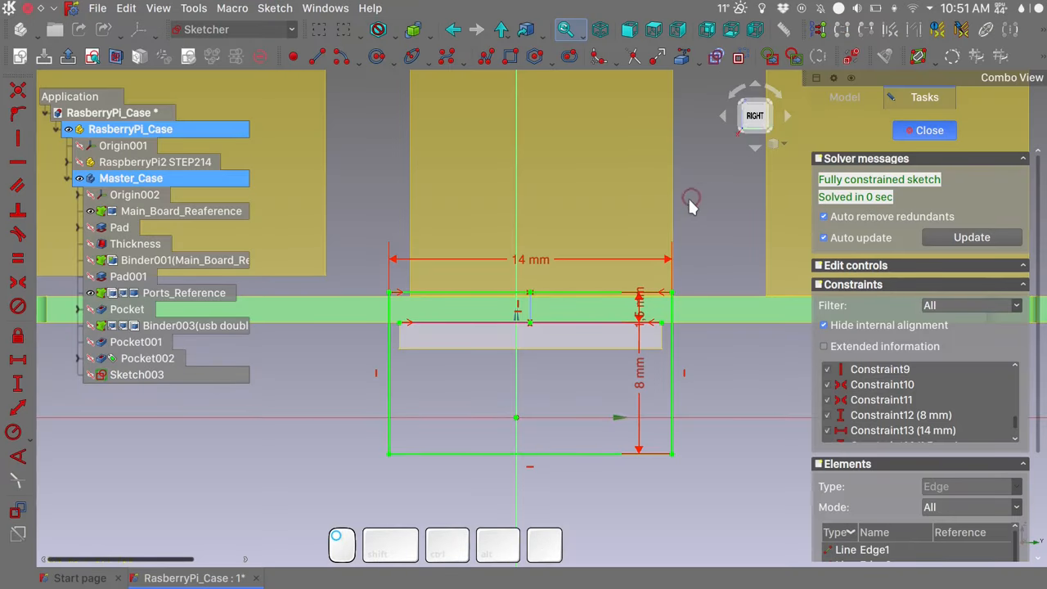
left_click(924, 131)
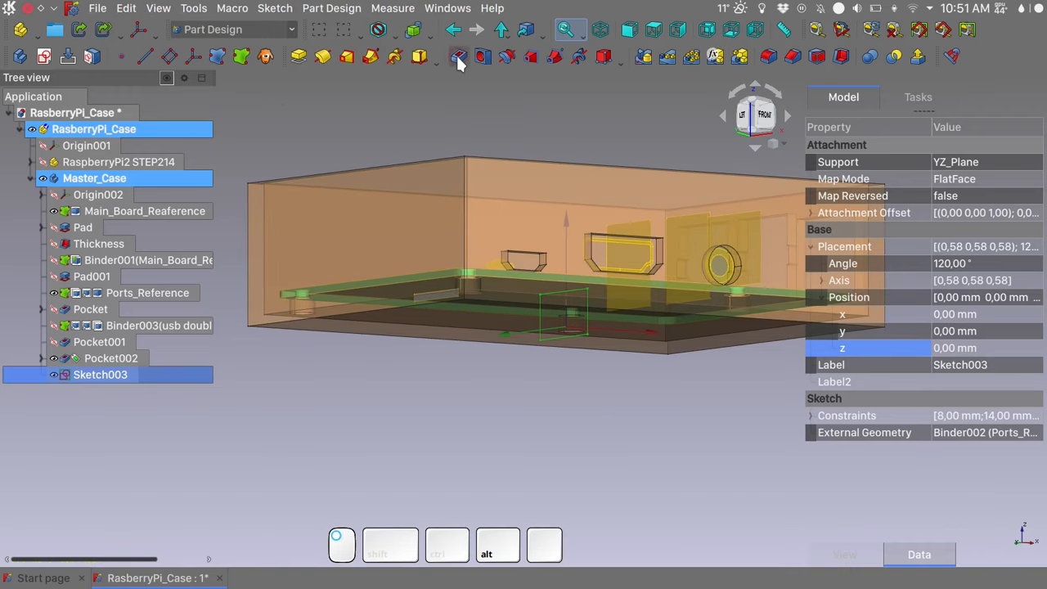
left_click(459, 57)
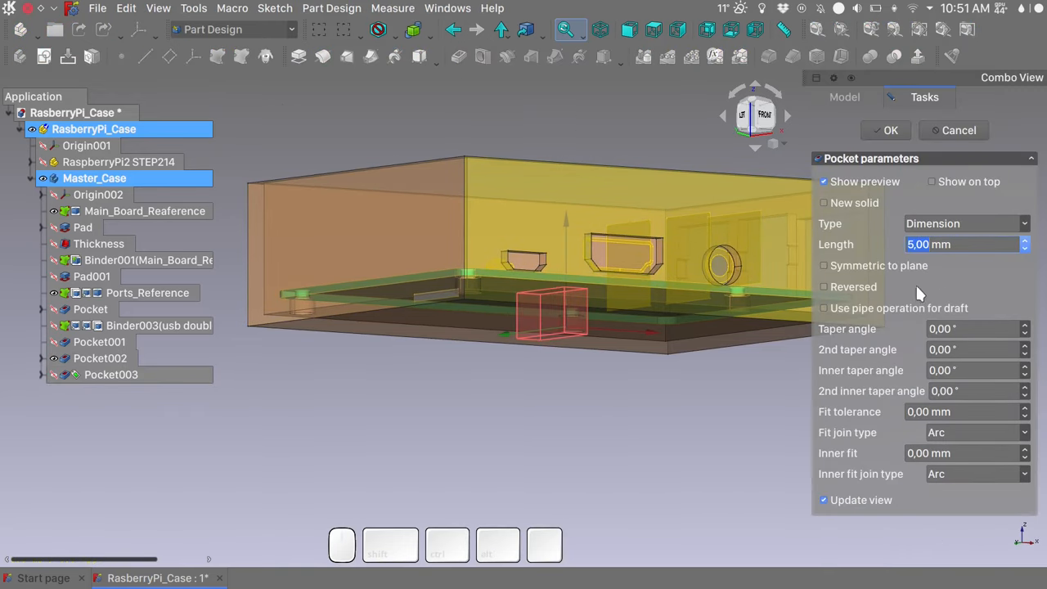
left_click(966, 223)
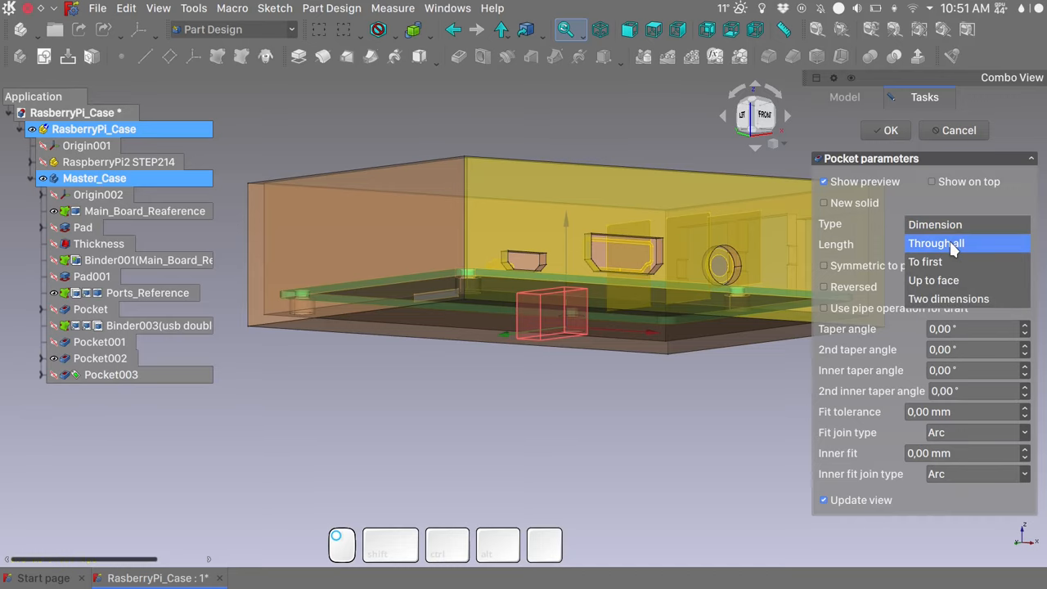
left_click(936, 243)
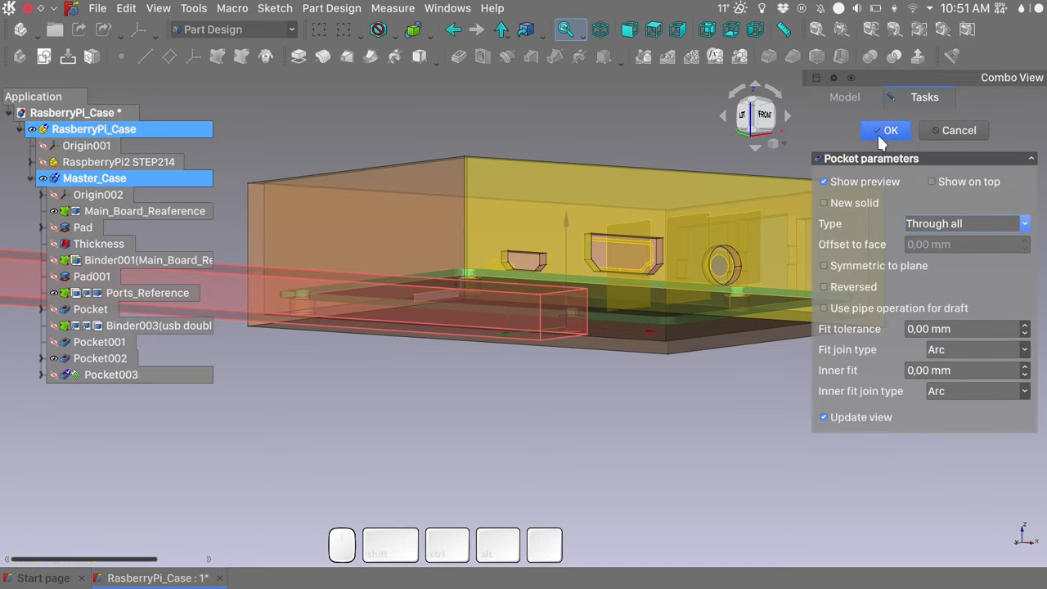
left_click(886, 130)
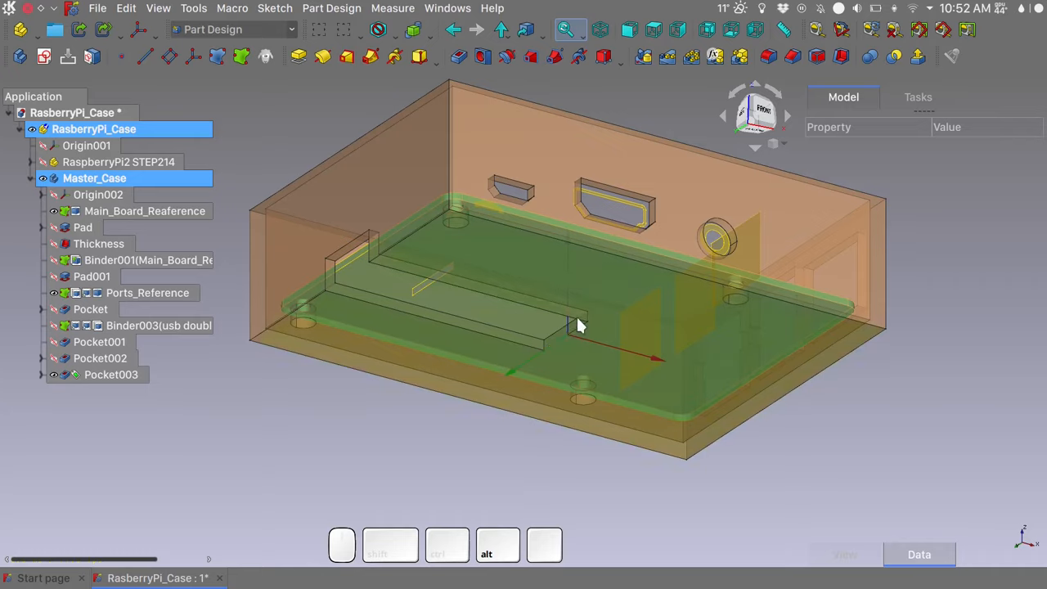
mouse_move(352, 383)
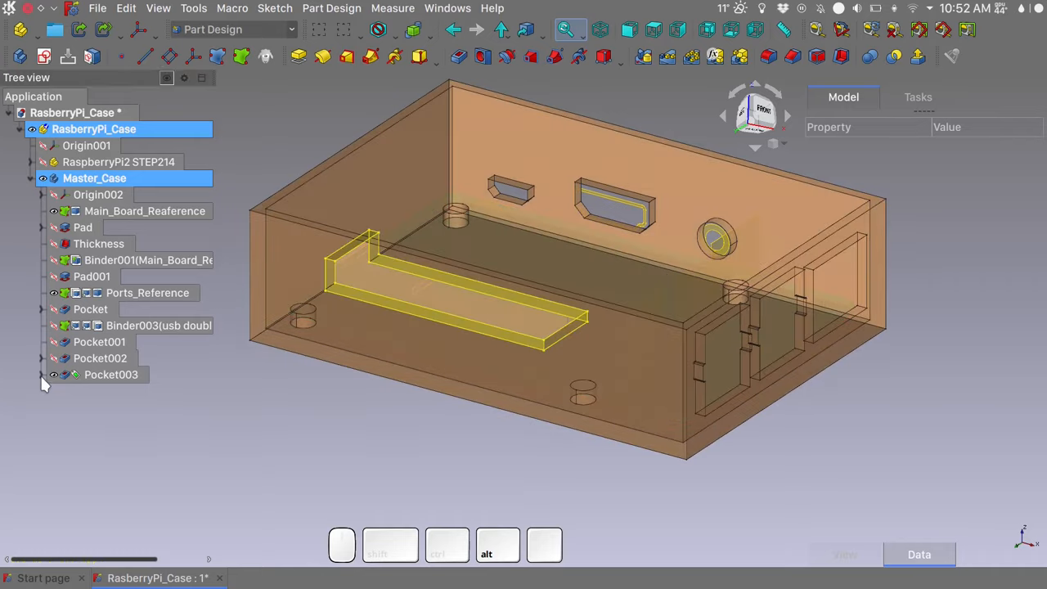
Step: Review Pocket003's sketch attachment offsets and its Data properties: Type ThroughAll, Refine true
left_click(111, 391)
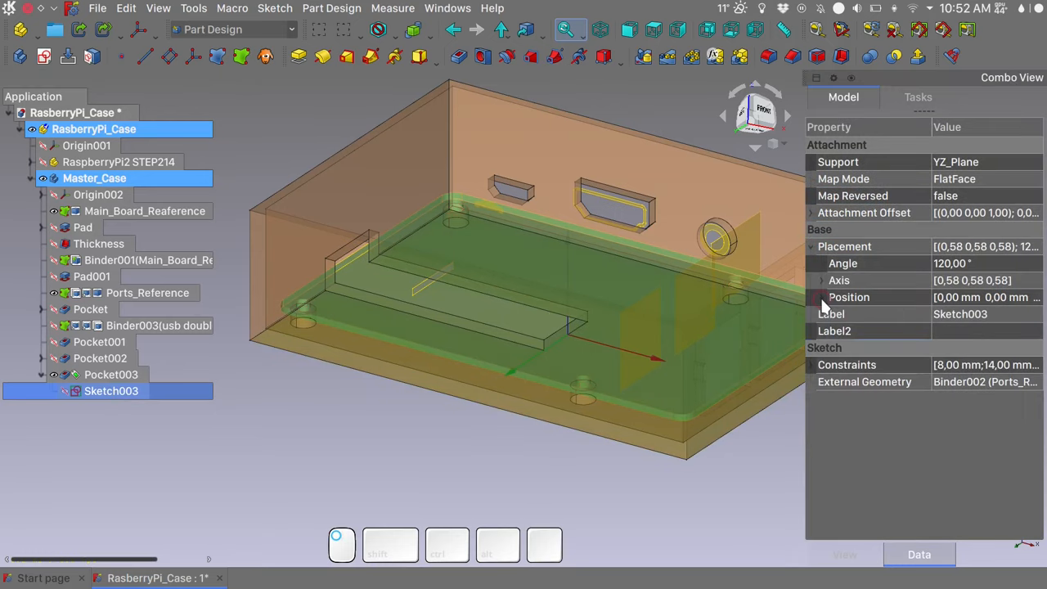
left_click(810, 212)
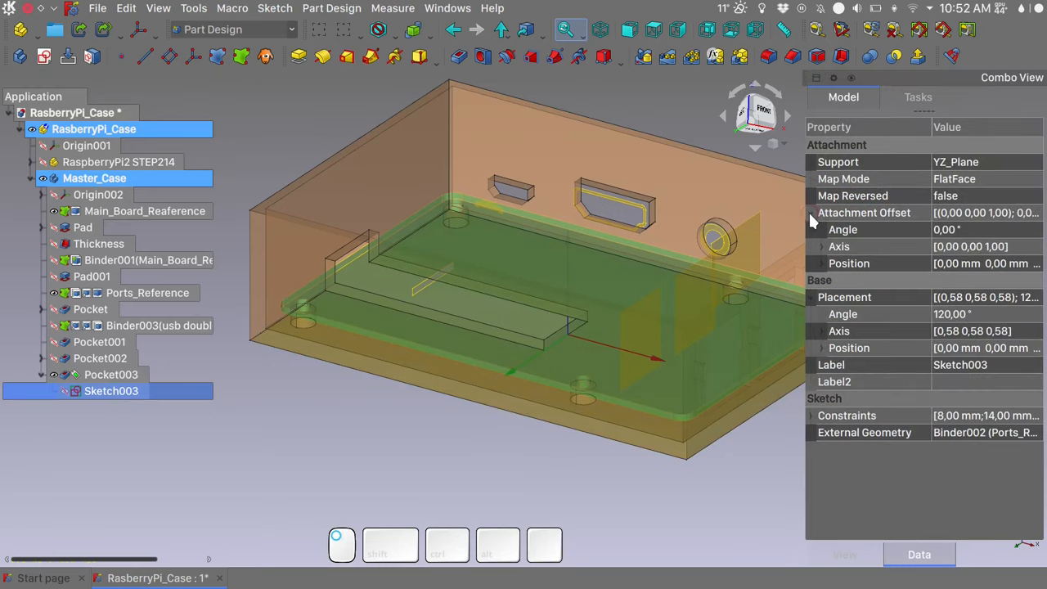
left_click(820, 263)
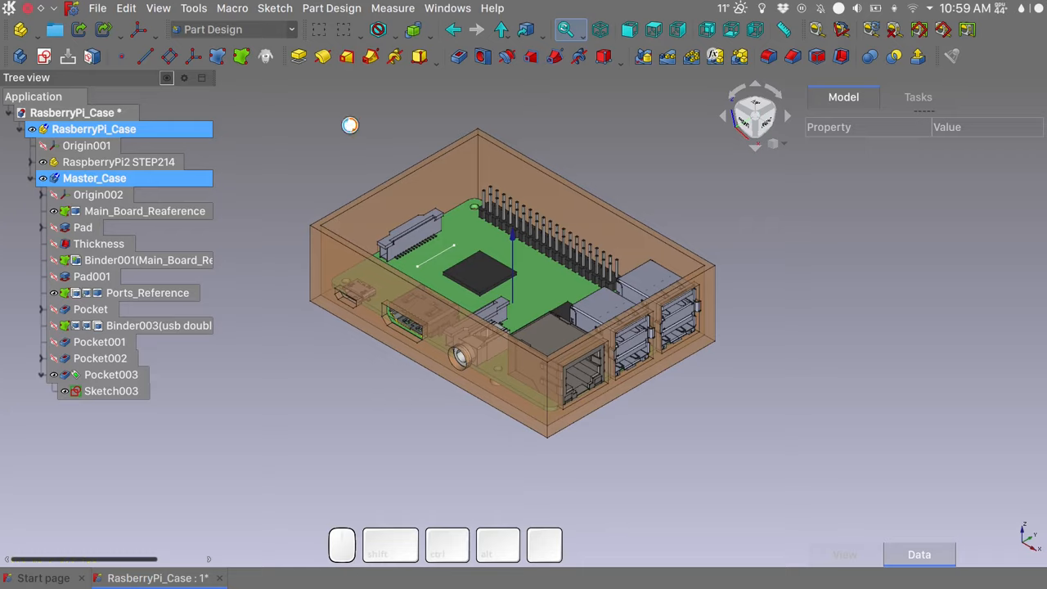
mouse_move(353, 134)
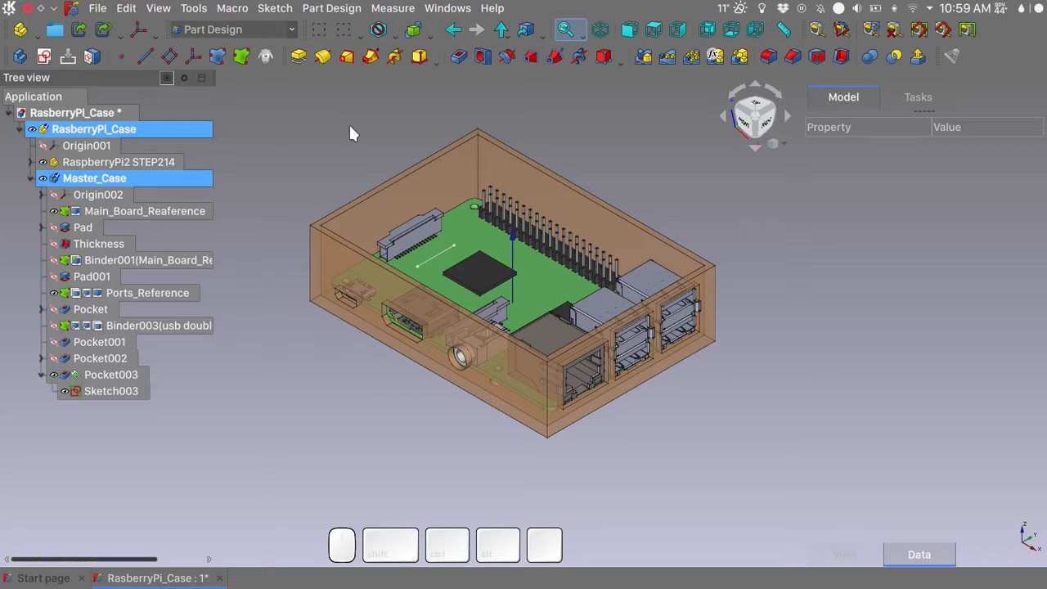
mouse_move(339, 144)
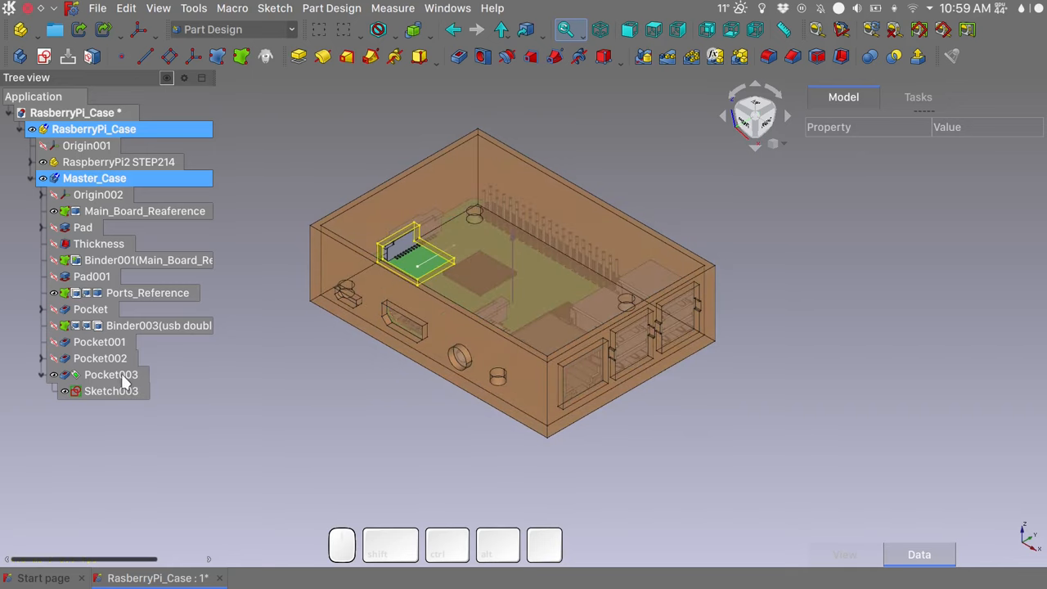
left_click(110, 374)
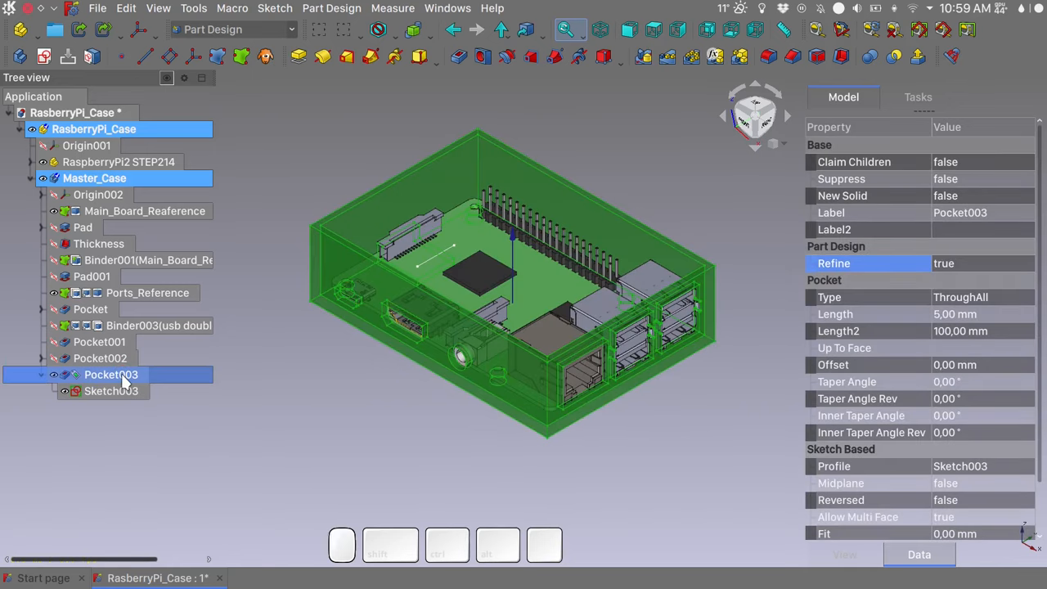
mouse_move(145, 382)
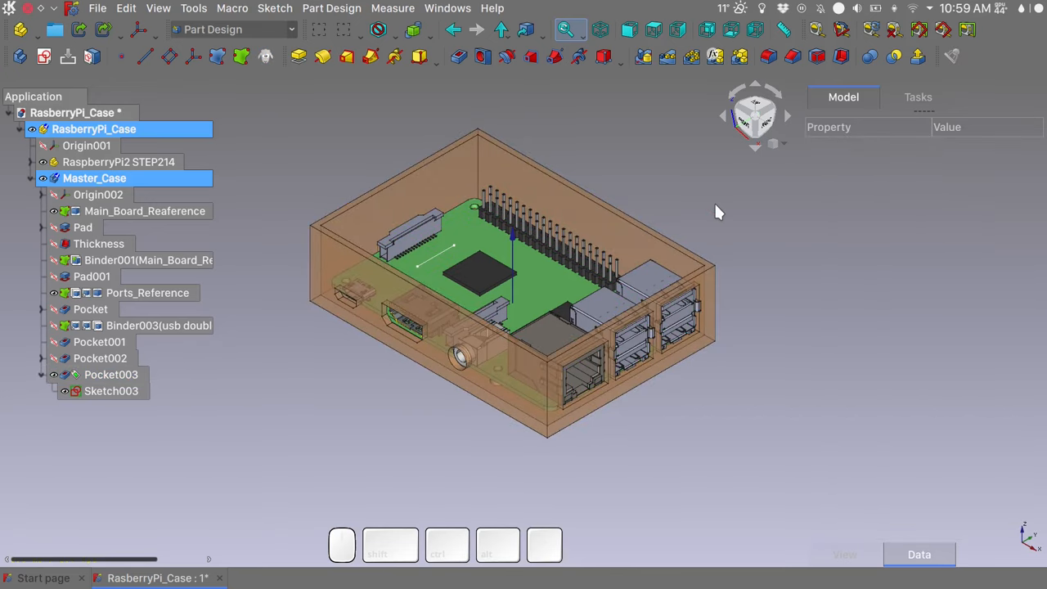
left_click(106, 374)
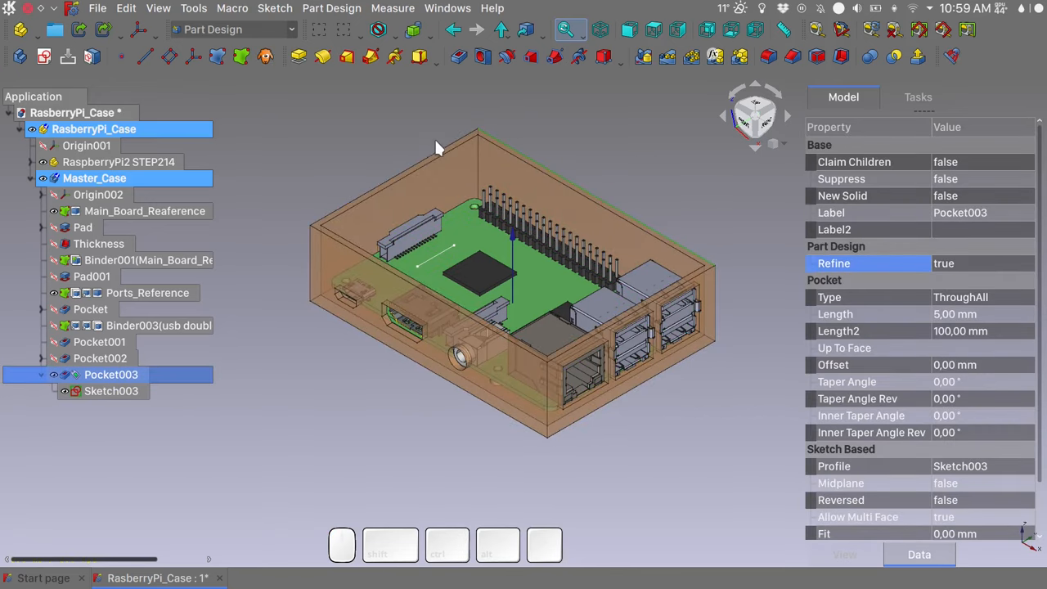
mouse_move(427, 165)
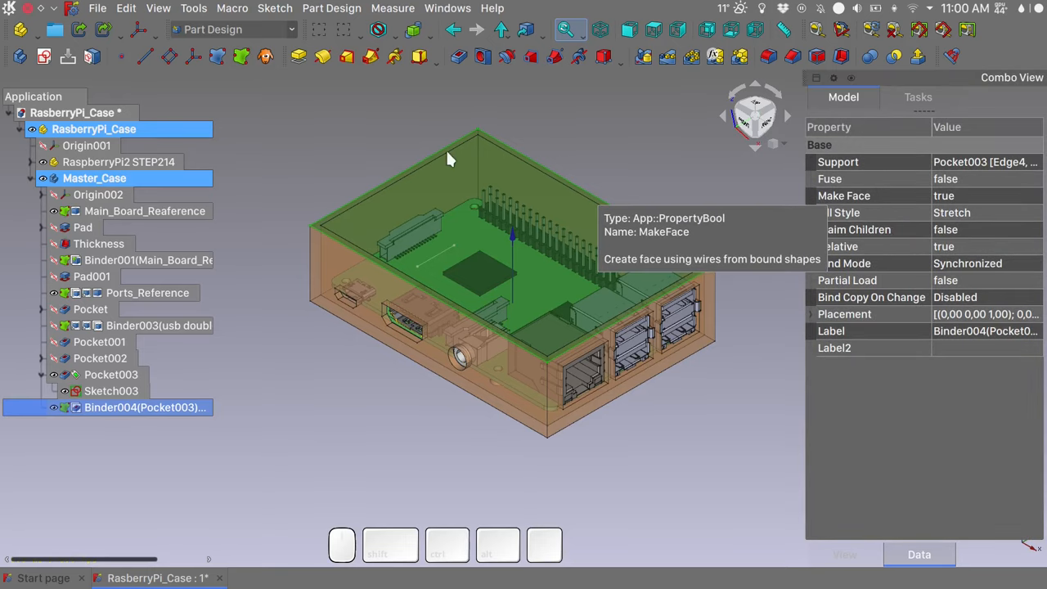
mouse_move(344, 88)
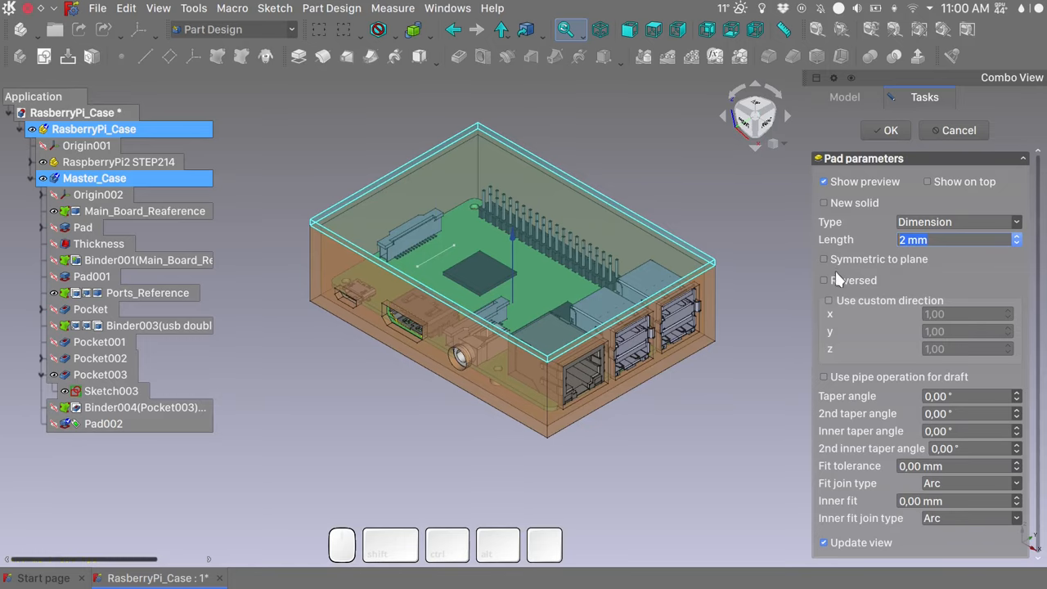
Step: Pad the top-rim ShapeBinder 2 mm Reversed to close the case as Pad002
left_click(824, 280)
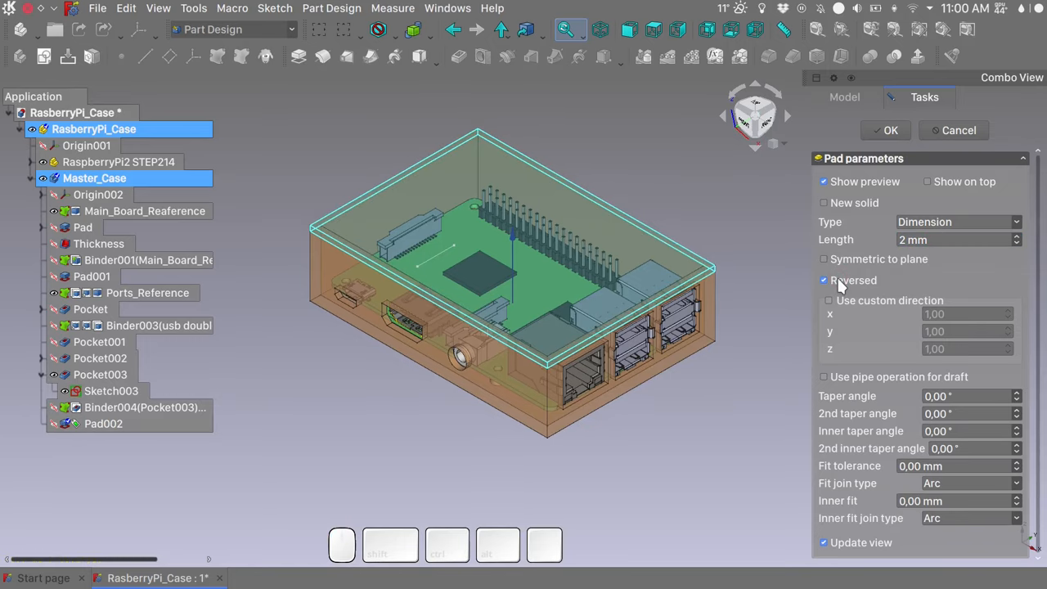
left_click(885, 130)
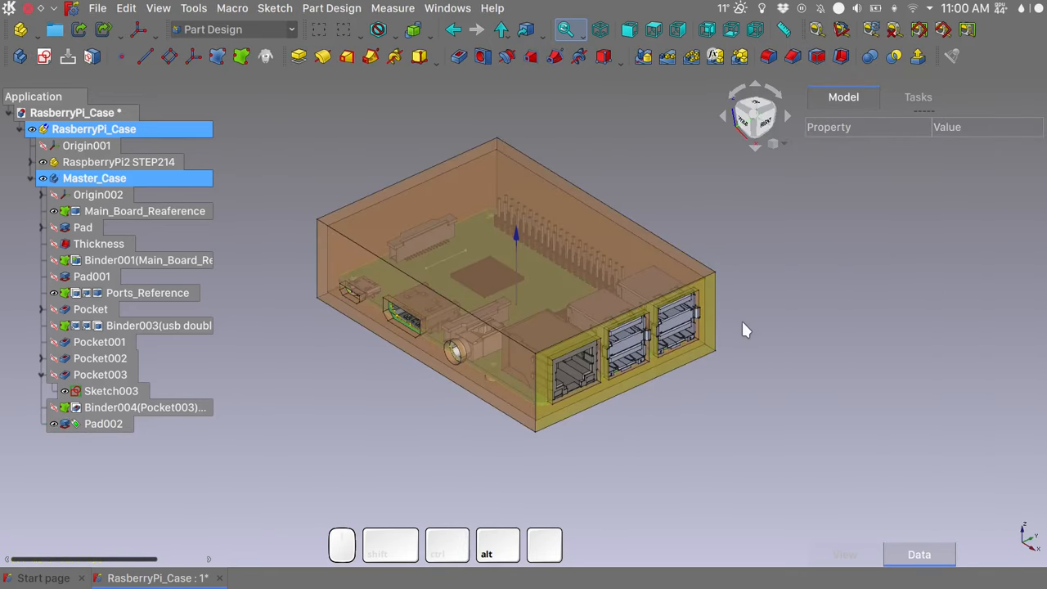
Step: Fillet the case's four vertical corner edges with a 4 mm radius
left_click(413, 30)
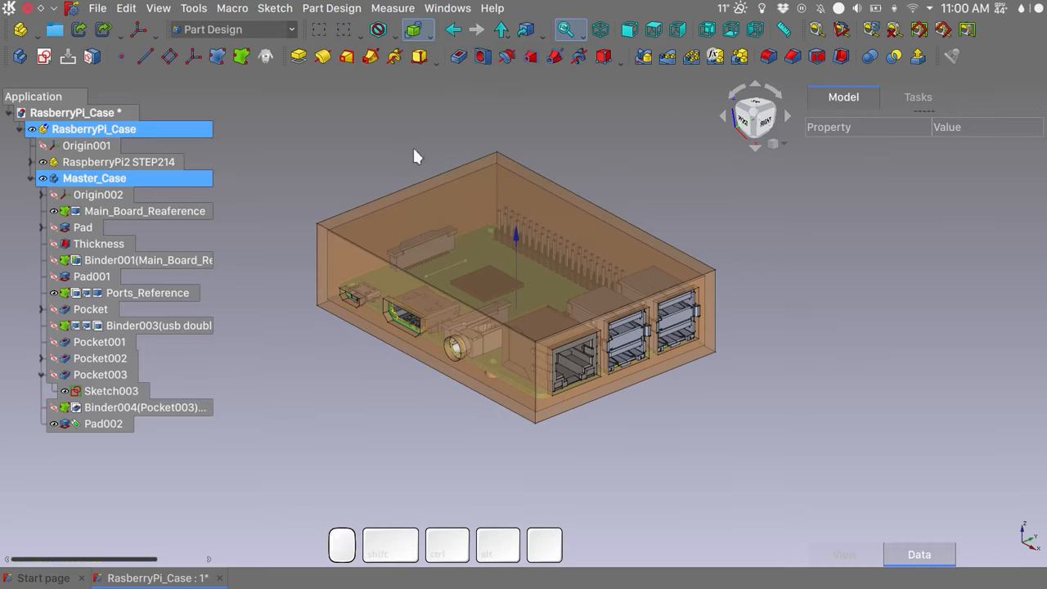
mouse_move(319, 270)
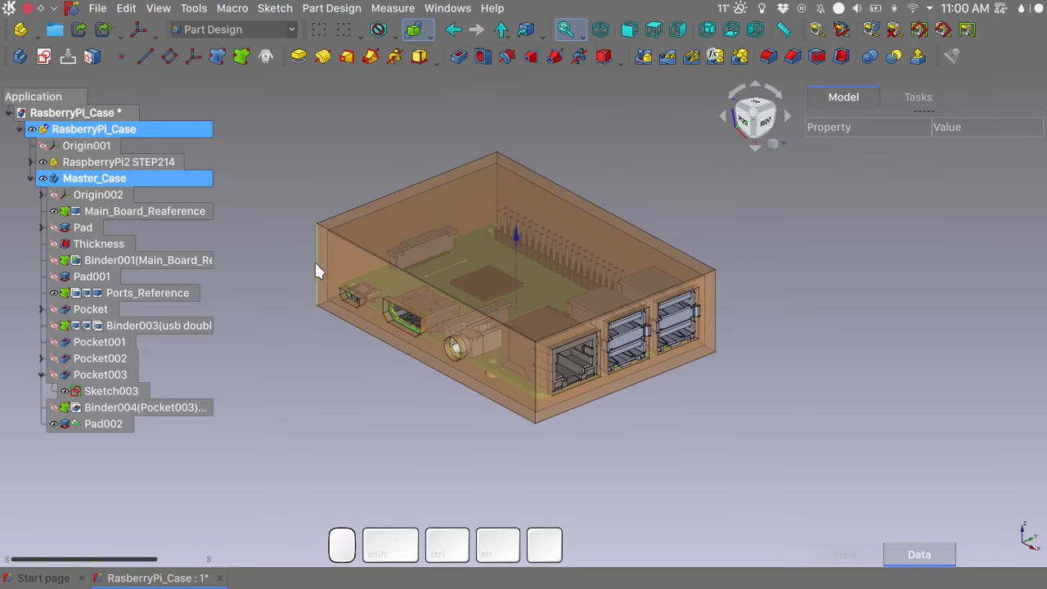
left_click(103, 423)
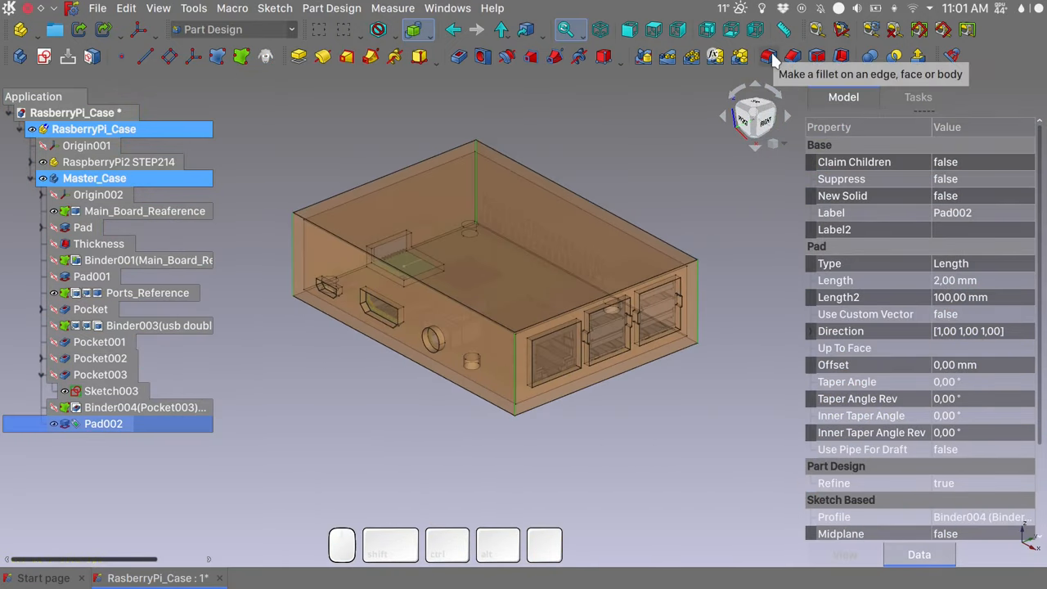
left_click(764, 56)
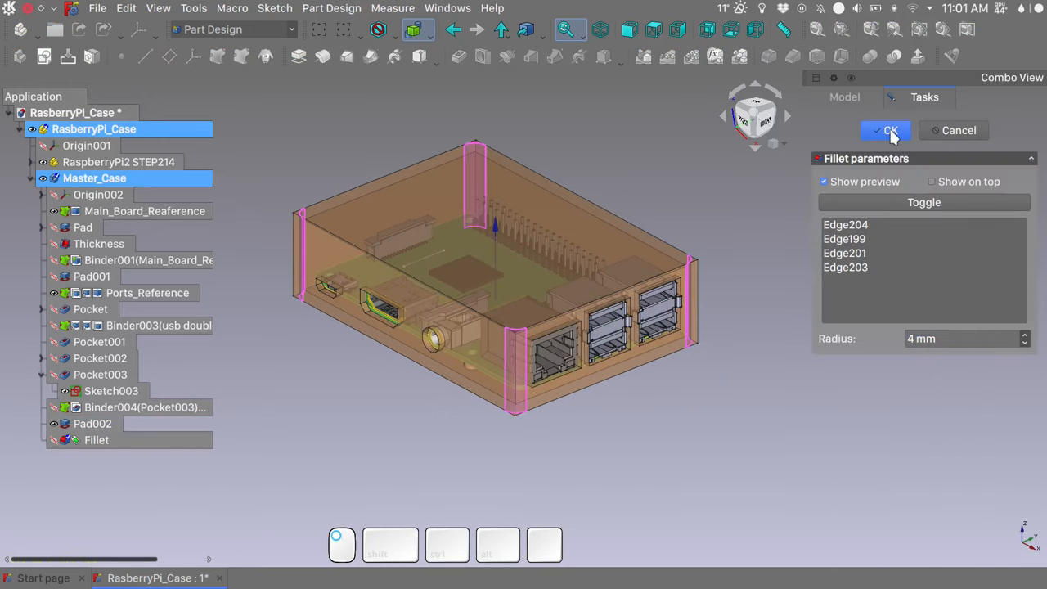
left_click(885, 130)
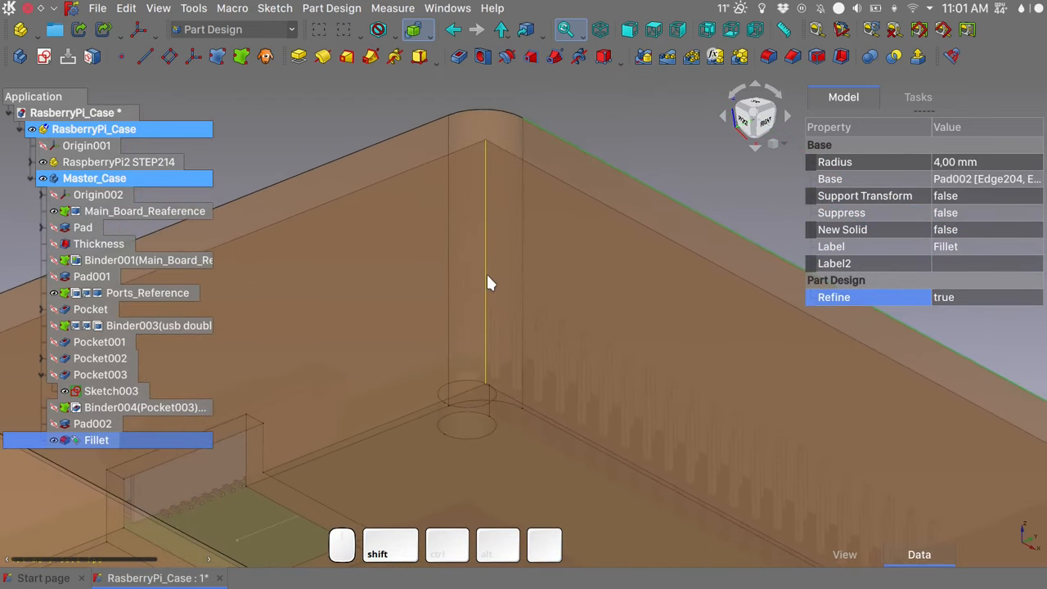
mouse_move(489, 268)
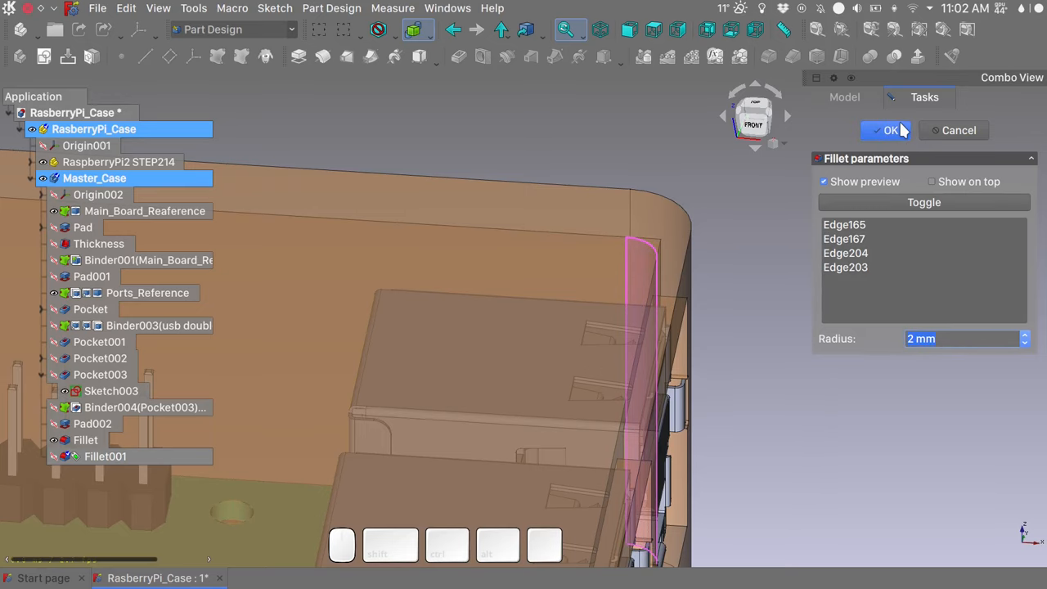
Step: Apply a further 2 mm fillet along the case edges and select the finished fillet
left_click(884, 130)
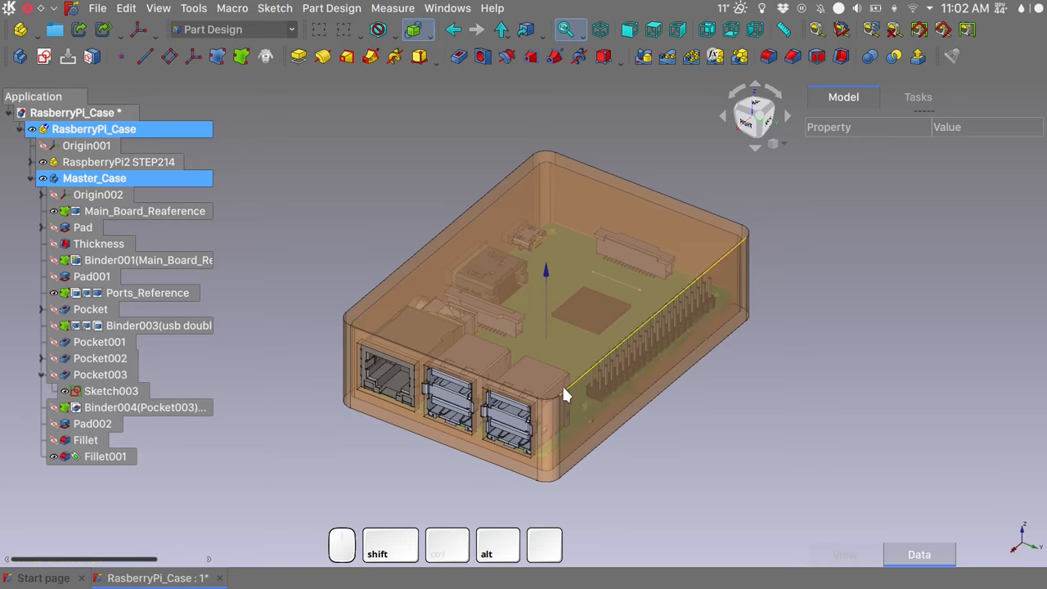
left_click(105, 456)
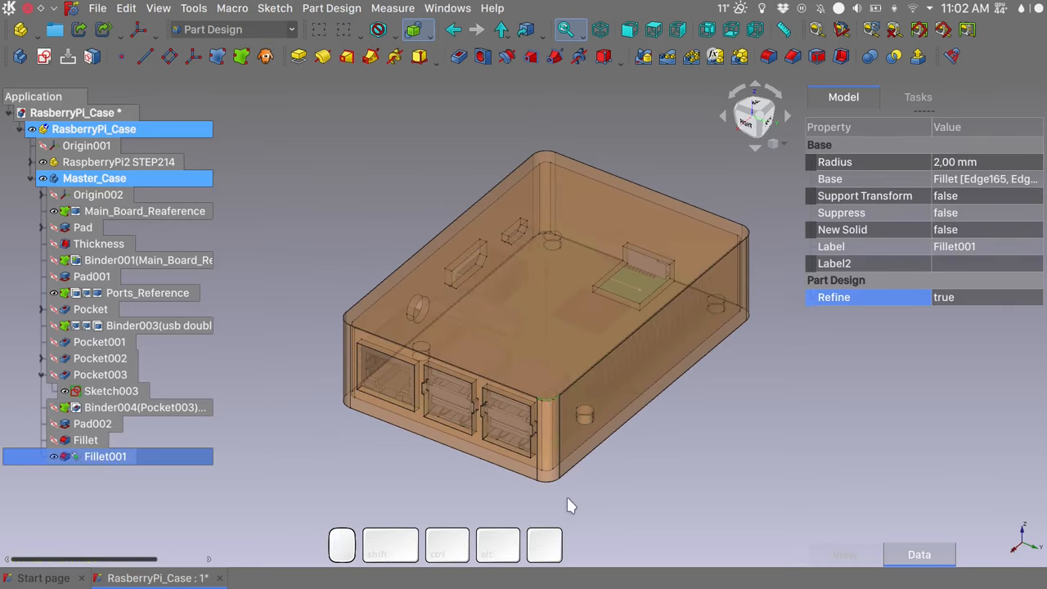
mouse_move(550, 491)
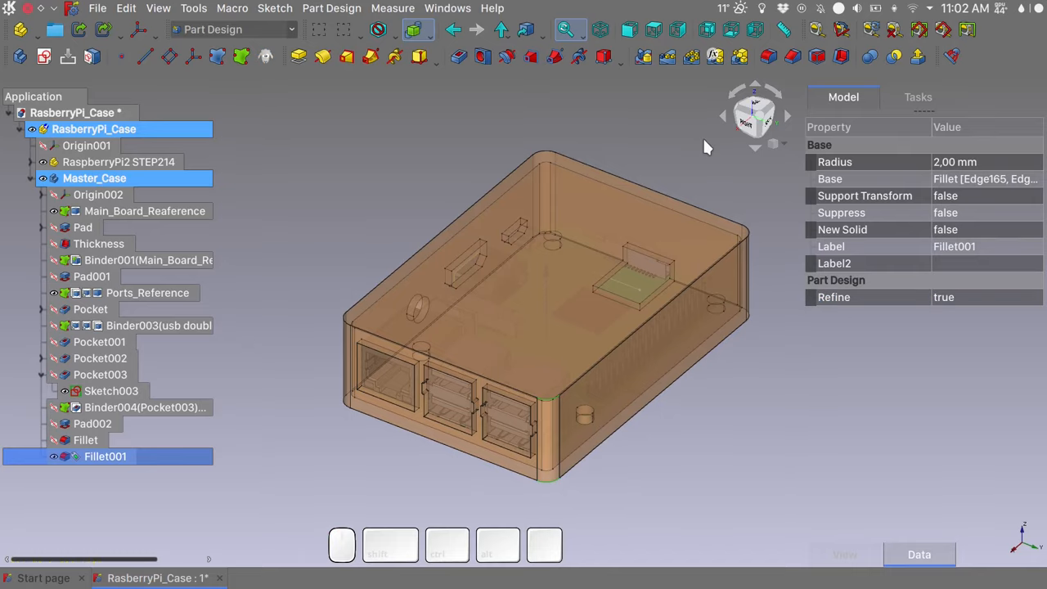
mouse_move(792, 57)
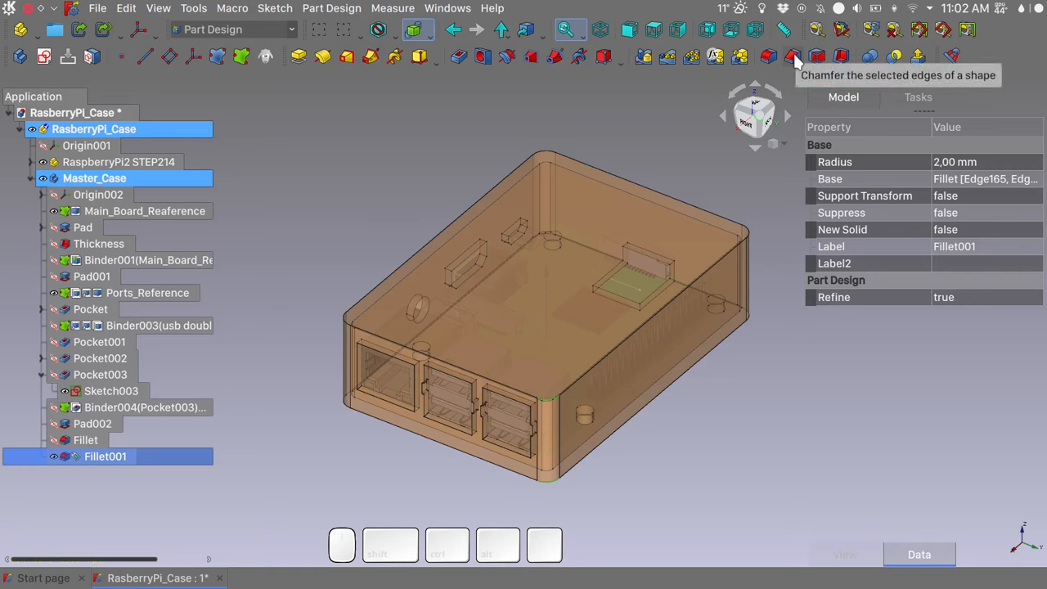
Step: Apply a 1 mm equal-distance chamfer to the selected outer rim edges
left_click(792, 56)
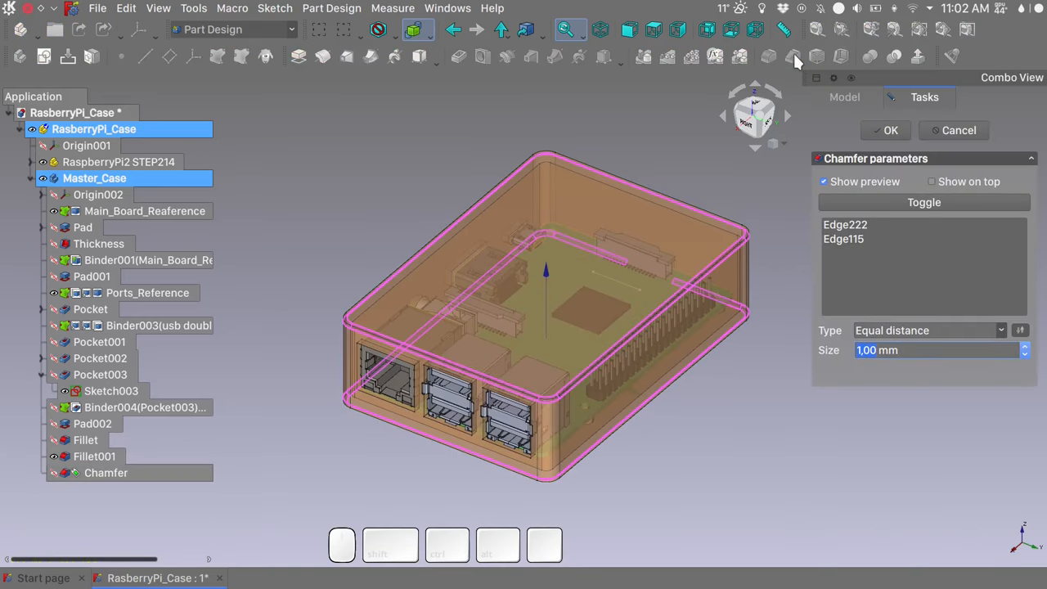
mouse_move(884, 152)
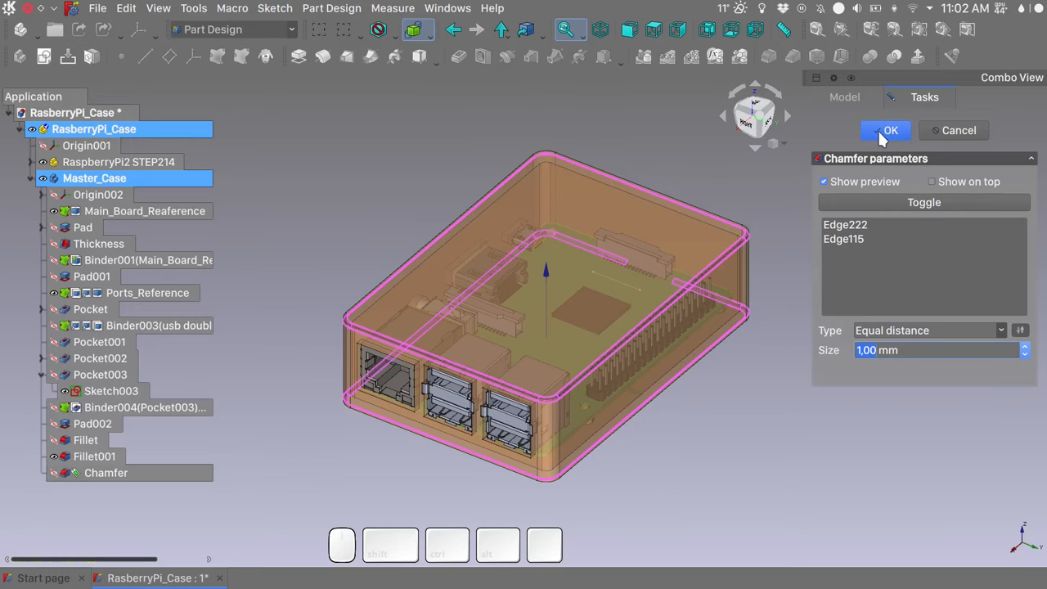
left_click(885, 130)
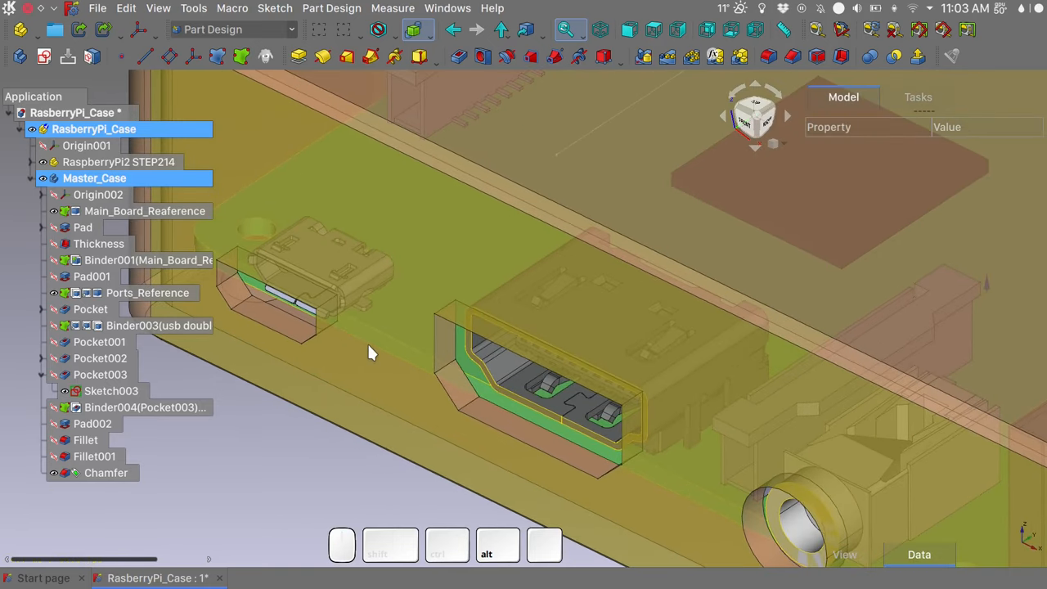
Step: Chamfer the micro-USB and other port cutout edges at 0,5 mm, creating Chamfer001
left_click_drag(368, 352, 417, 348)
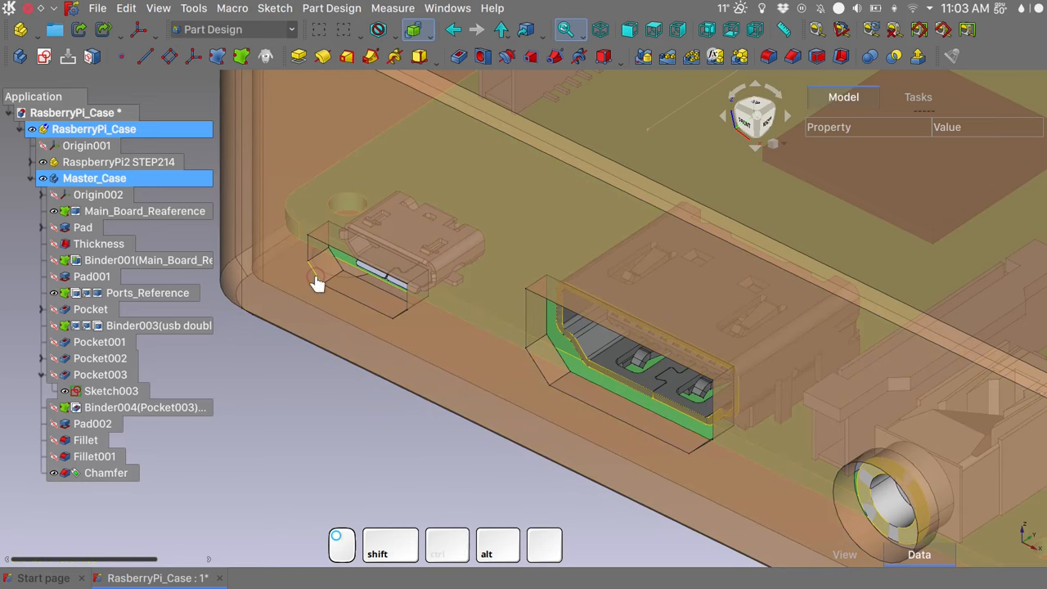
left_click(106, 473)
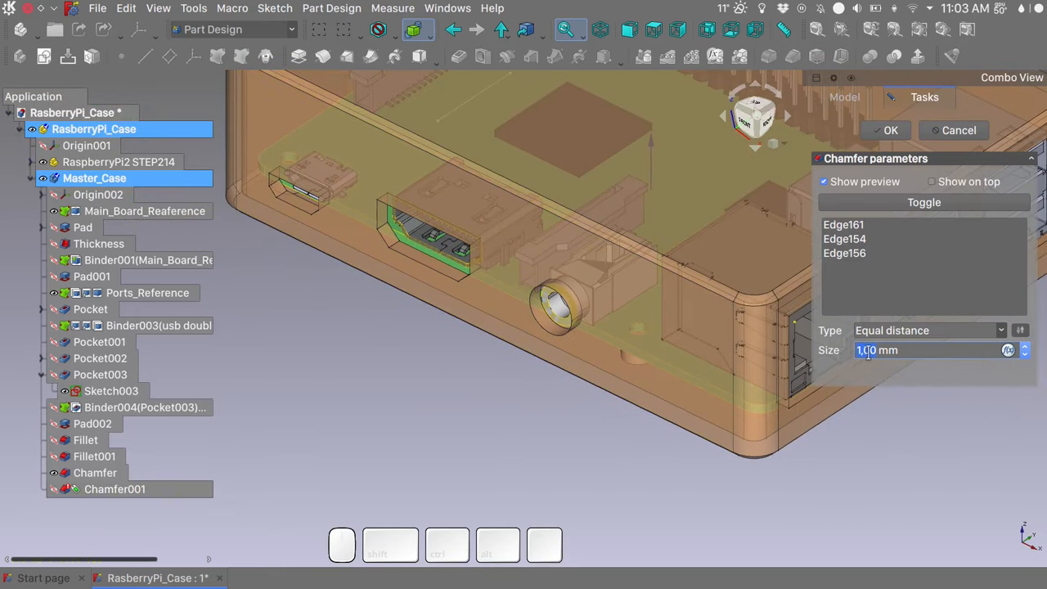
type("0")
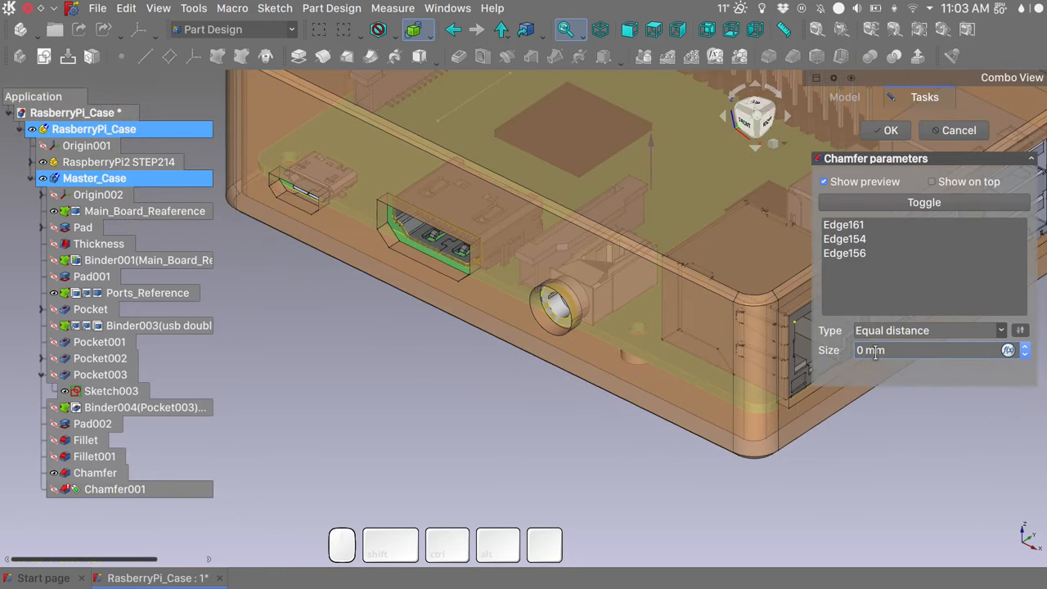
type("0,5")
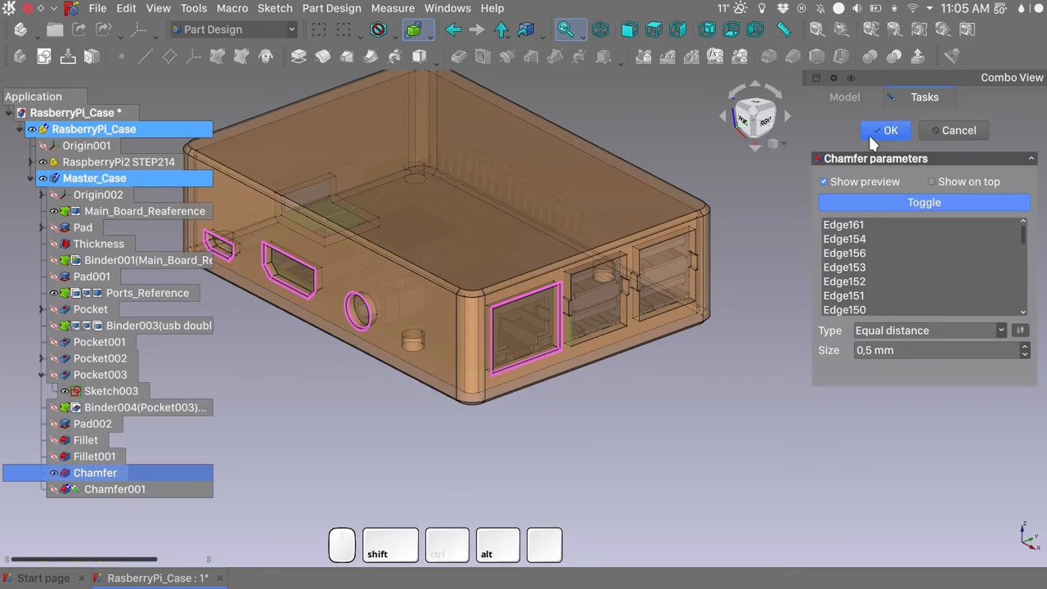
left_click(885, 130)
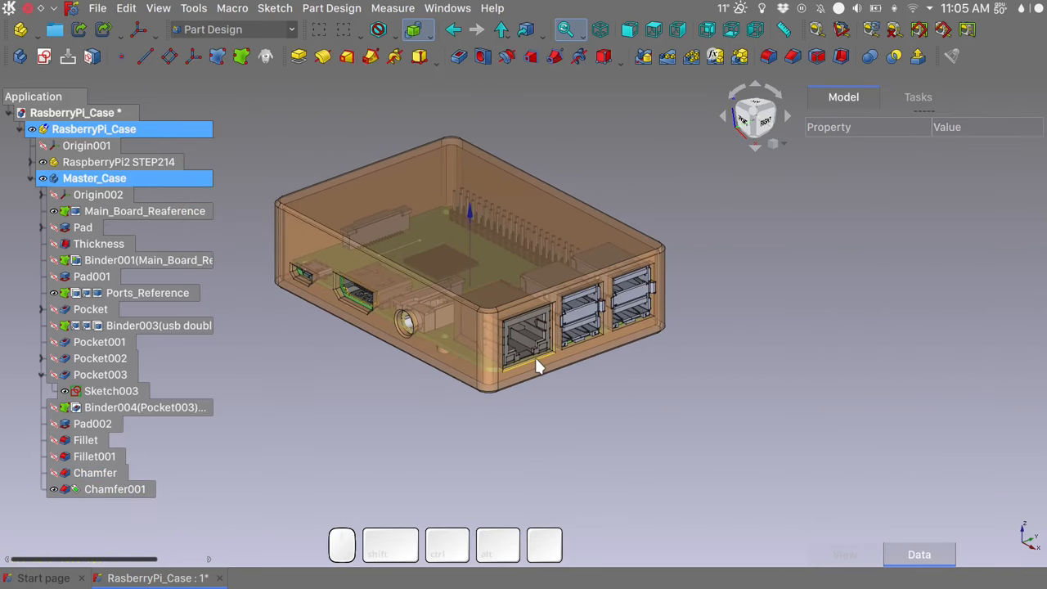
Step: Set Master_Case transparency to 0 so the body renders fully opaque, then bring up the view menu
left_click(98, 178)
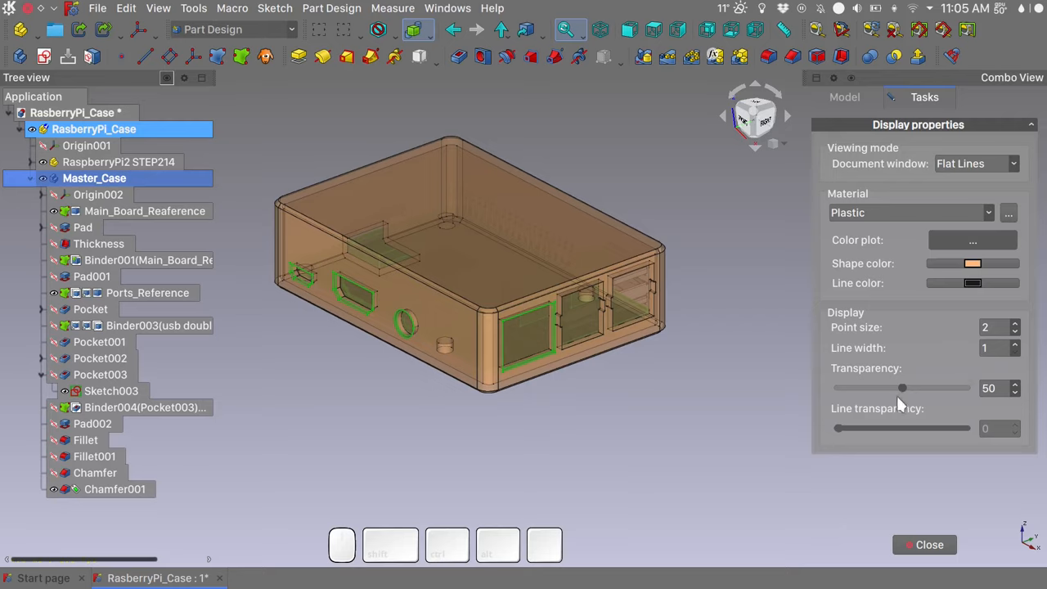
left_click_drag(902, 388, 904, 388)
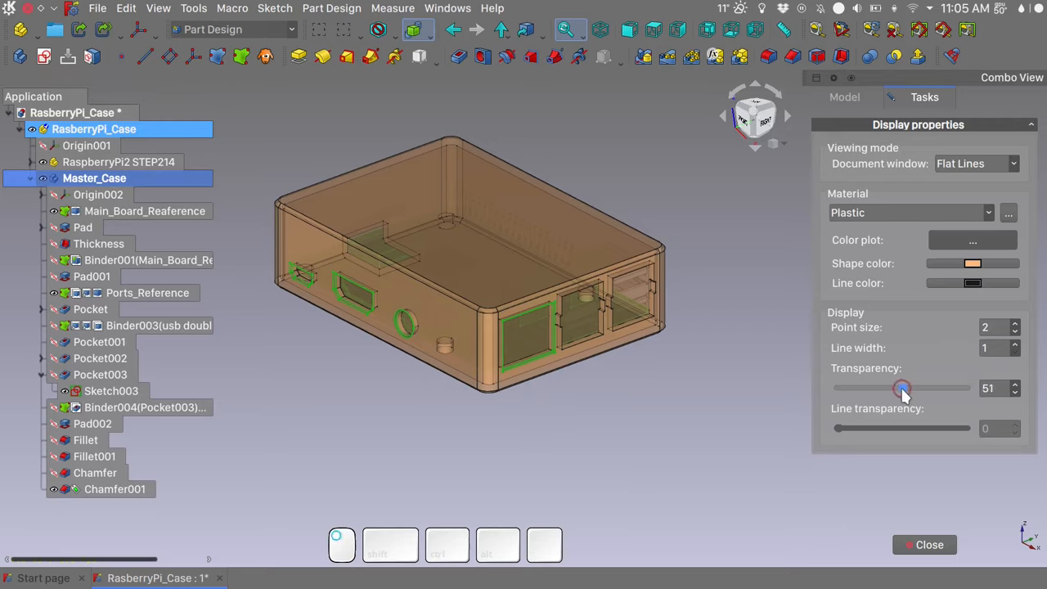
left_click_drag(901, 388, 836, 388)
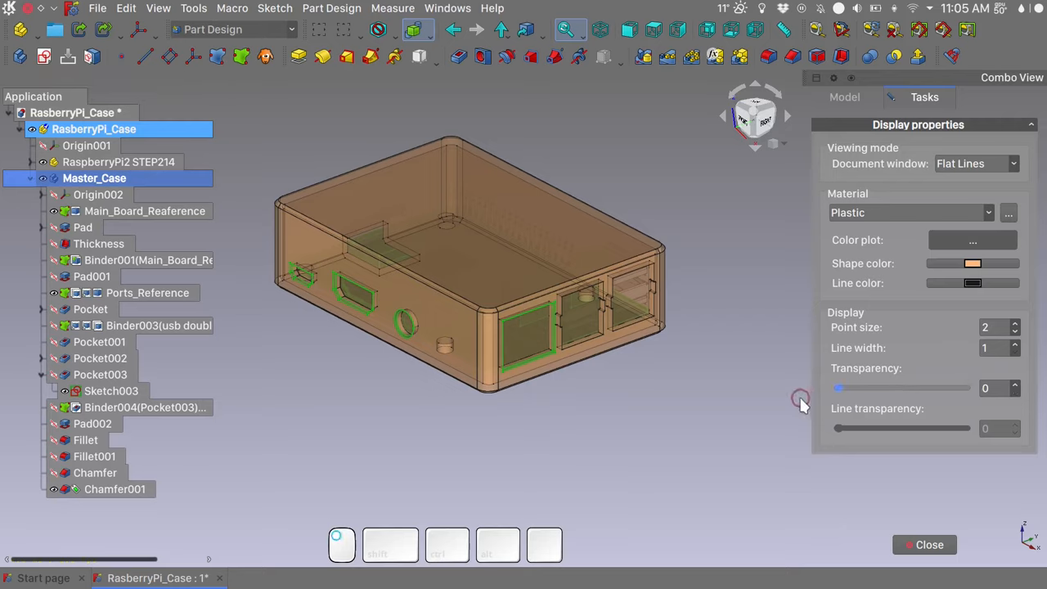
key("a")
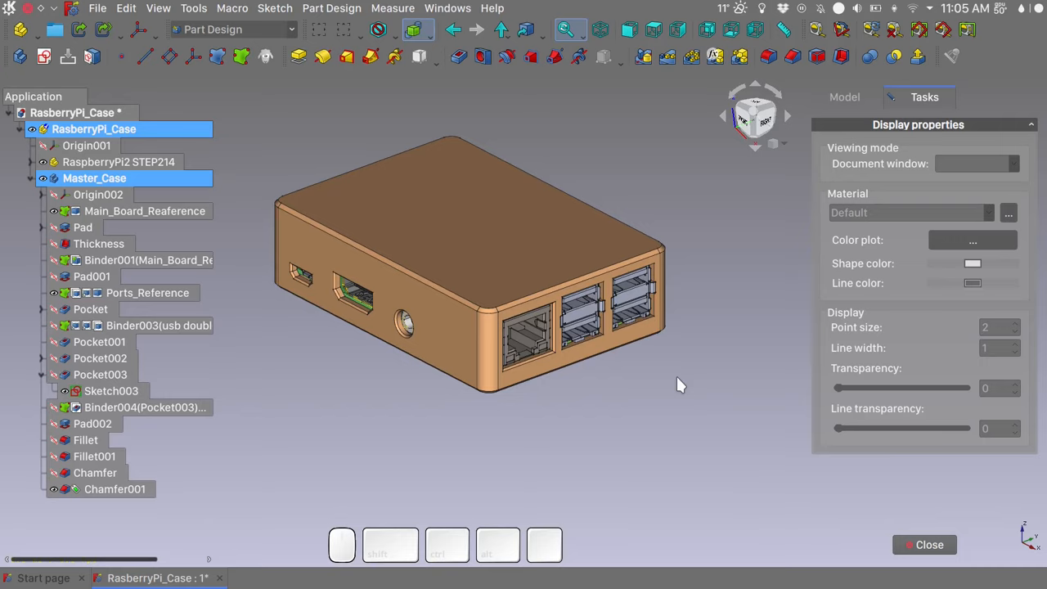
right_click(677, 378)
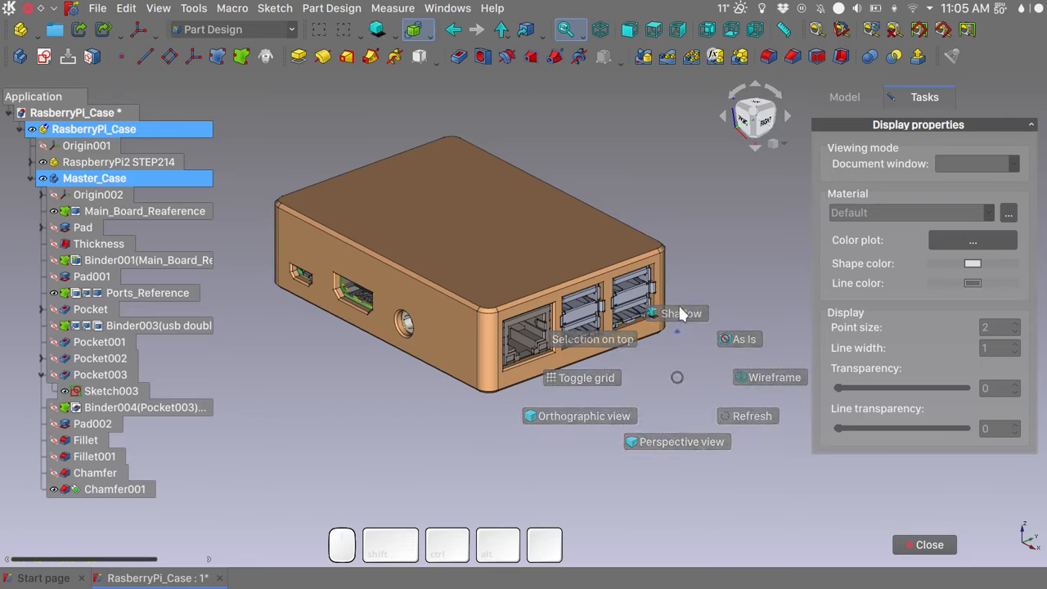